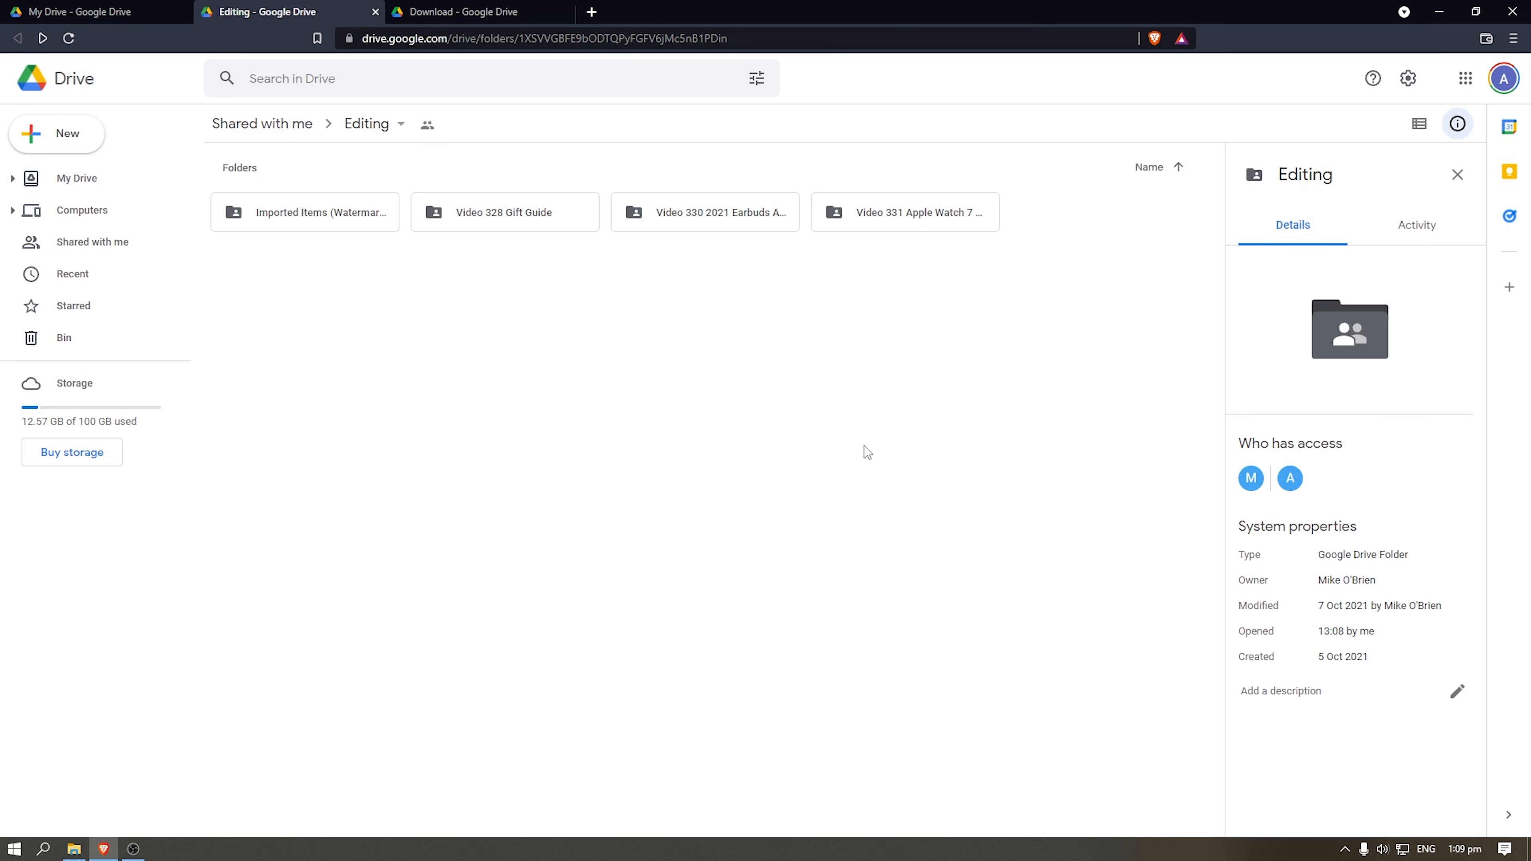
mouse_move(781, 429)
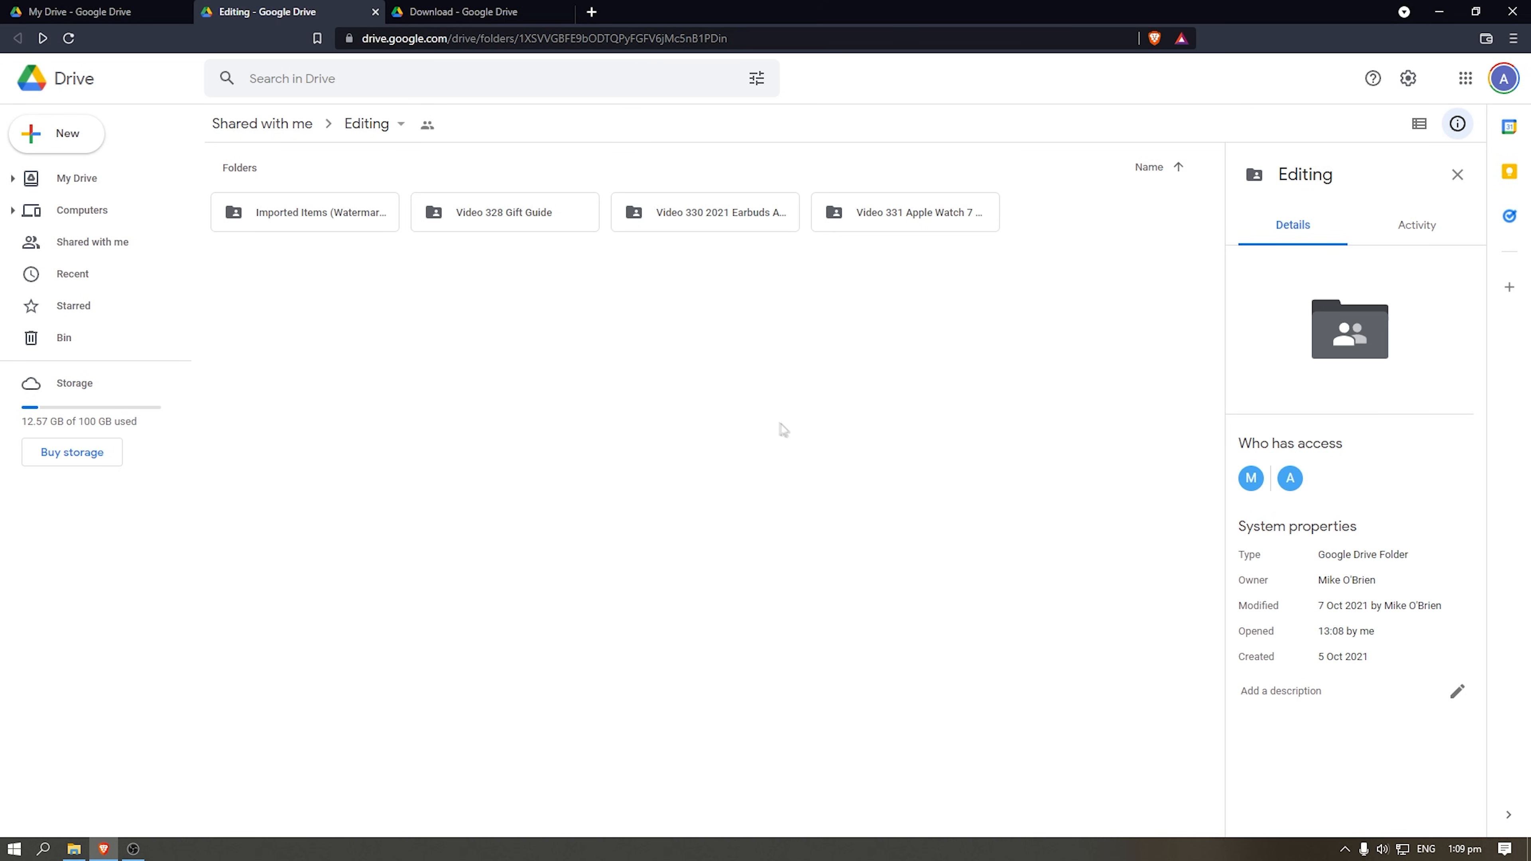
mouse_move(744, 239)
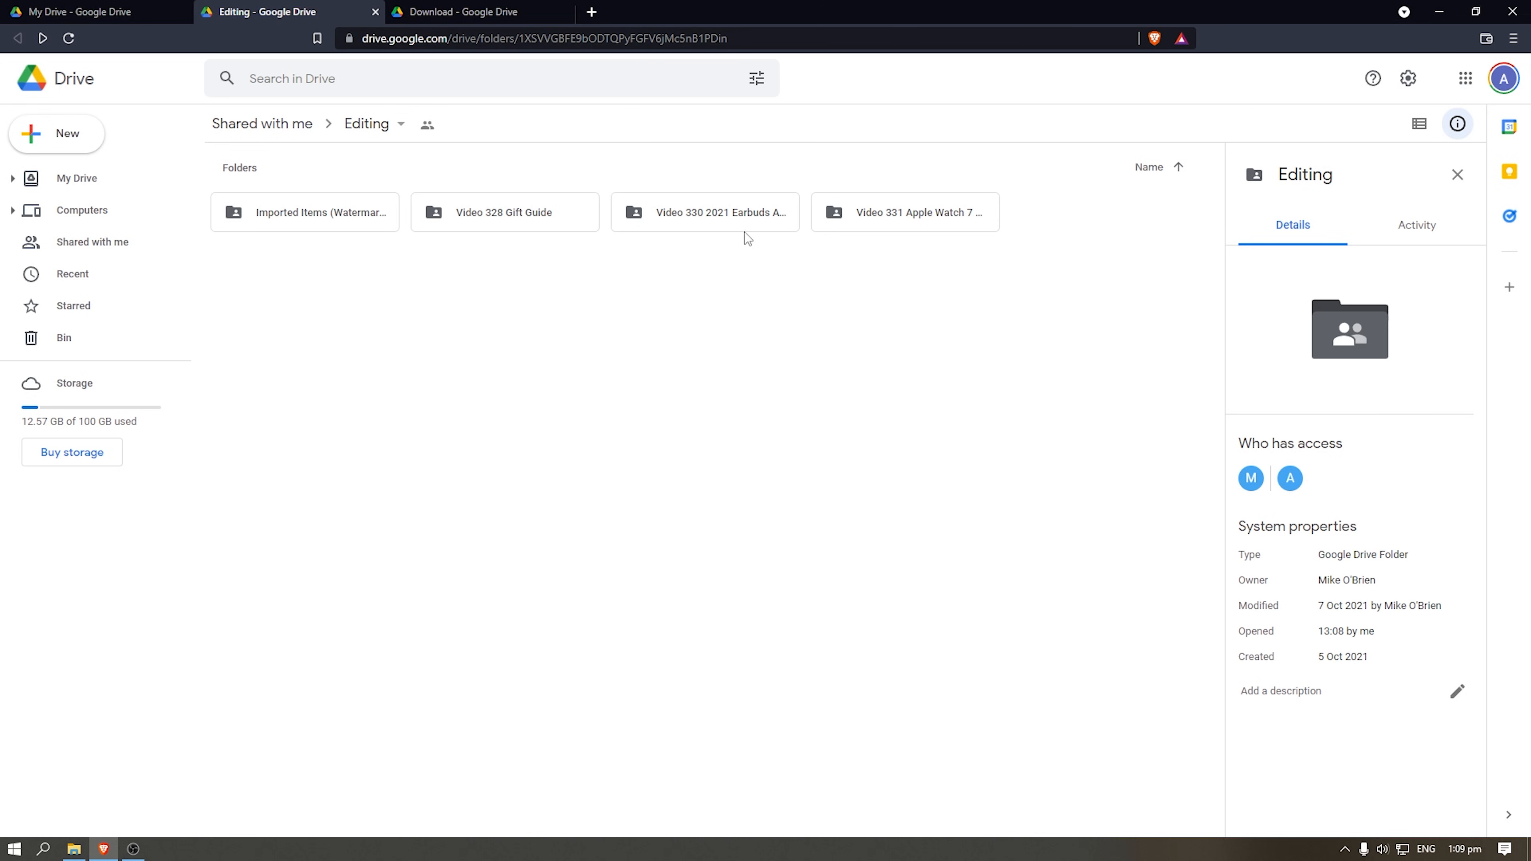
- Open the Video 330 2021 Earbuds Awards folder and return to it via the breadcrumb
left_click(704, 212)
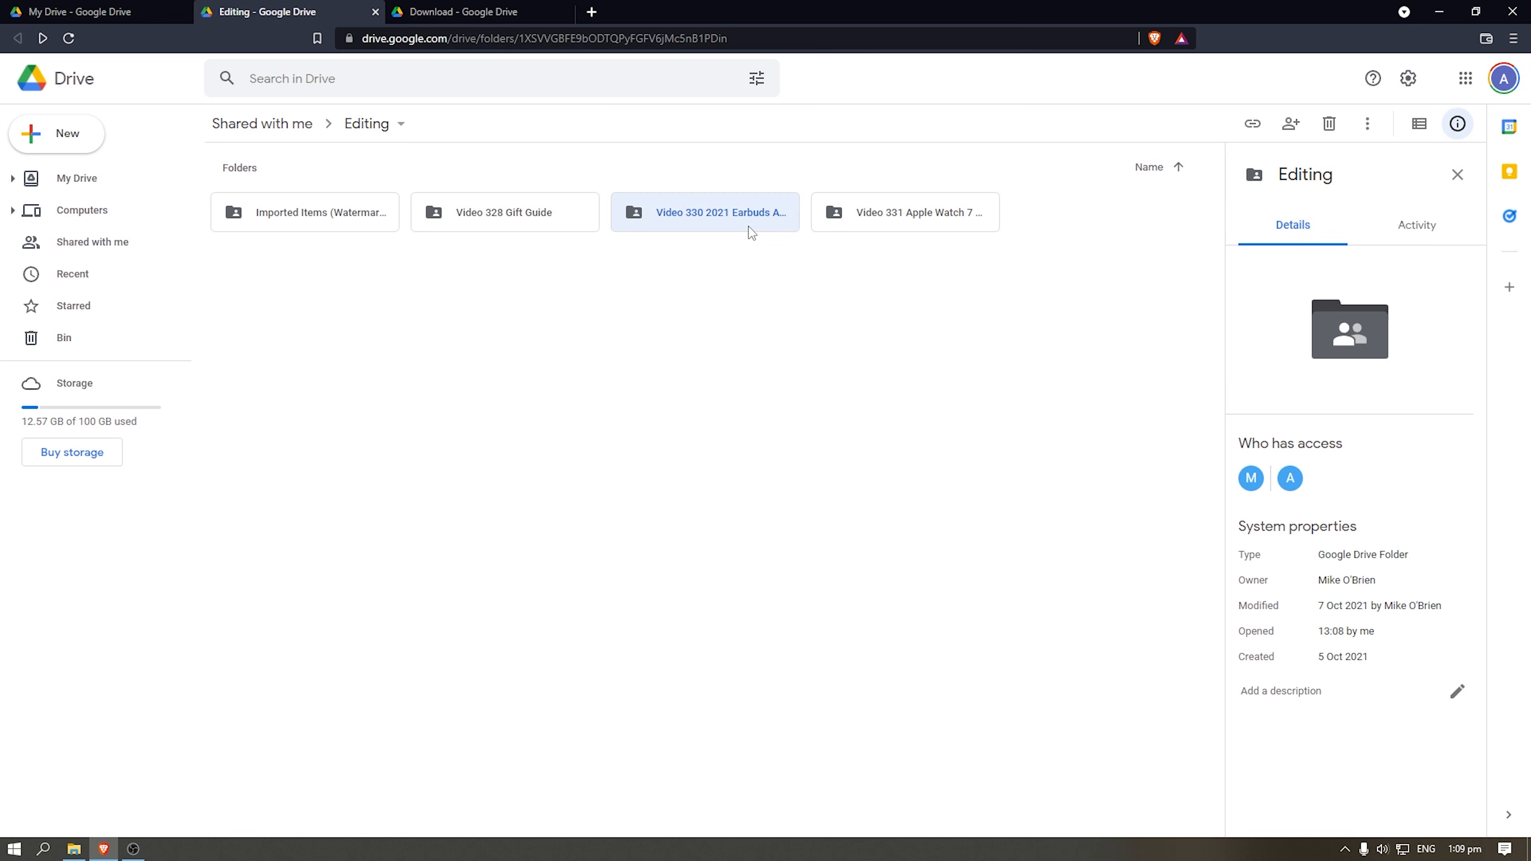
double_click(704, 212)
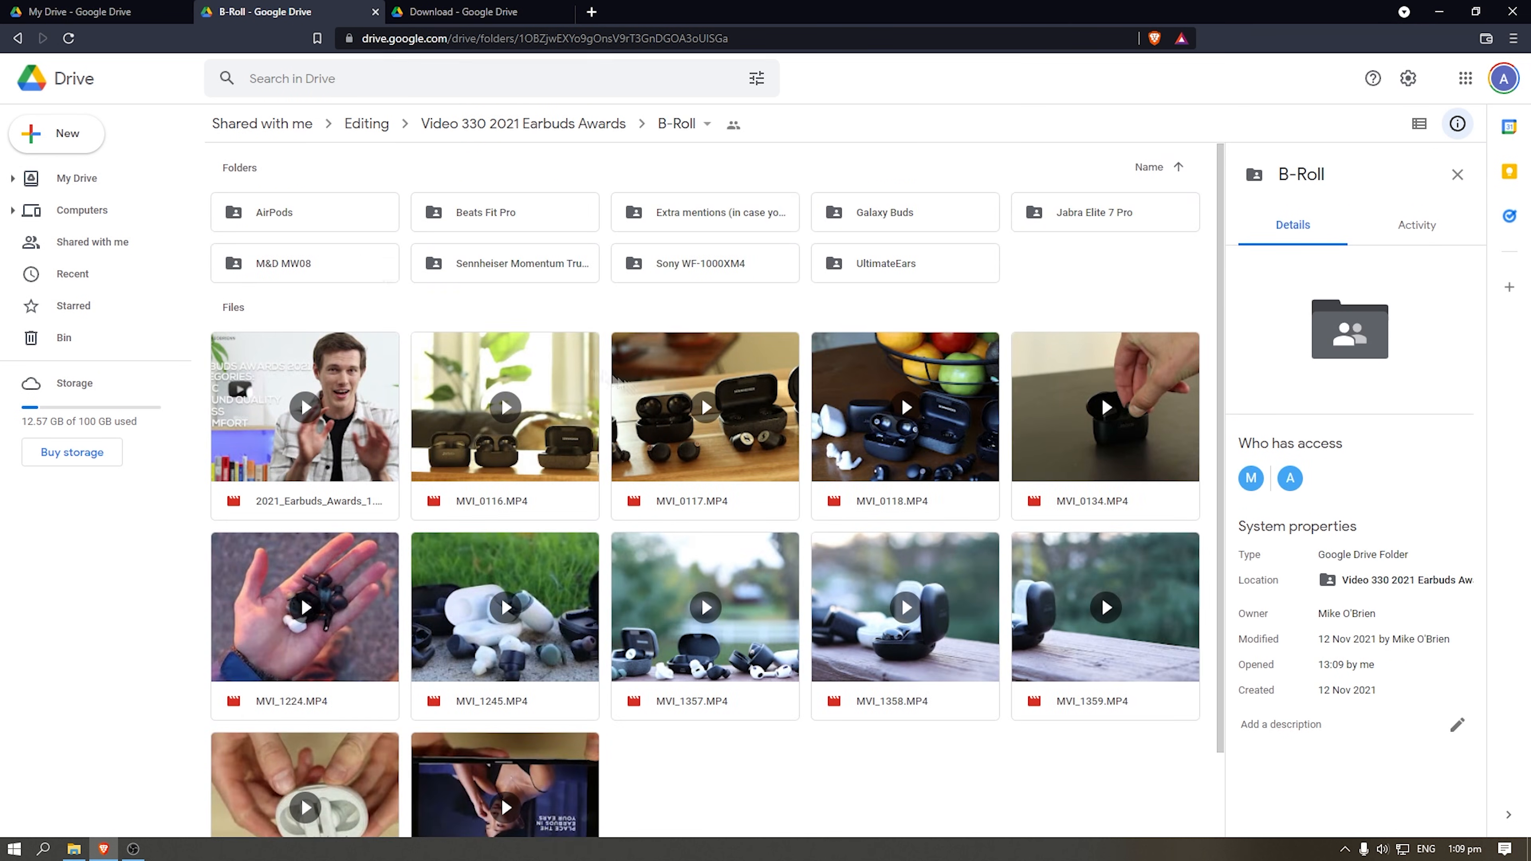
left_click(523, 125)
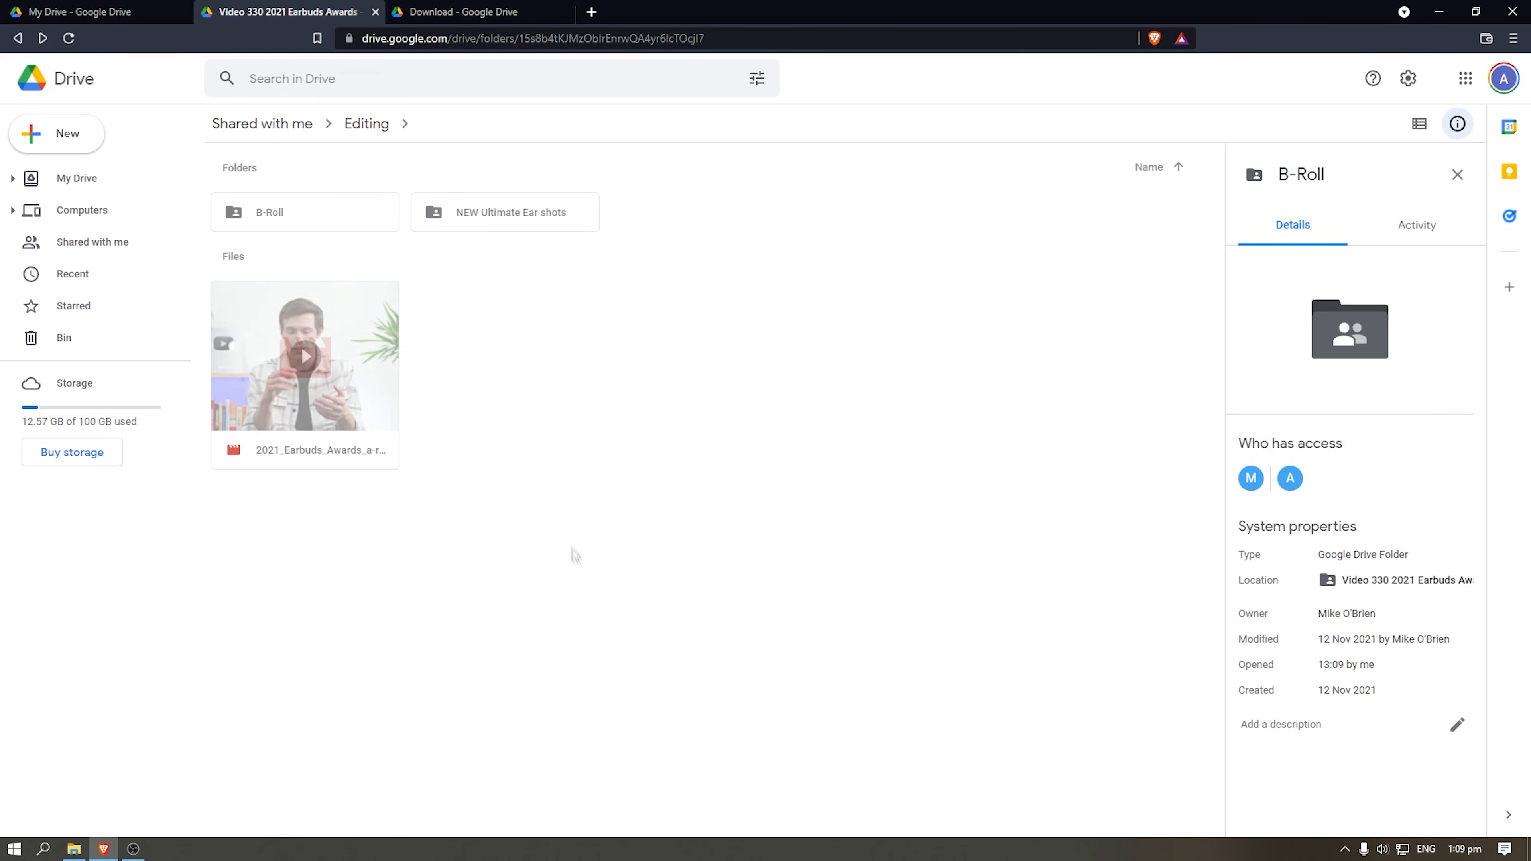
- Return to Editing, attempt the folder download, and dismiss the failed zip notice
left_click(366, 123)
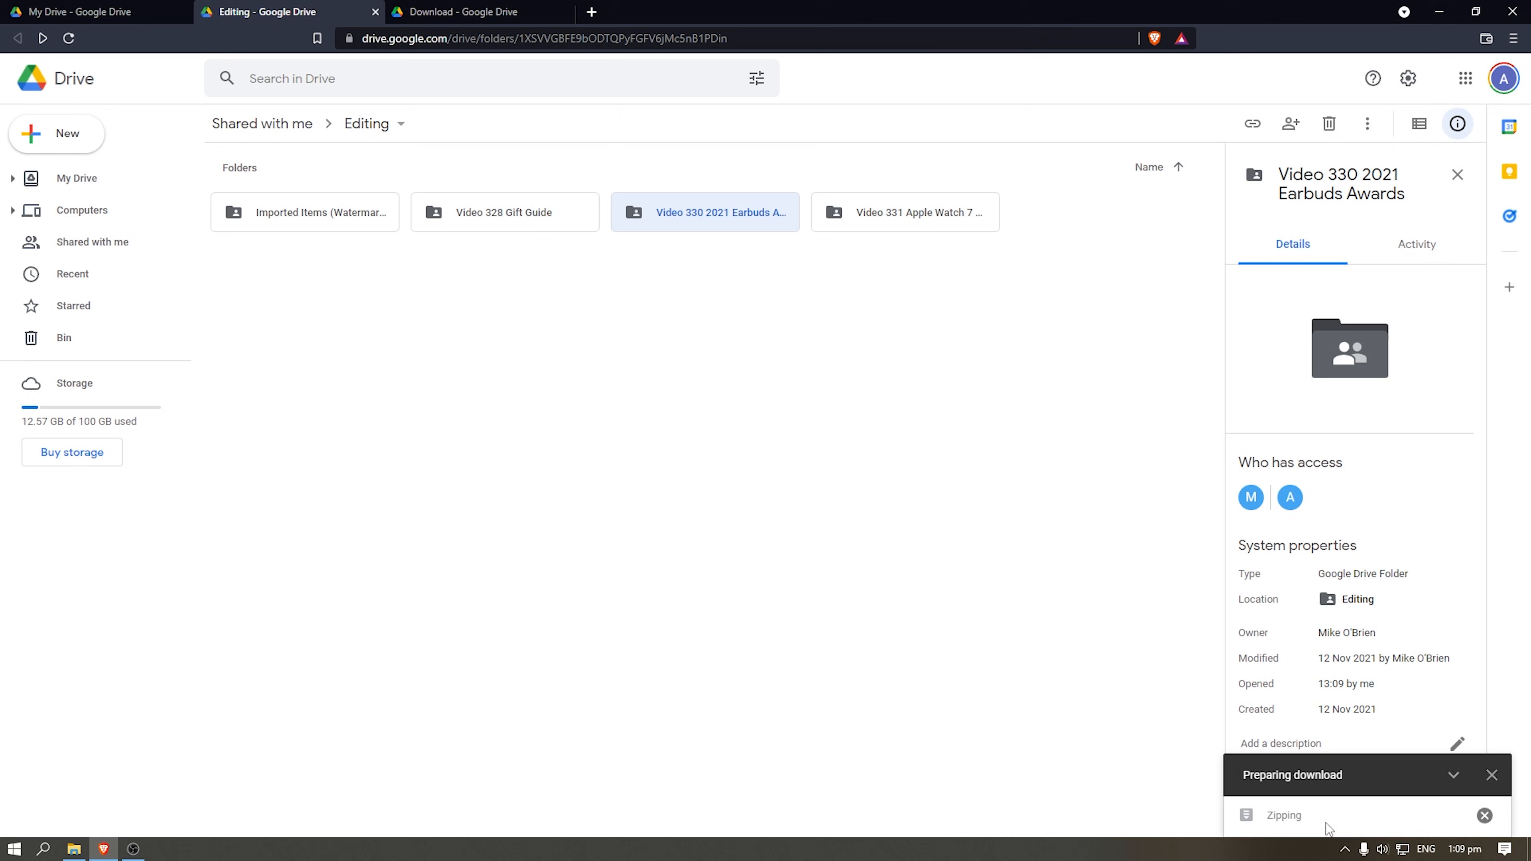
mouse_move(1315, 829)
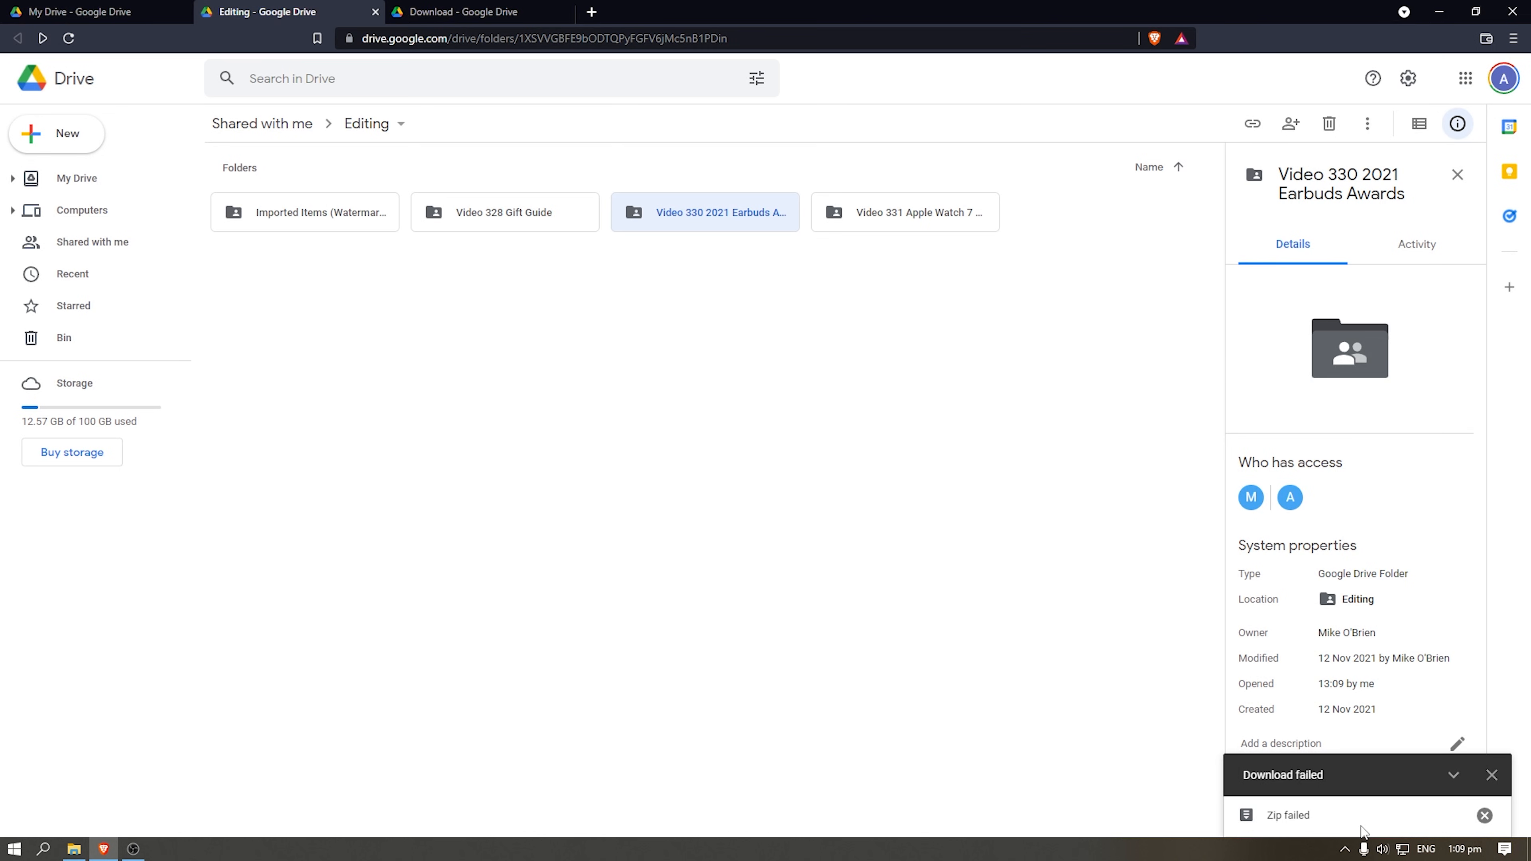
left_click(1491, 774)
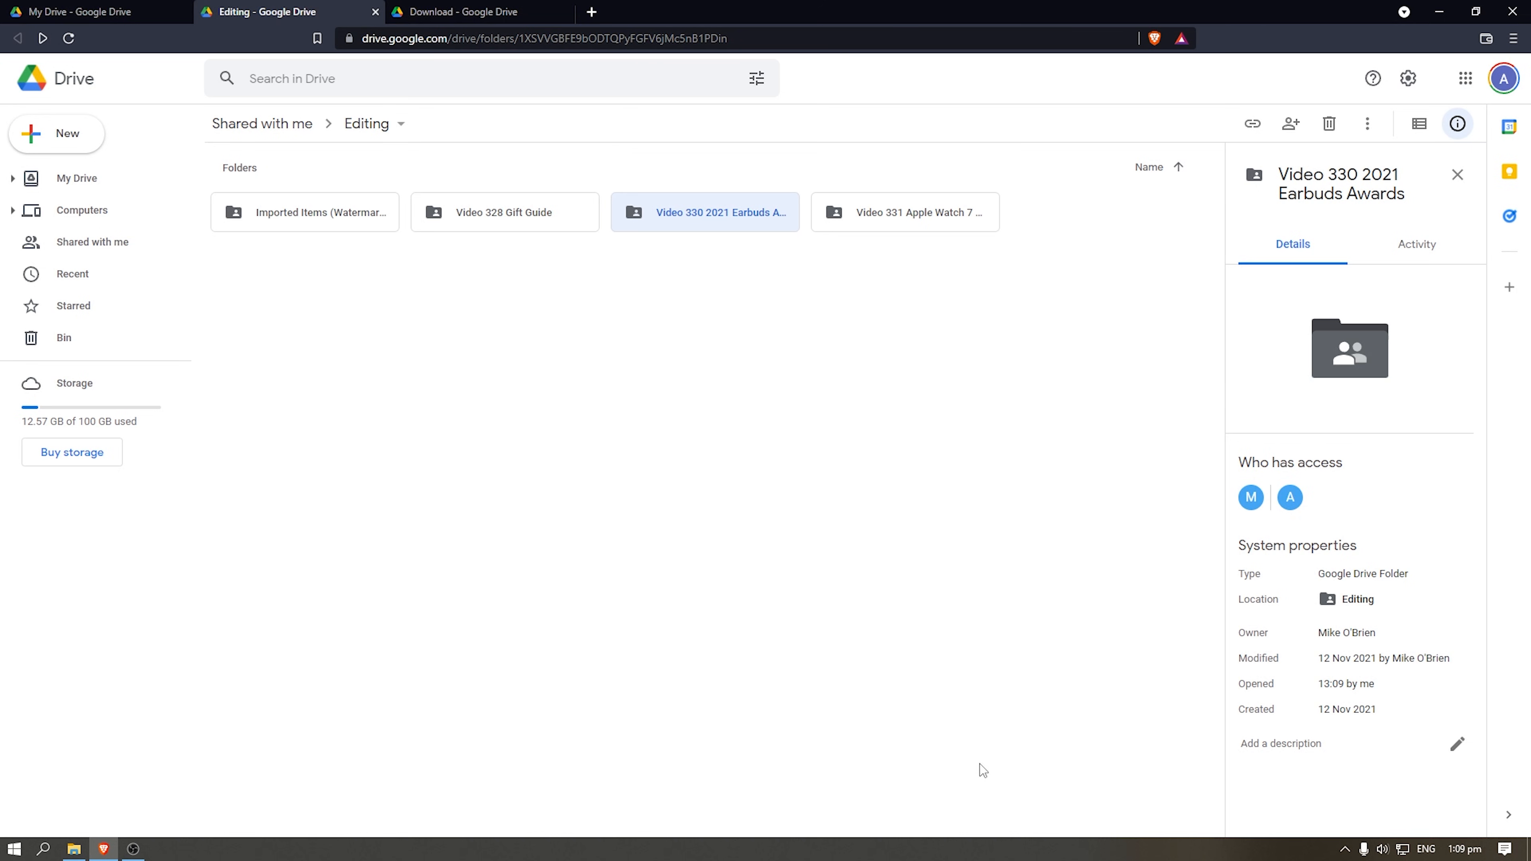
mouse_move(725, 232)
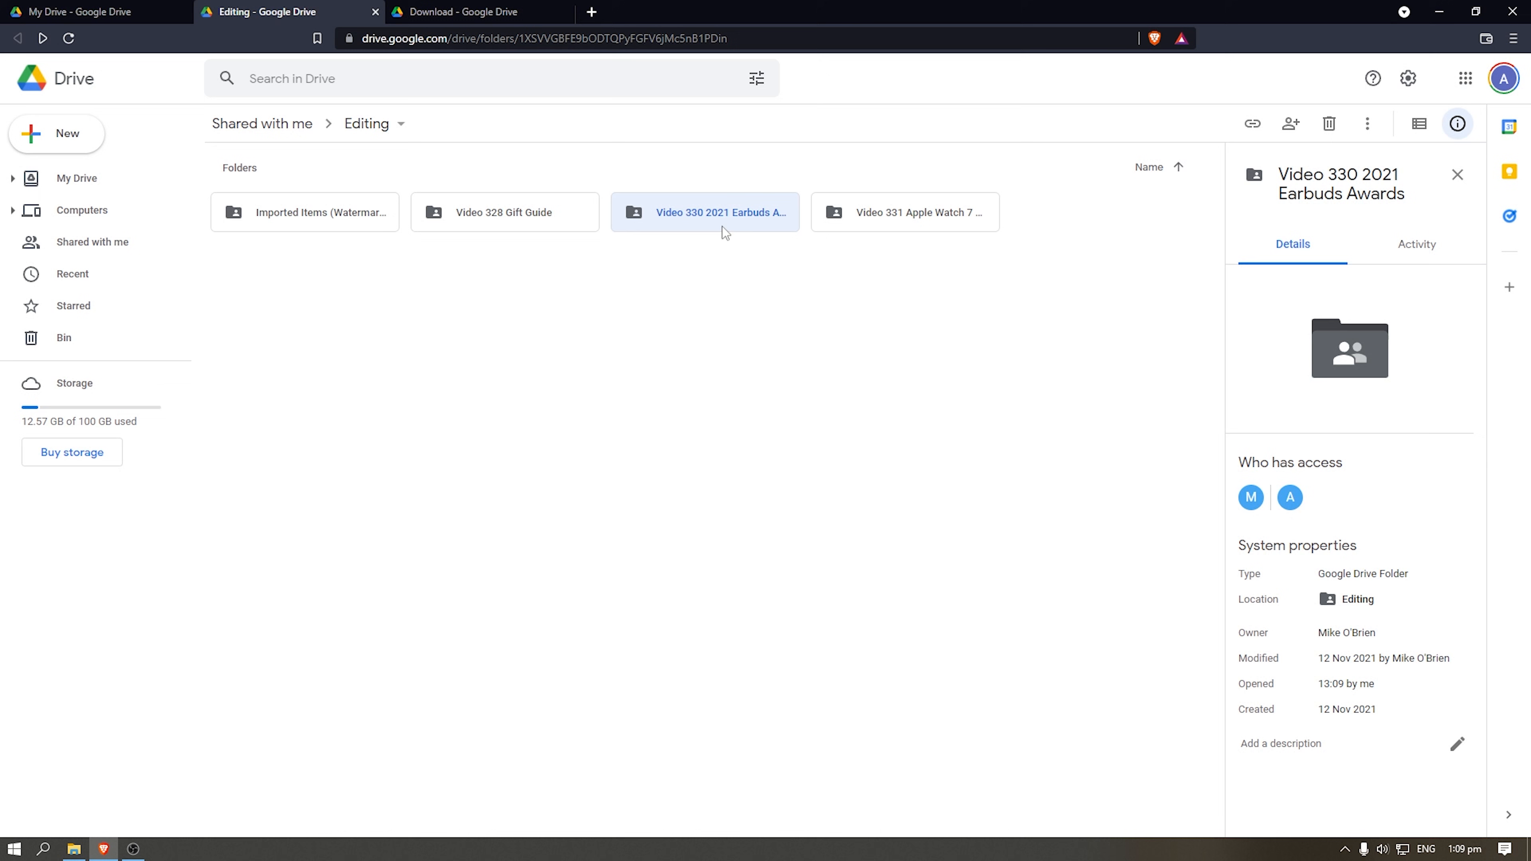
- Browse the B-Roll clips, then go back up to the Video 330 awards folder
double_click(704, 212)
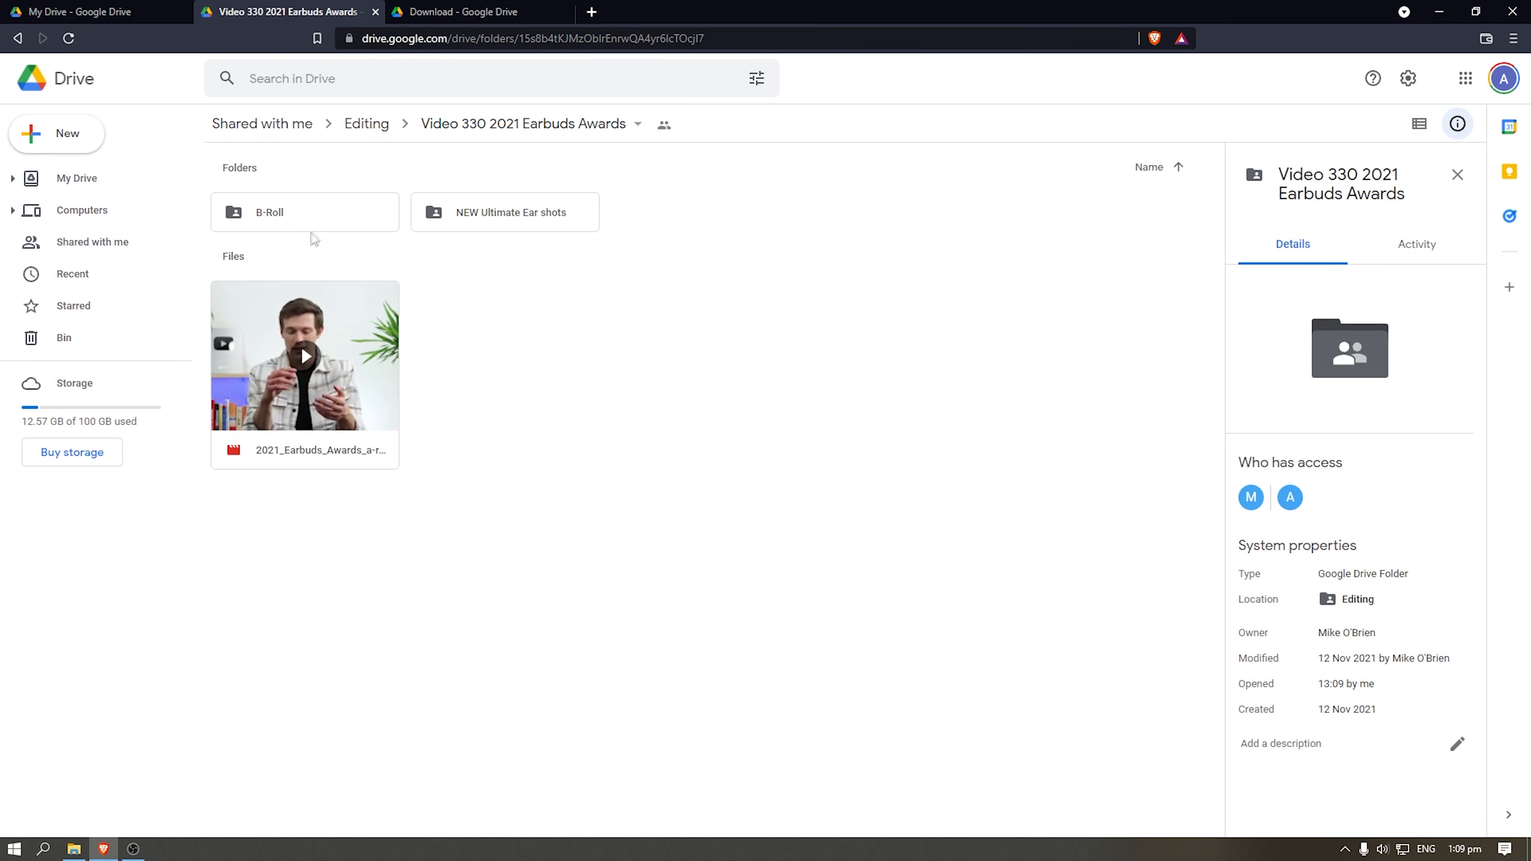
double_click(304, 212)
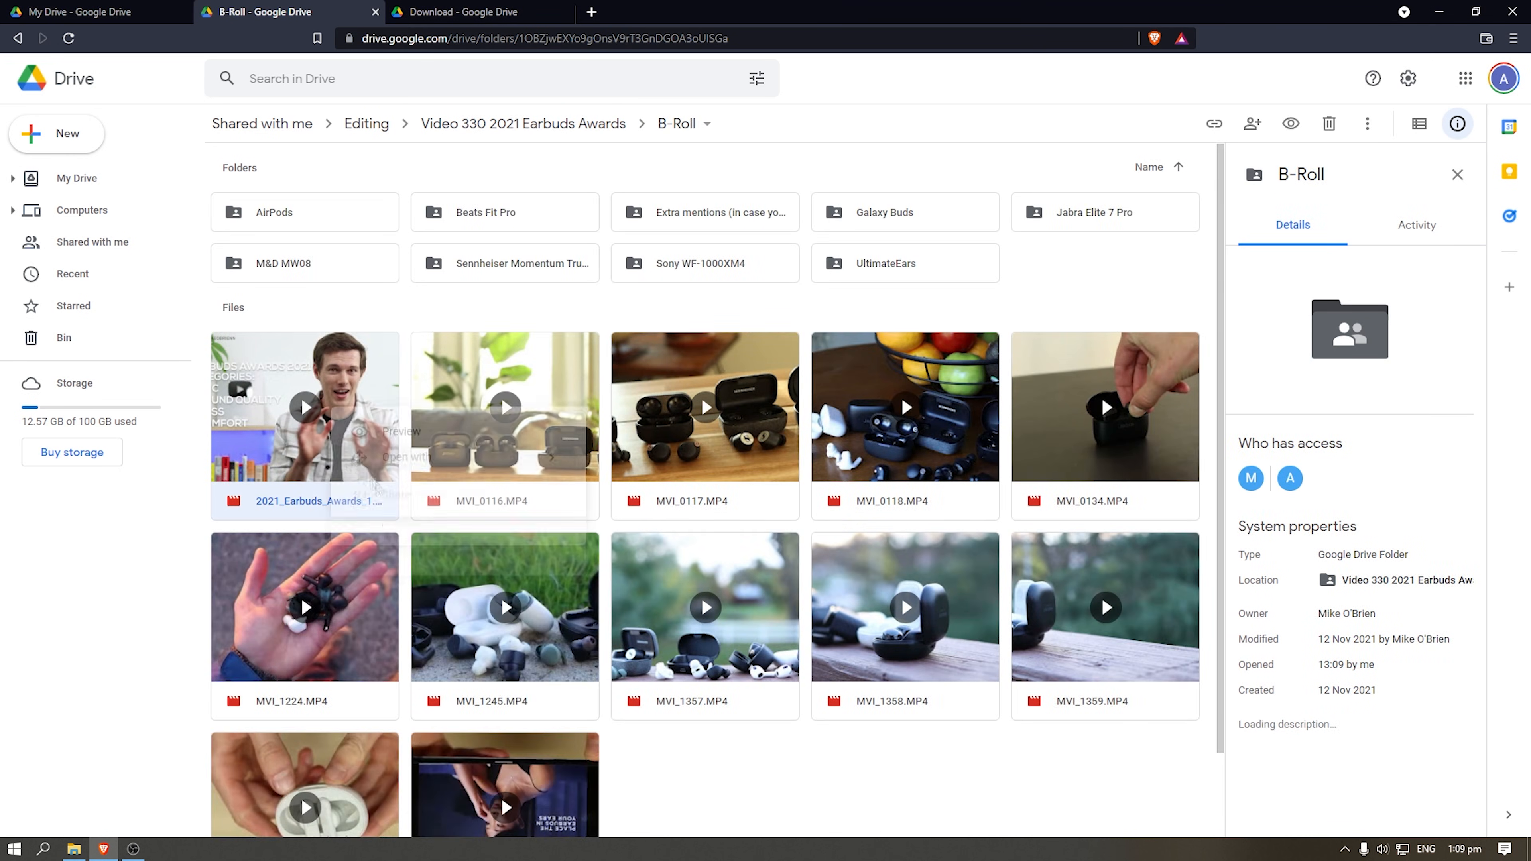
left_click(857, 823)
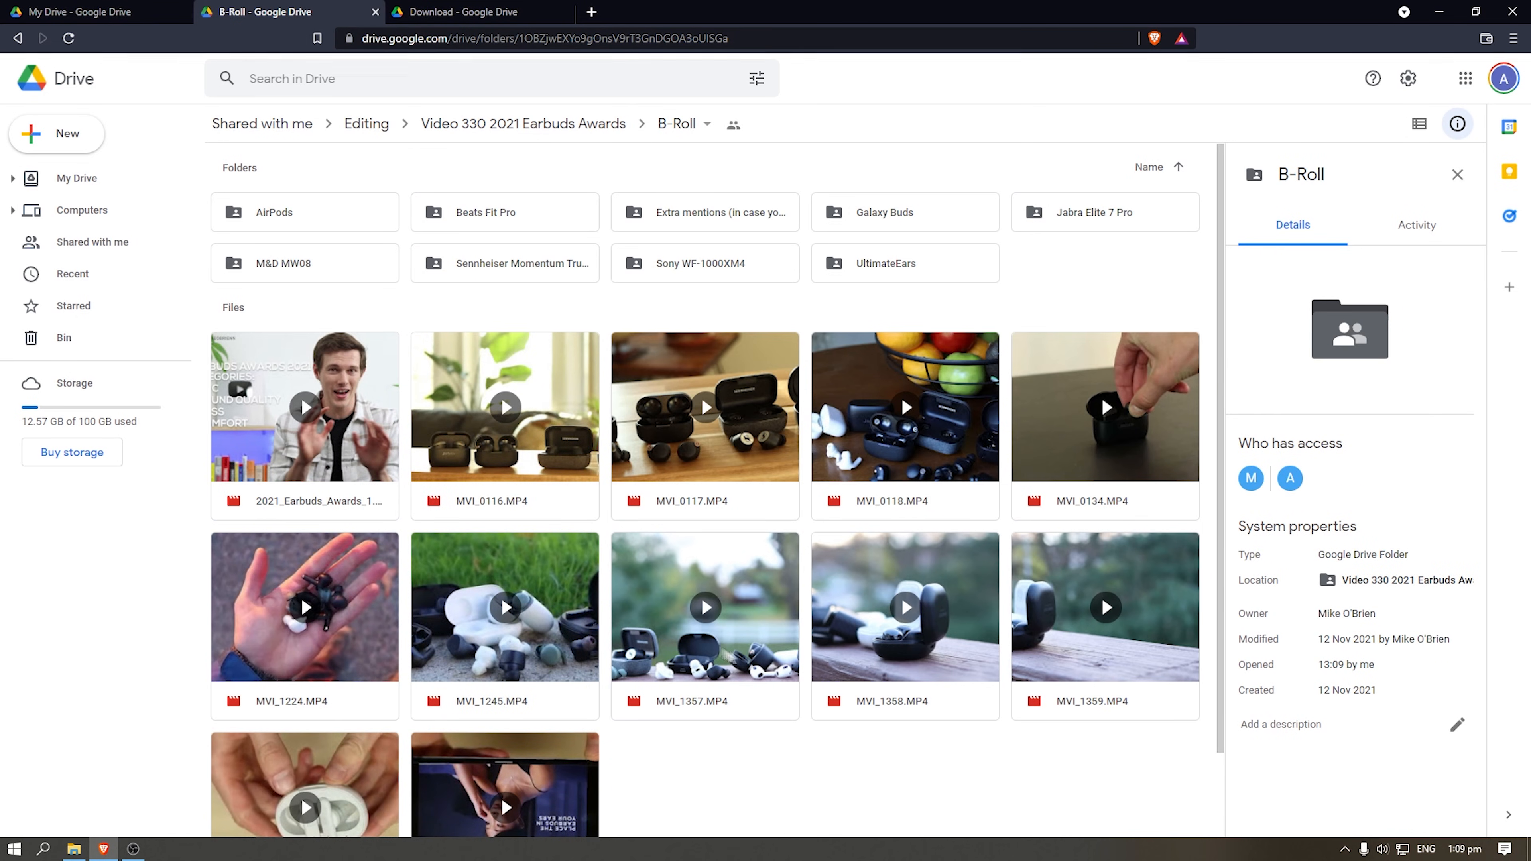
mouse_move(535, 570)
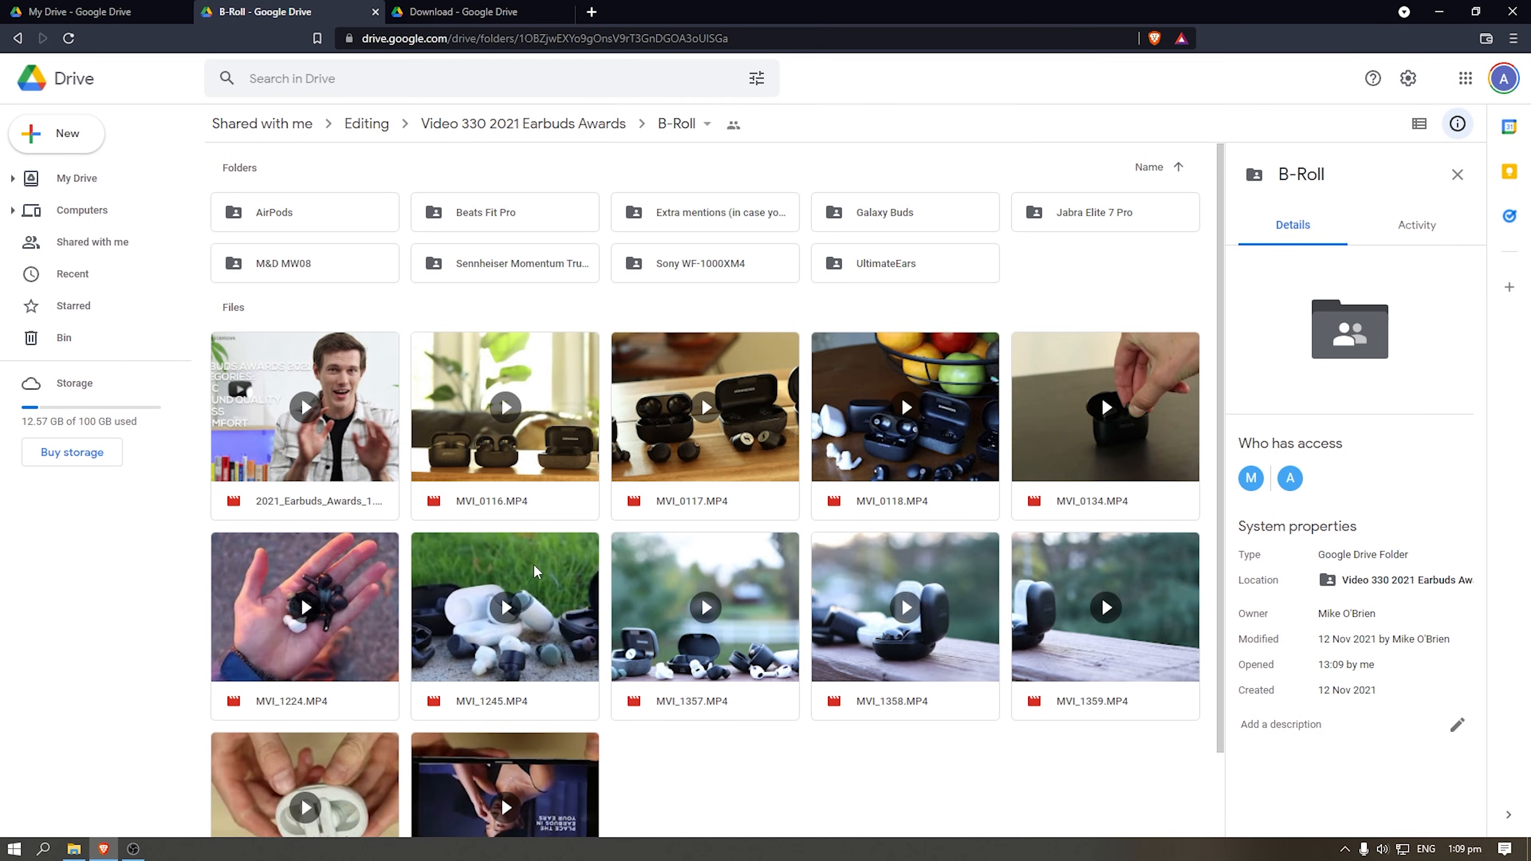
mouse_move(517, 564)
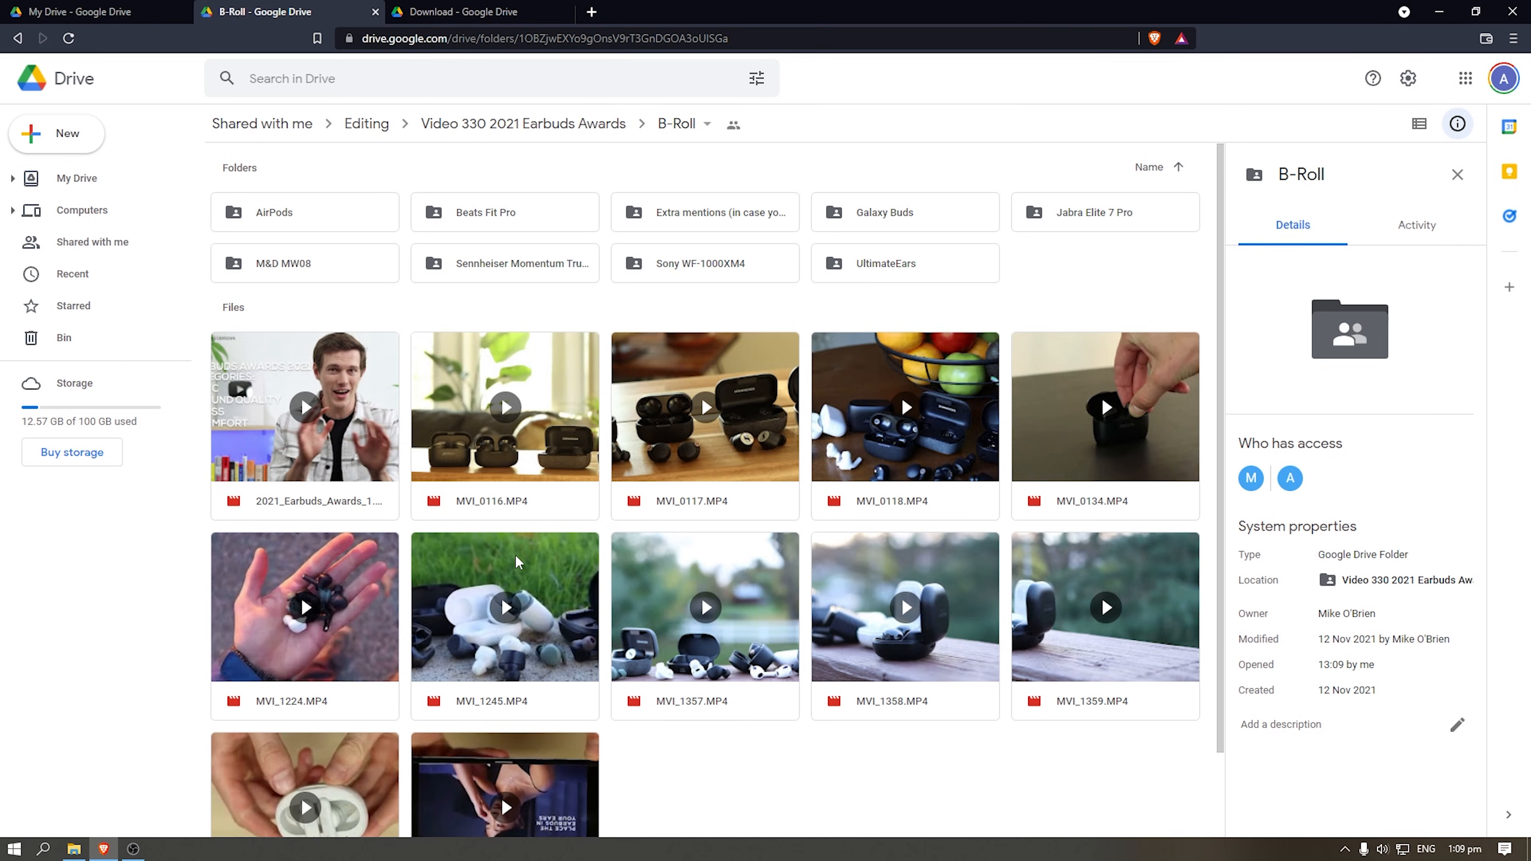
left_click(523, 123)
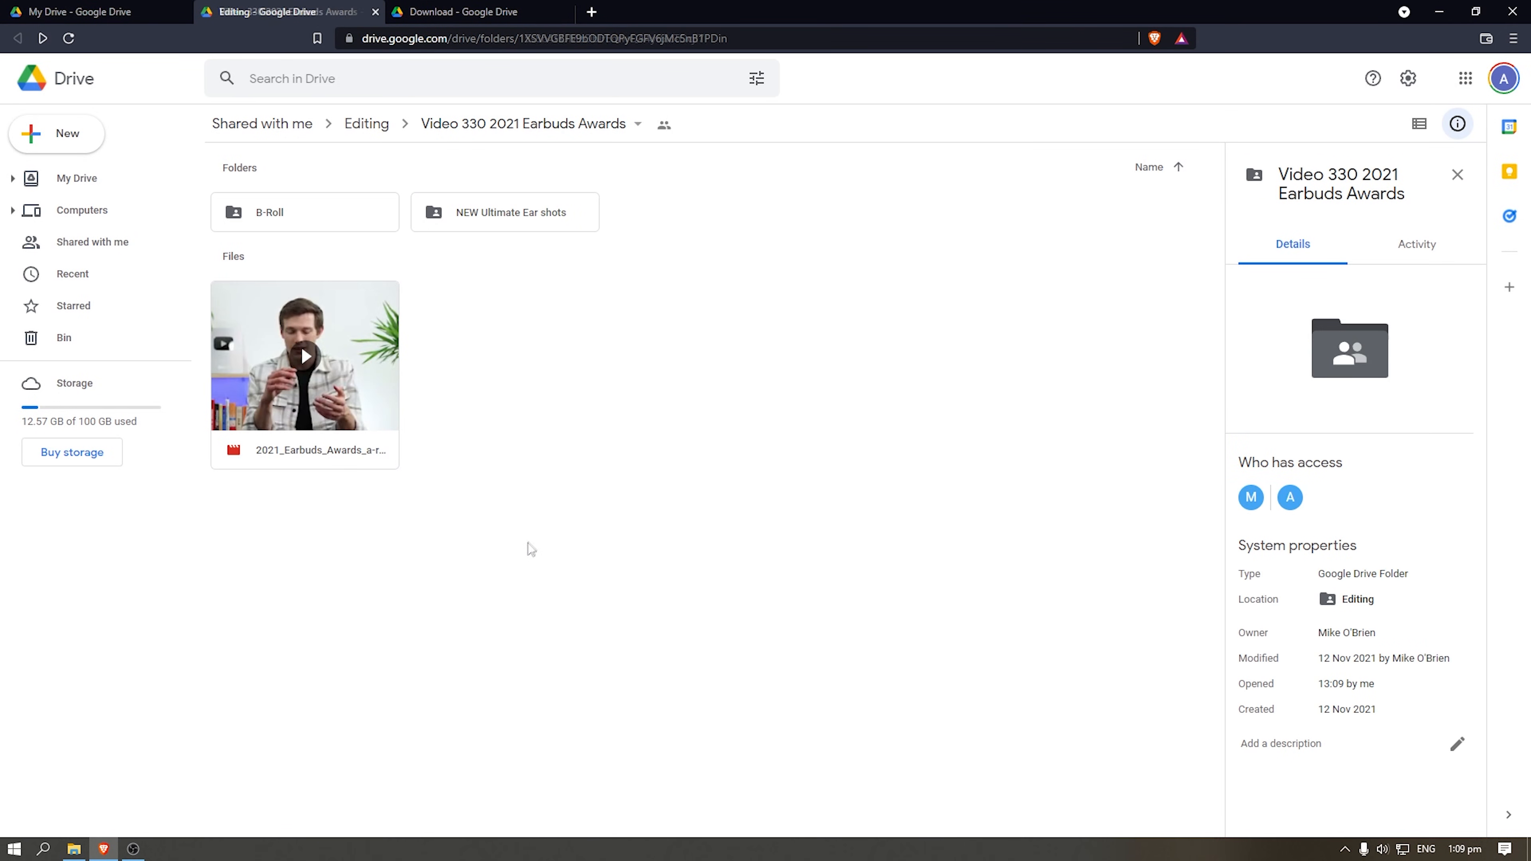
- Move the Video 330 2021 Earbuds Awards folder into My Drive, confirming the access change
right_click(705, 212)
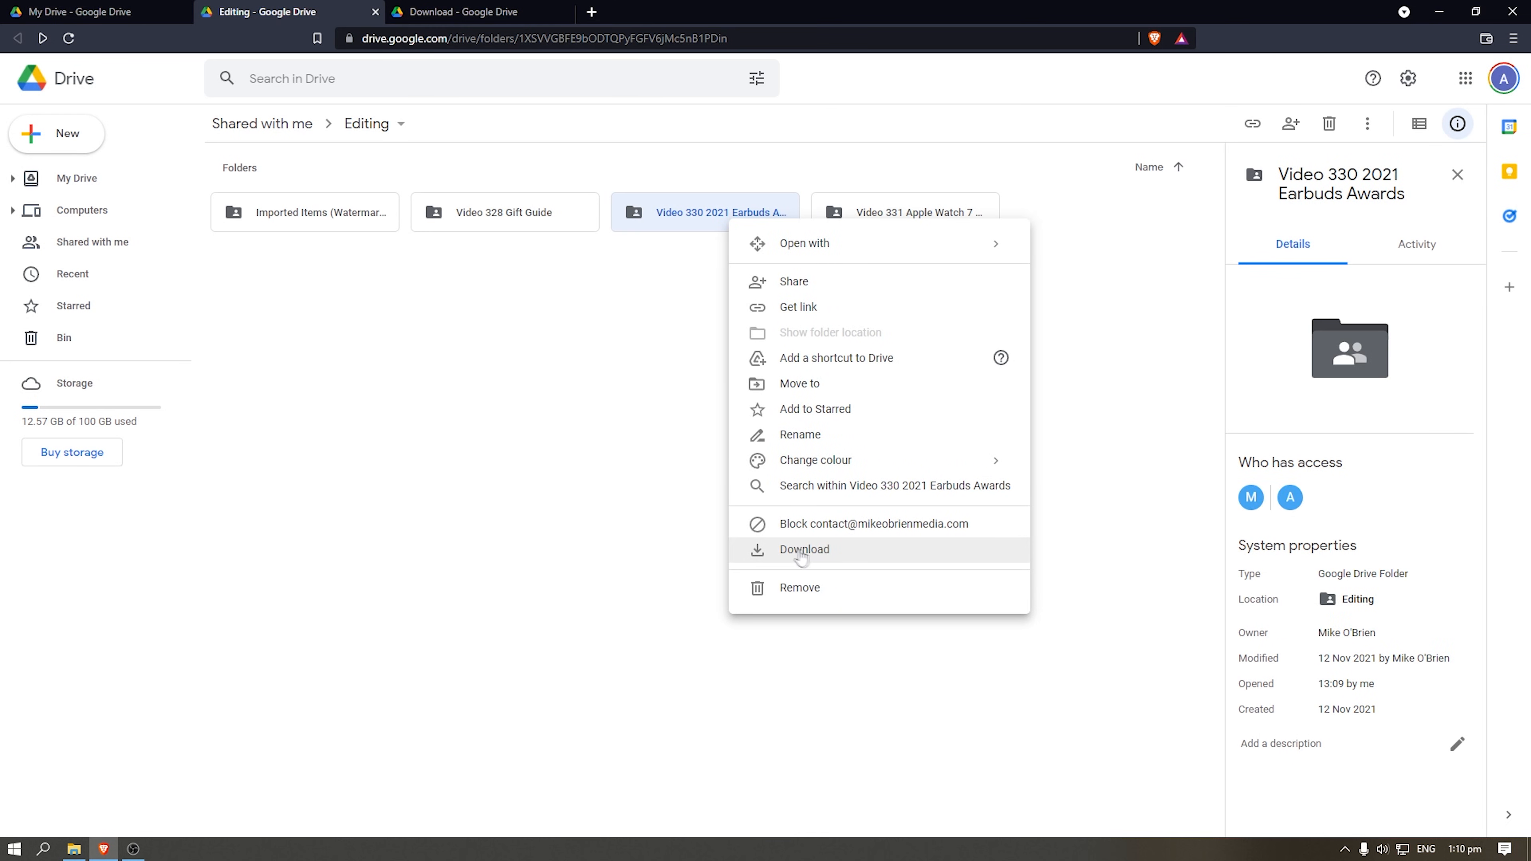
mouse_move(782, 553)
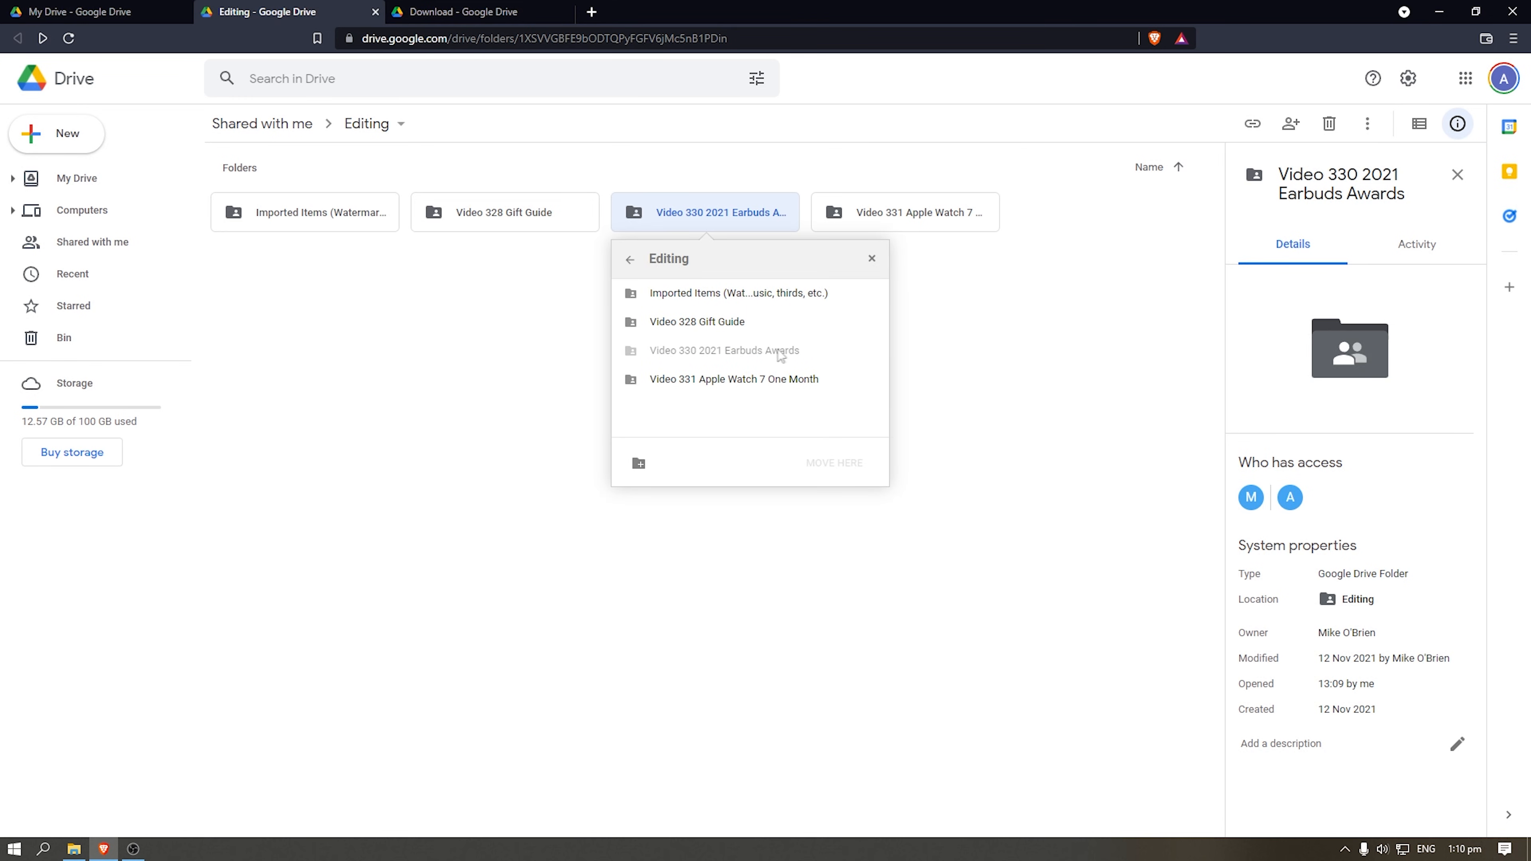
mouse_move(629, 264)
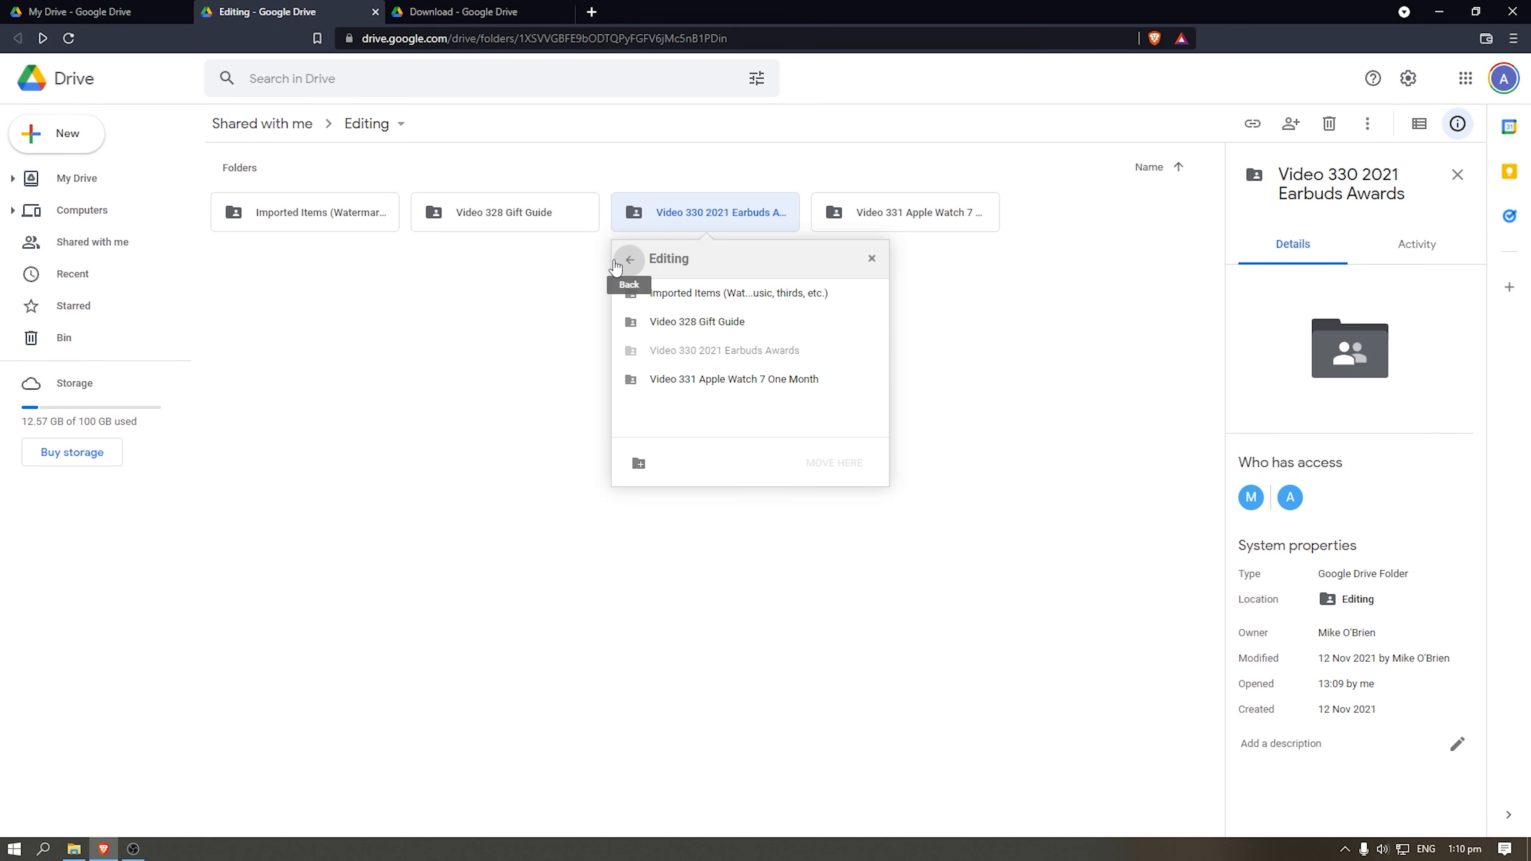
left_click(627, 261)
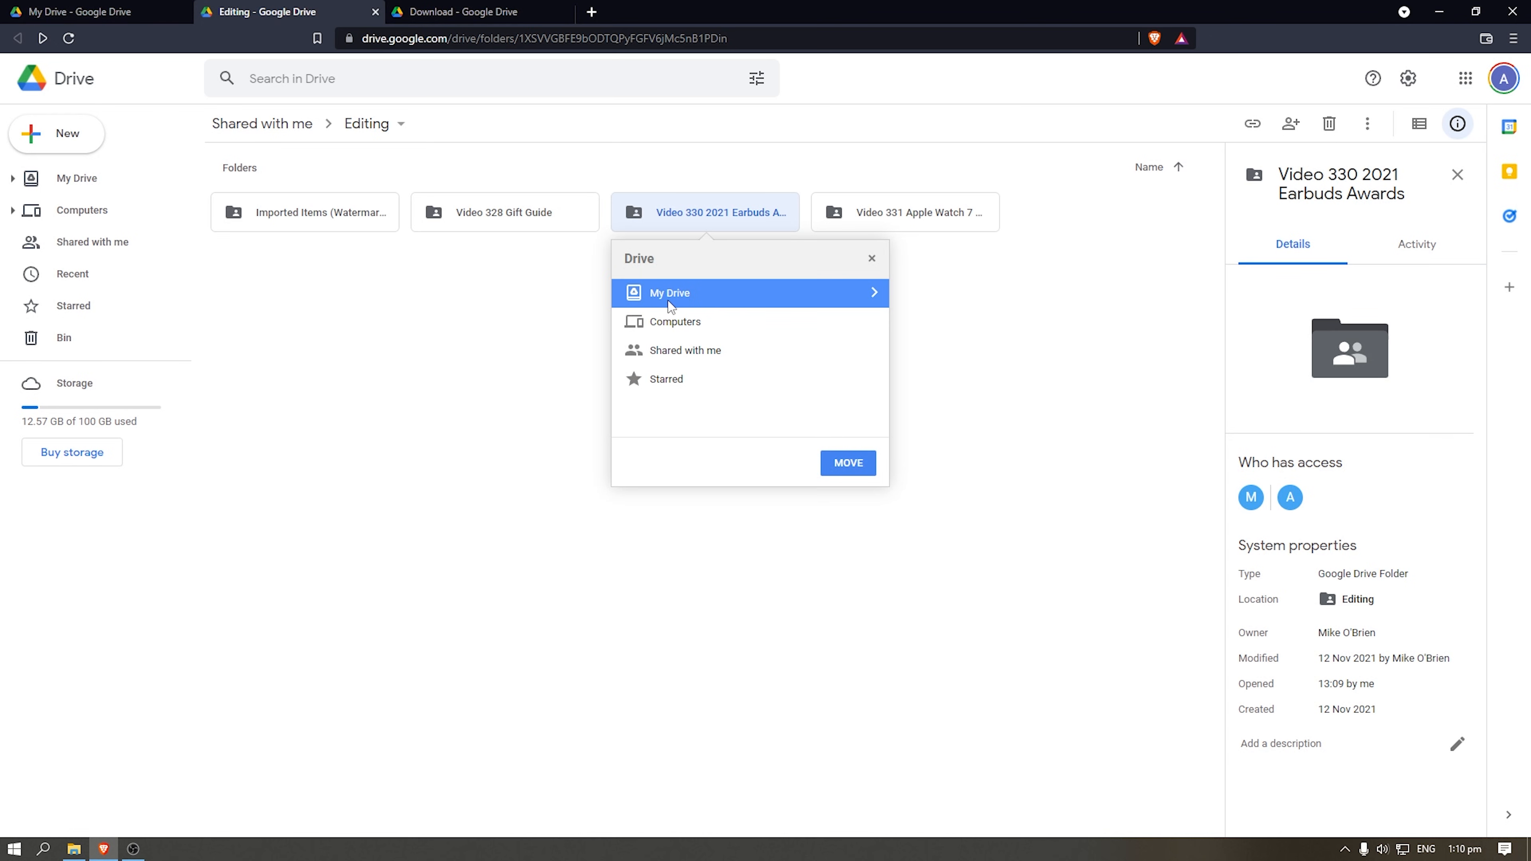
left_click(847, 462)
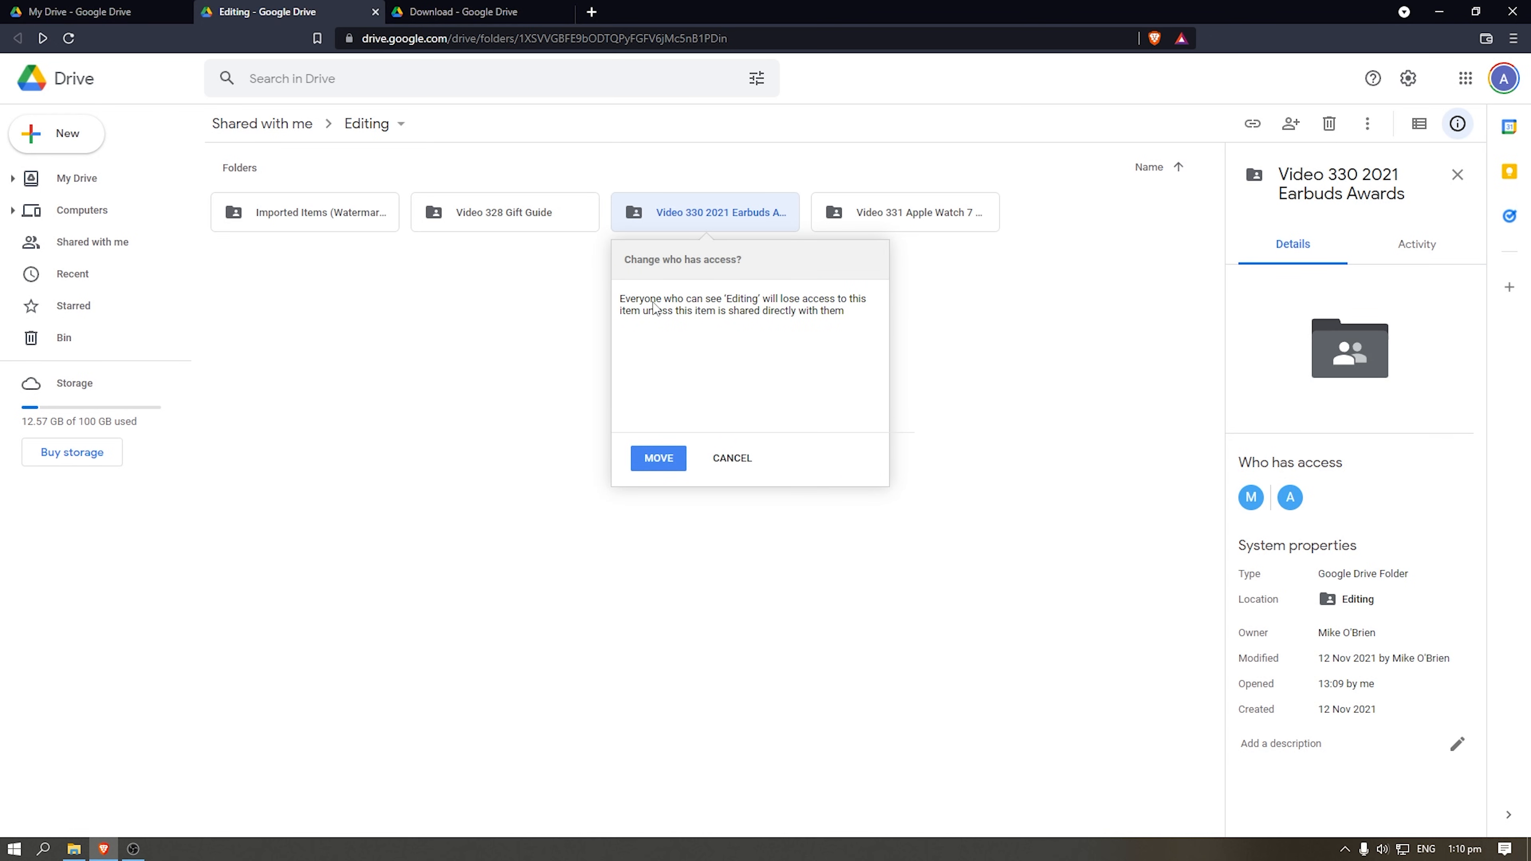
mouse_move(696, 404)
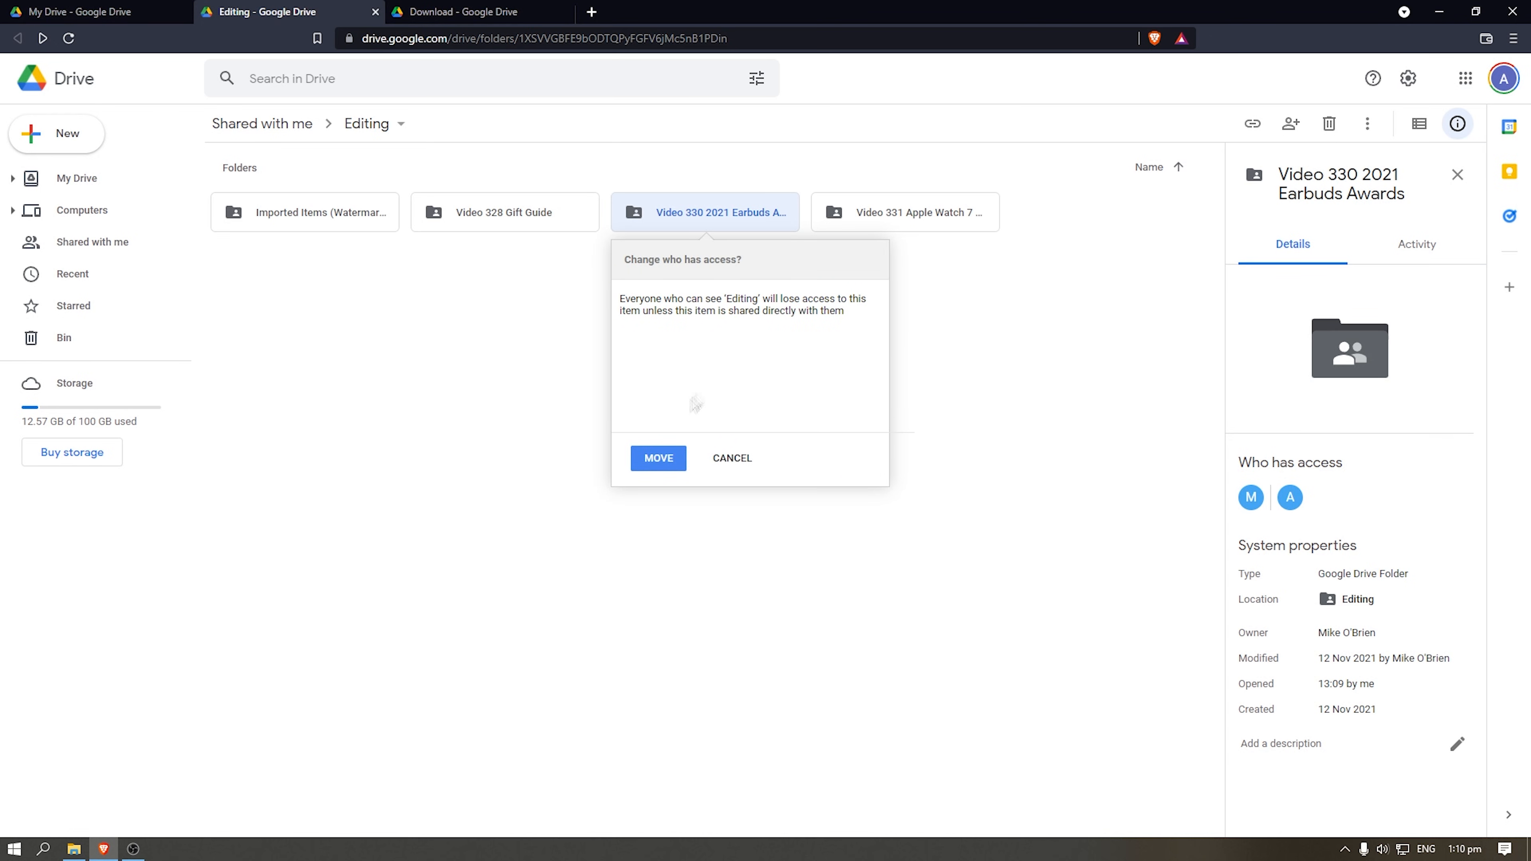
left_click(658, 458)
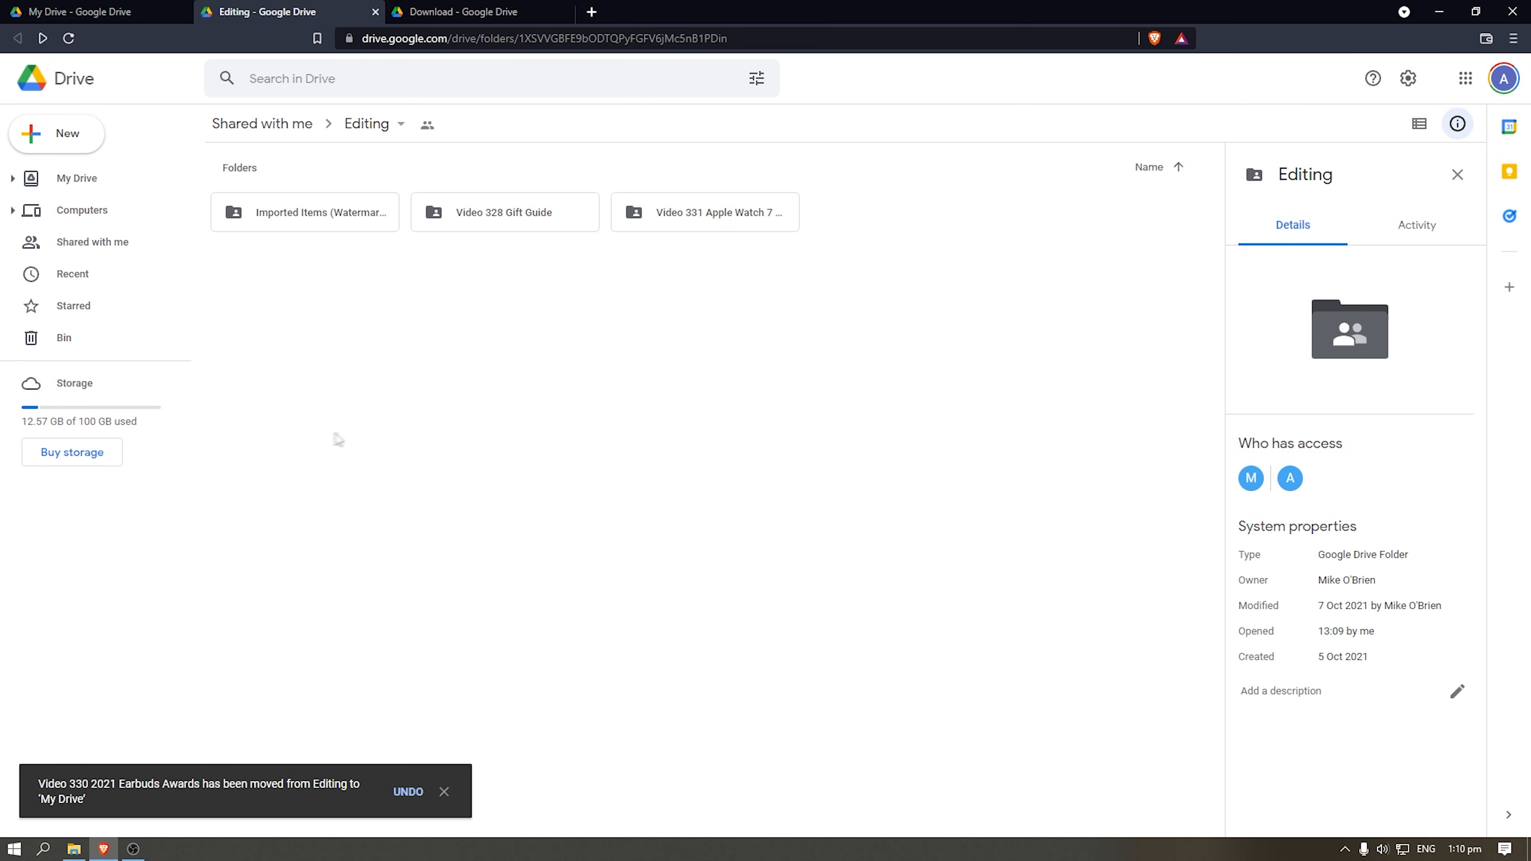
mouse_move(121, 425)
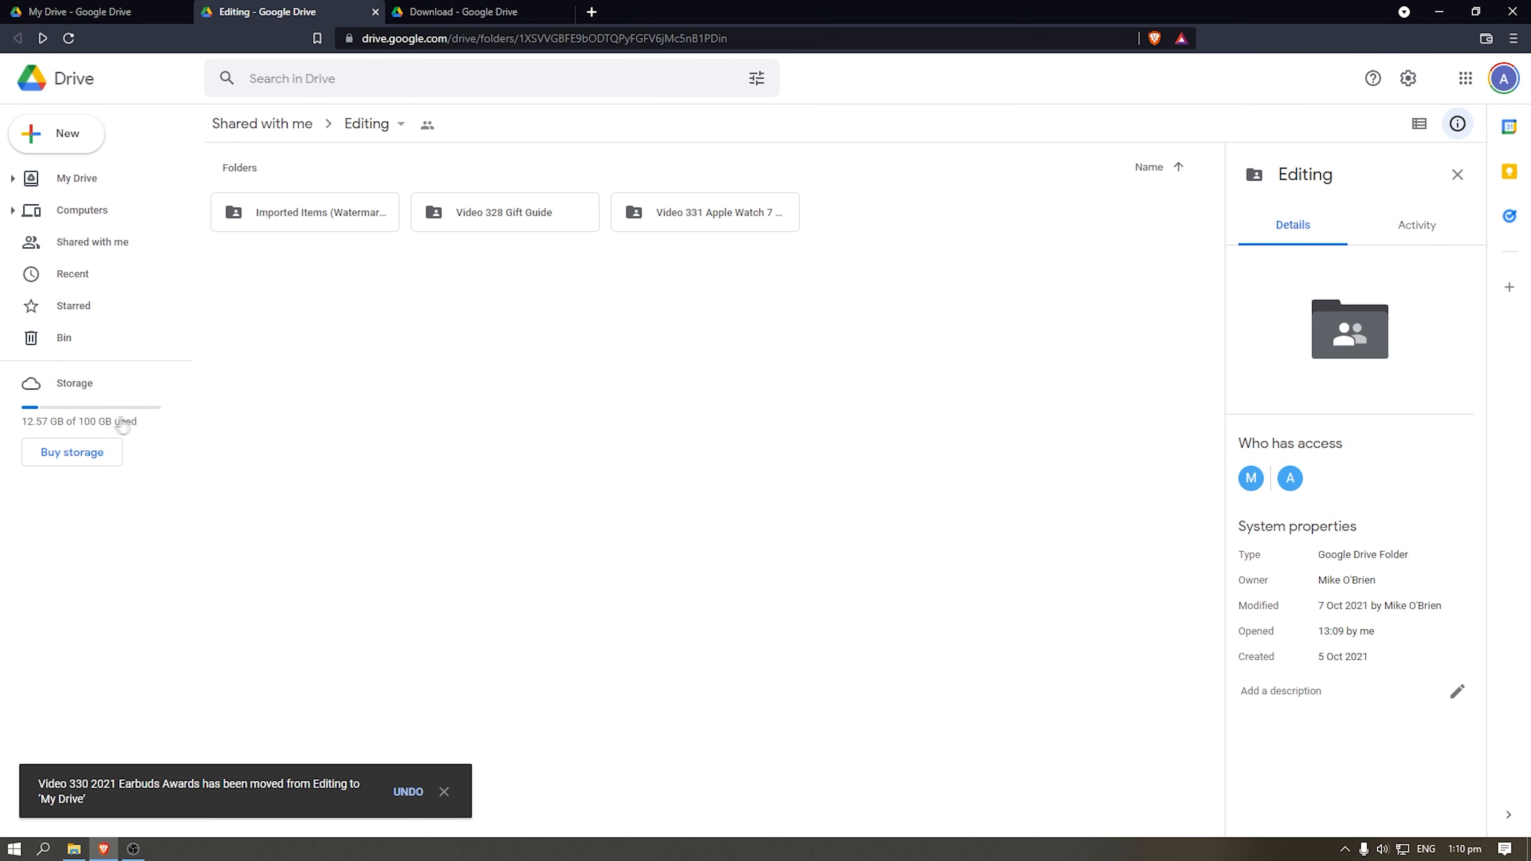
mouse_move(93, 415)
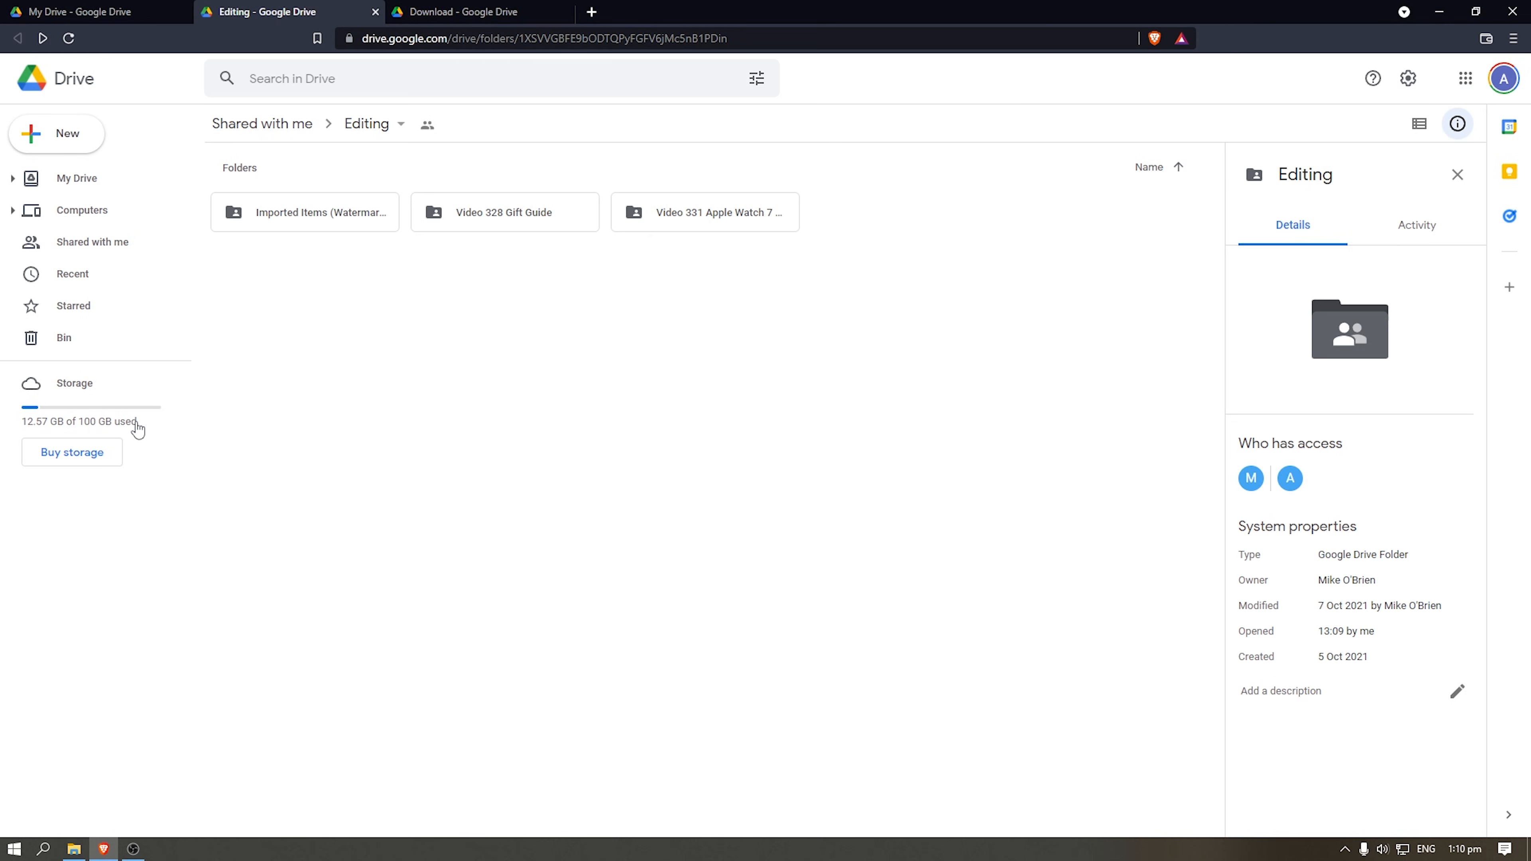
mouse_move(333, 408)
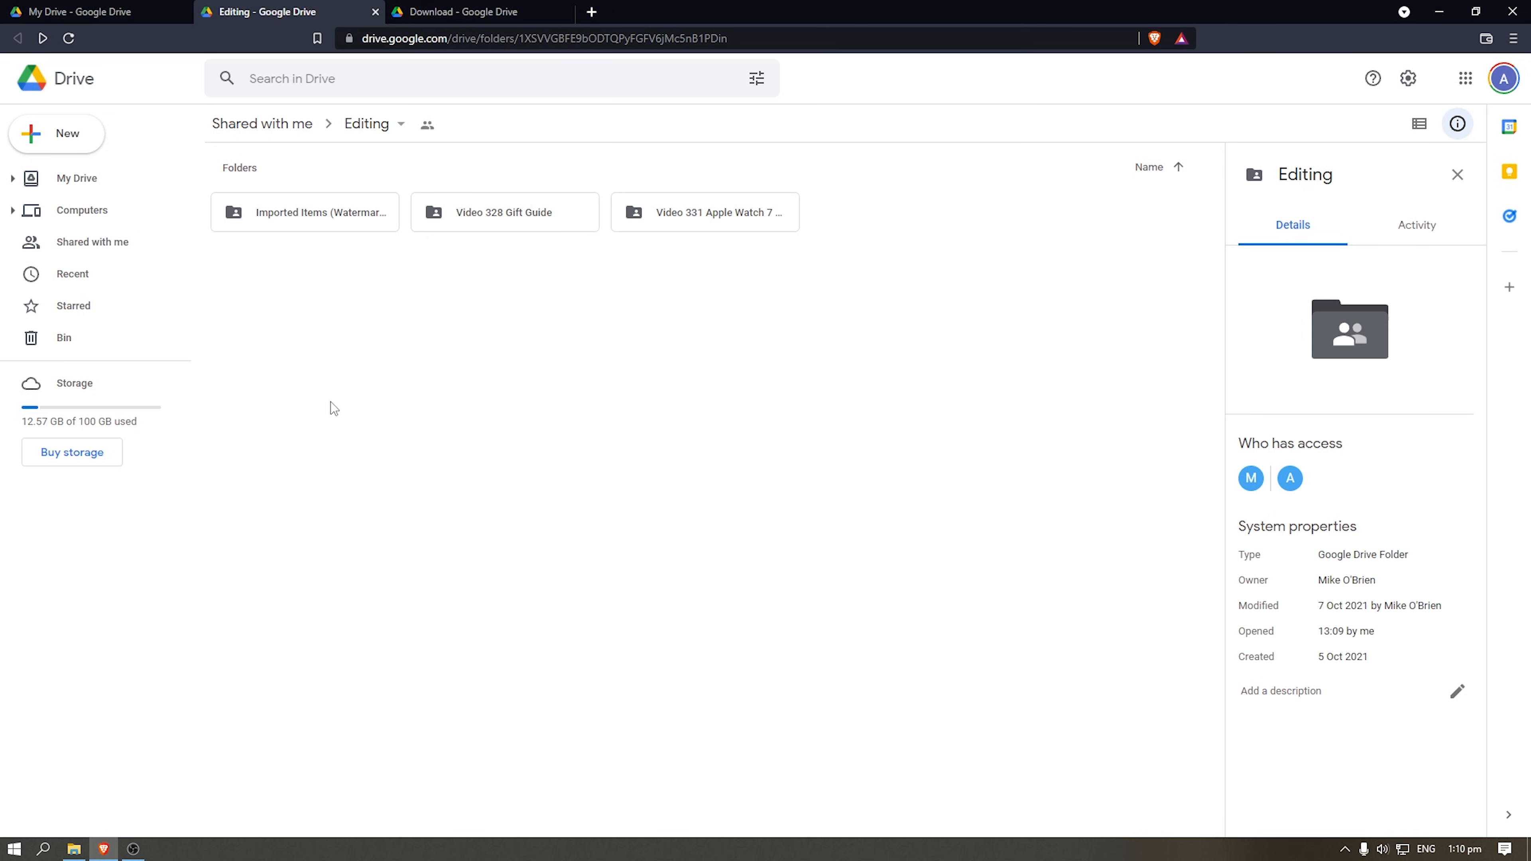
- Switch to the Drive for desktop download page and start a Windows app search
left_click(454, 12)
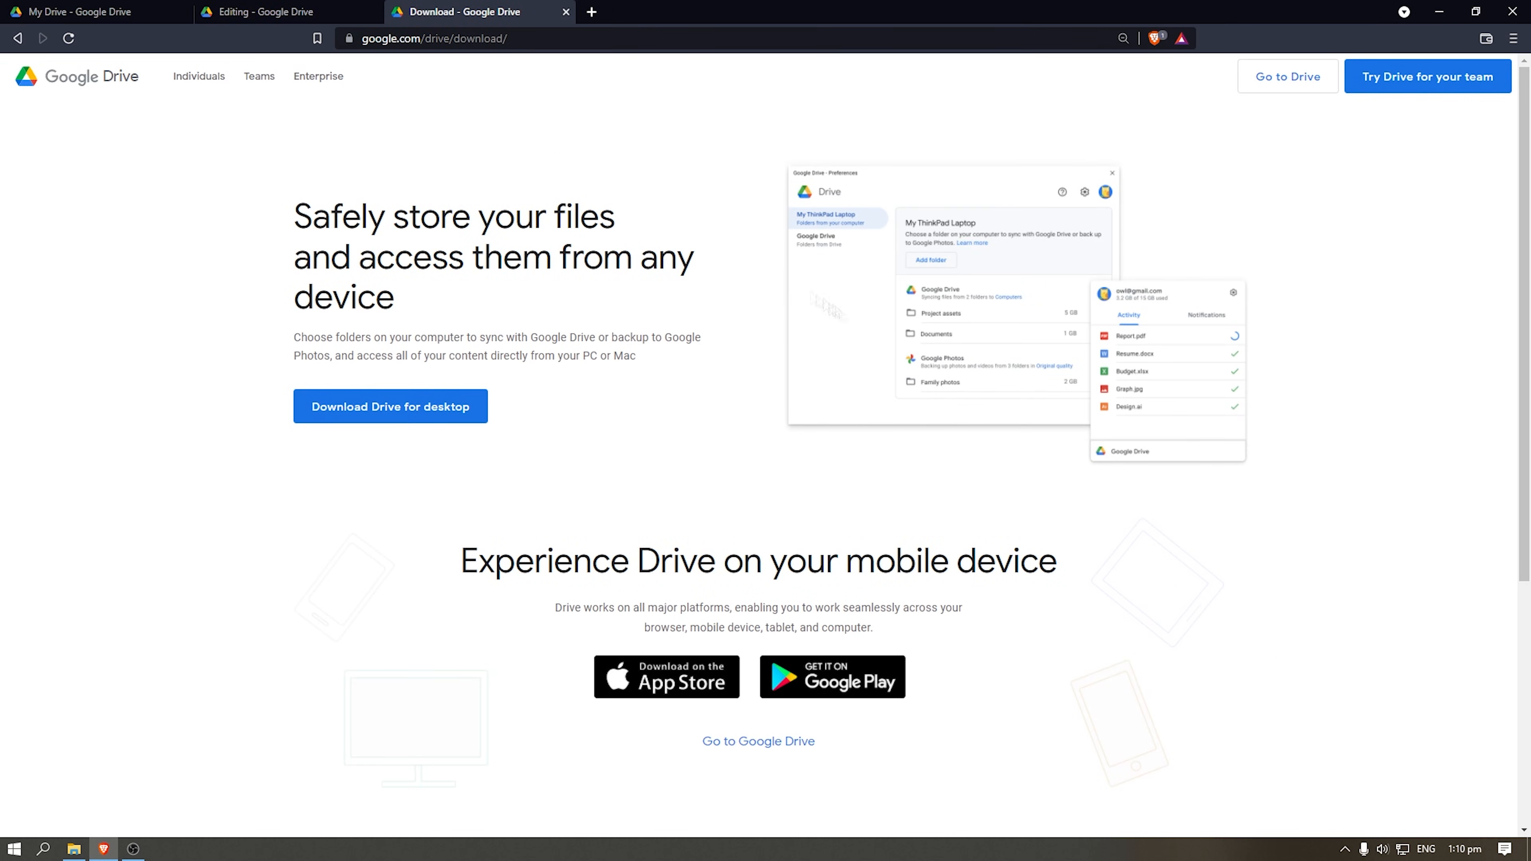
mouse_move(456, 186)
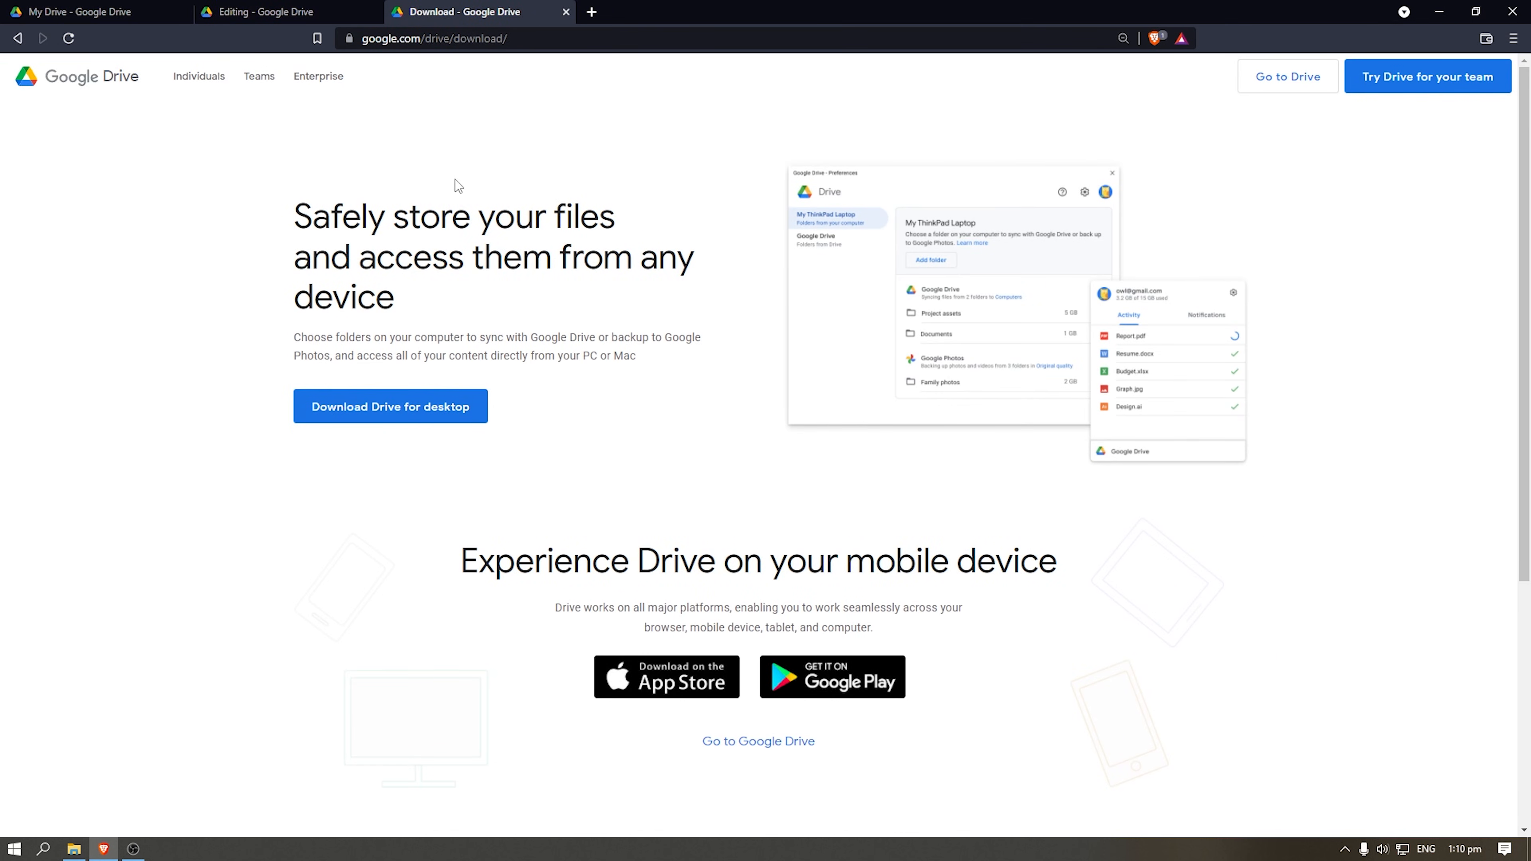
mouse_move(532, 436)
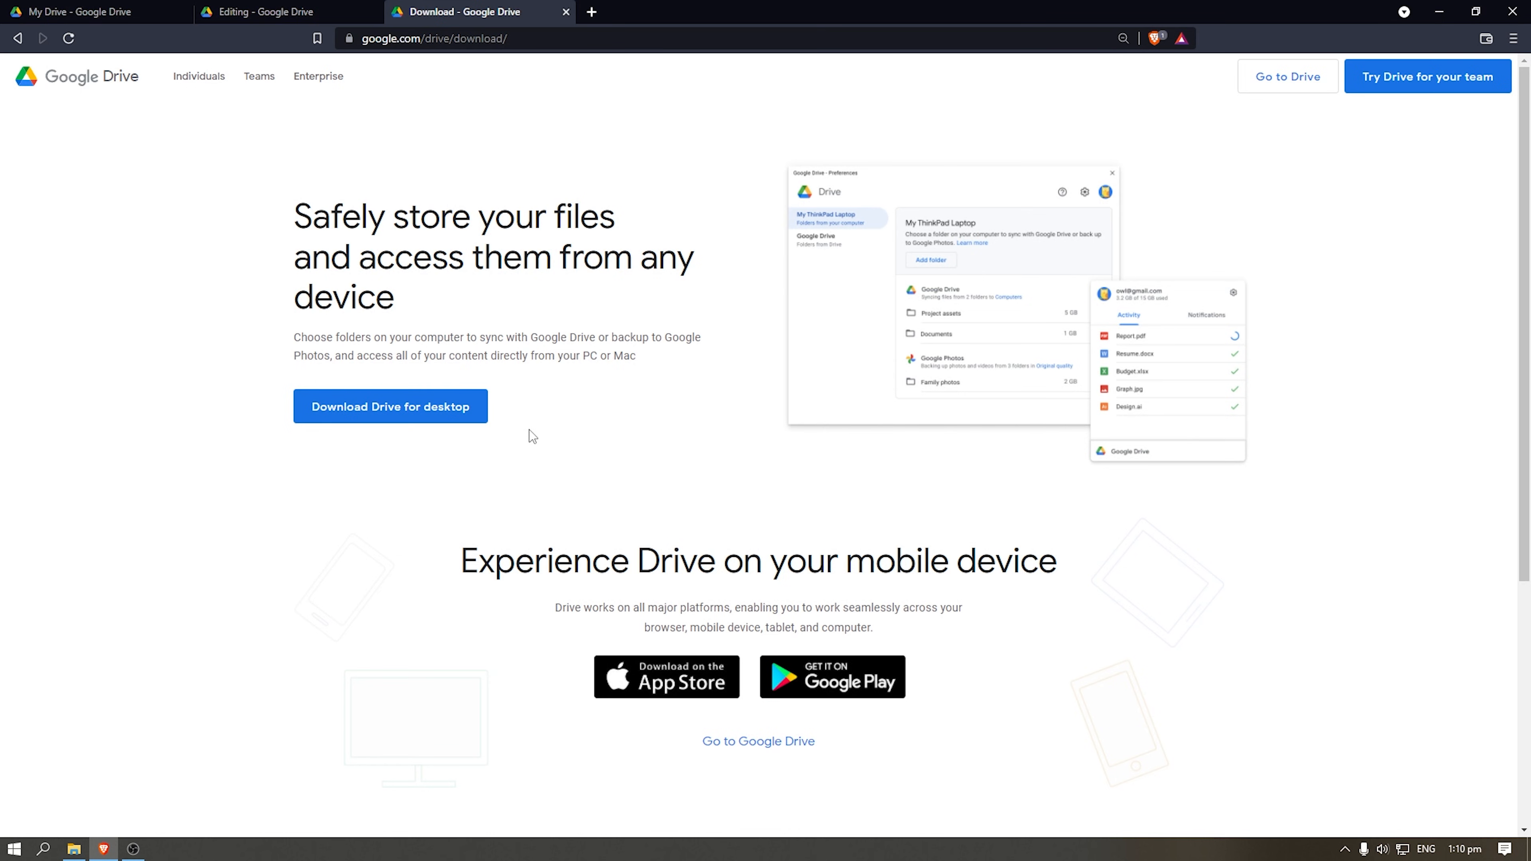
mouse_move(238, 588)
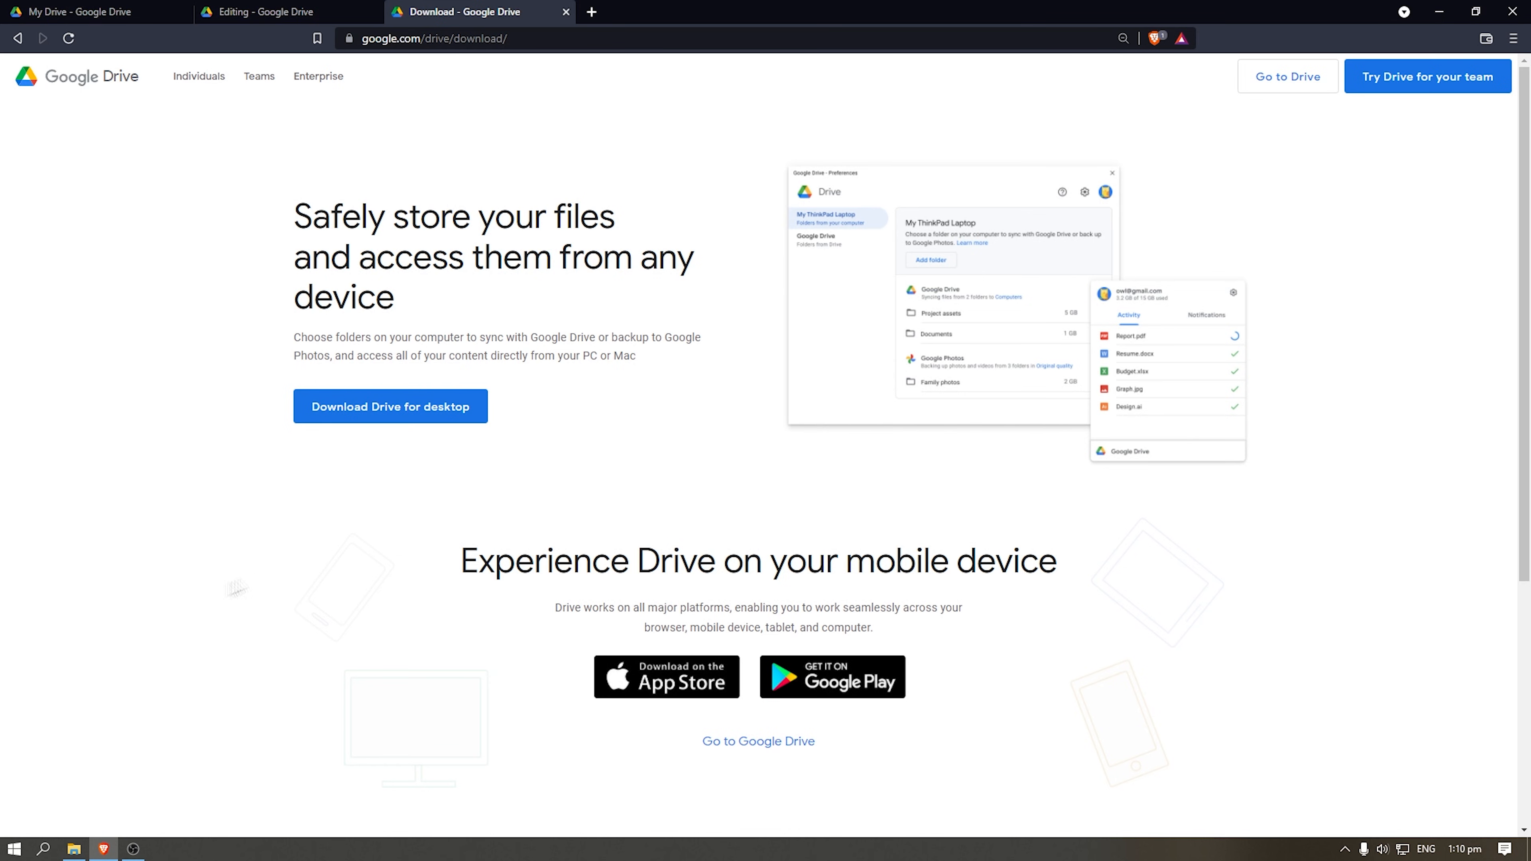
left_click(14, 848)
type("googl drive")
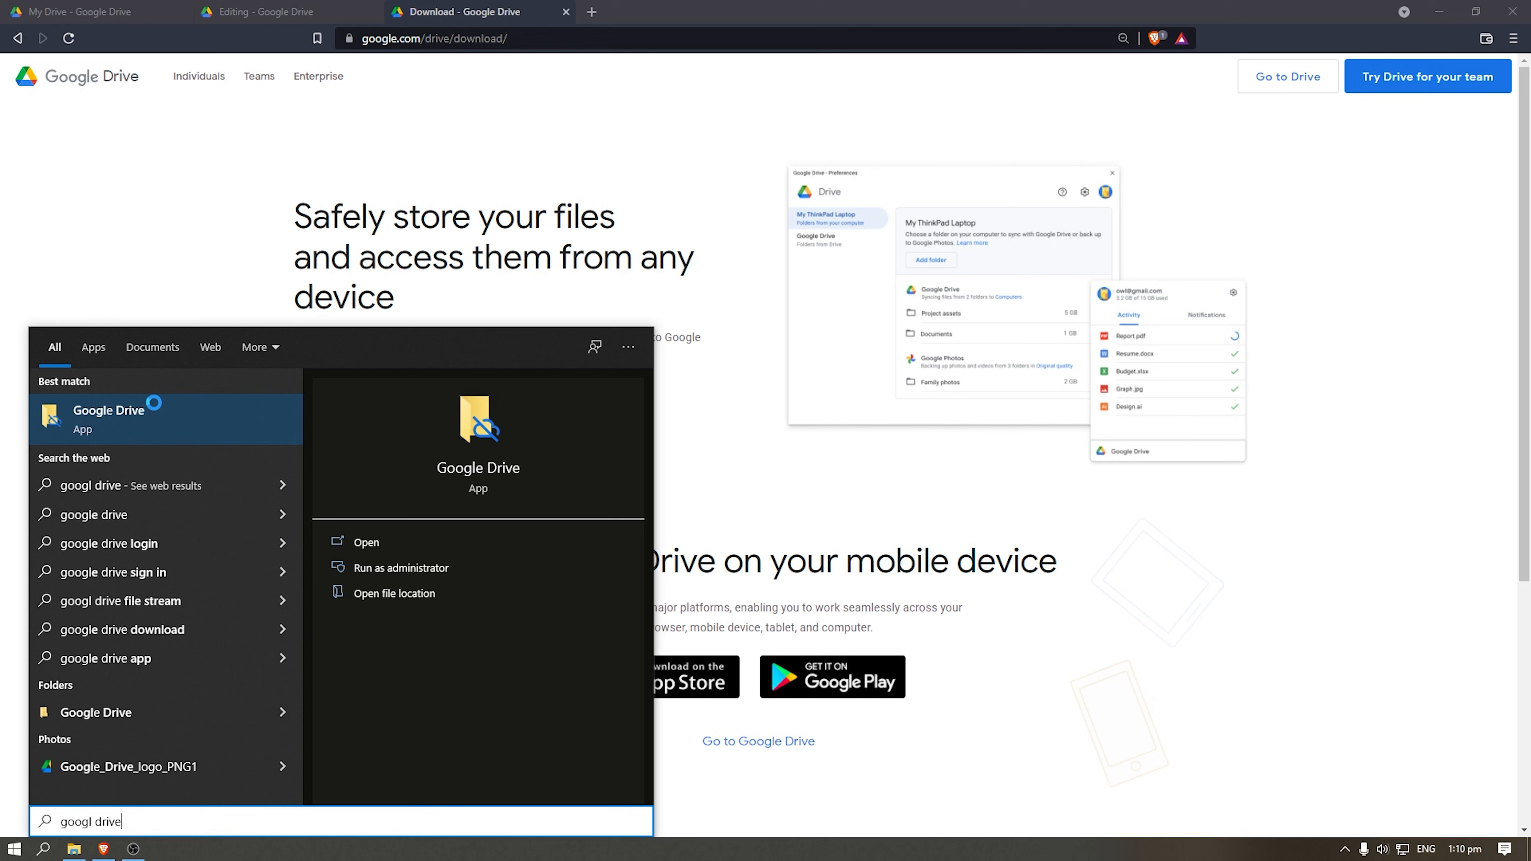
mouse_move(104, 436)
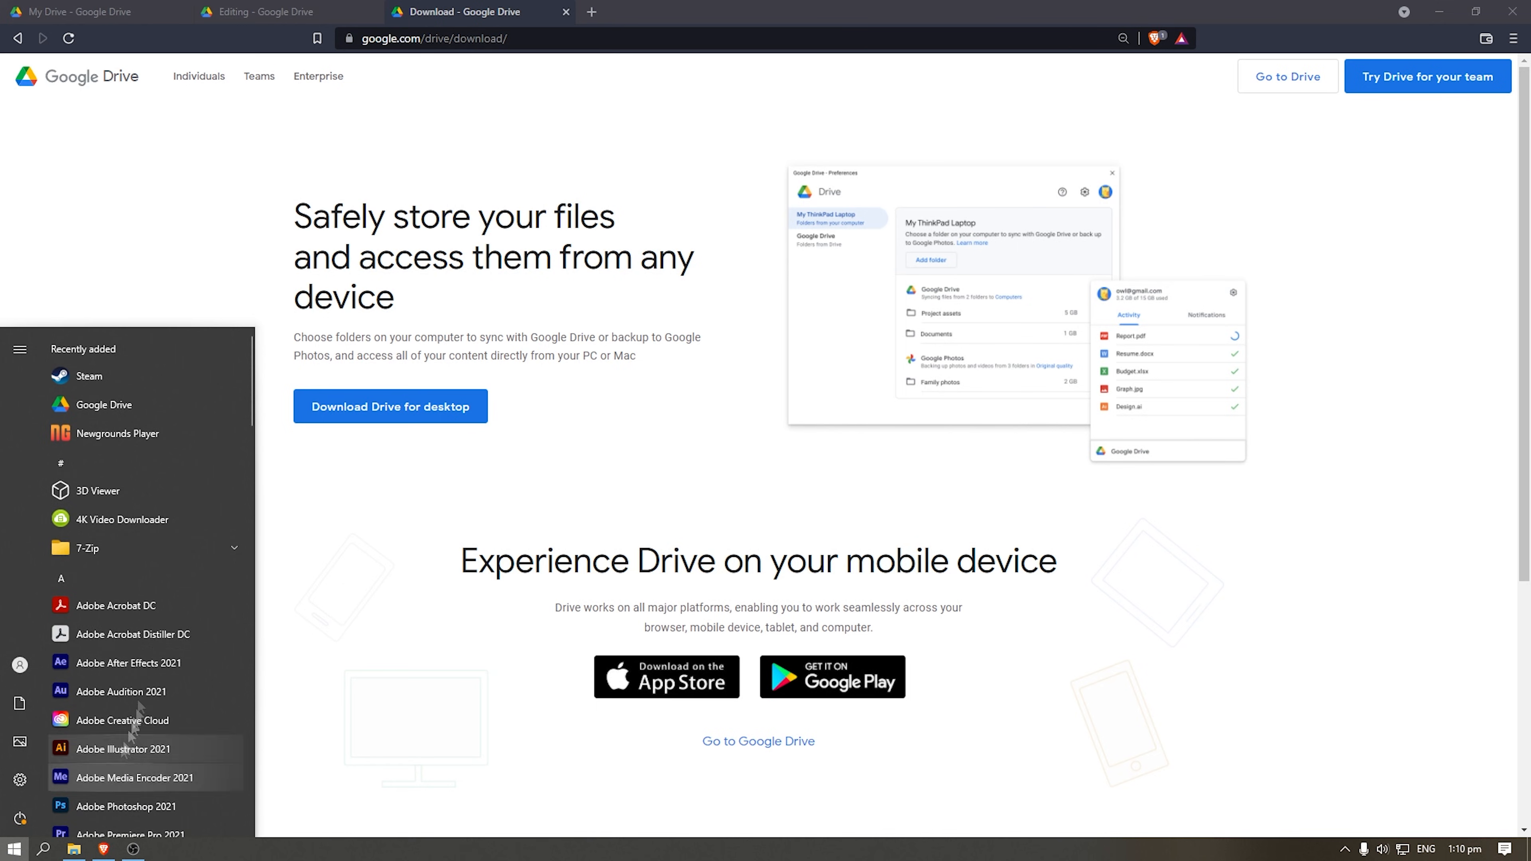
- Launch Google Drive from Start, maximise the G: drive window, dismiss the already-running notice
type("google Drive")
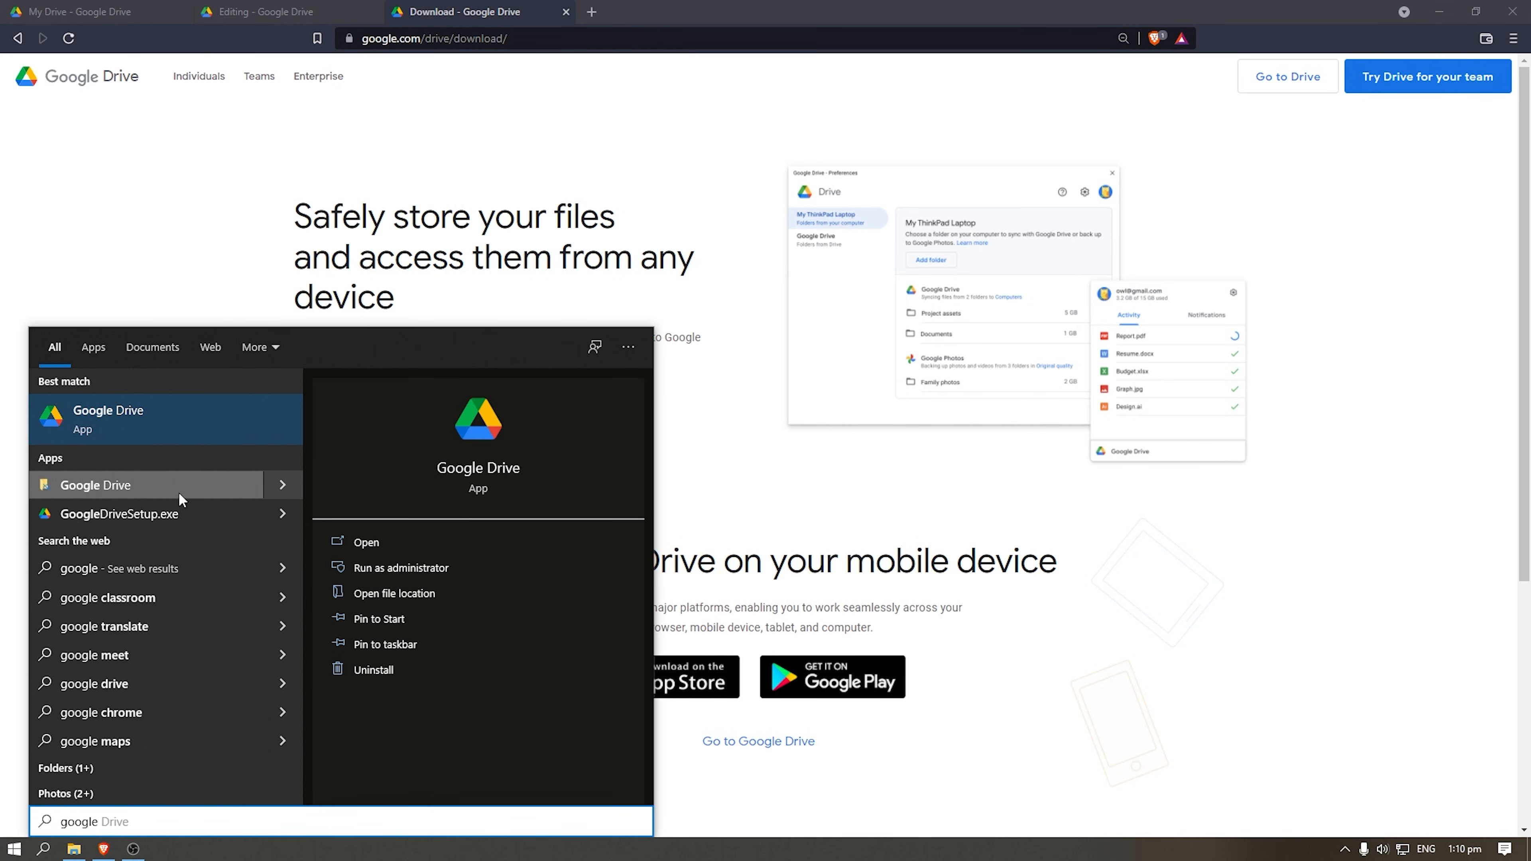
mouse_move(170, 497)
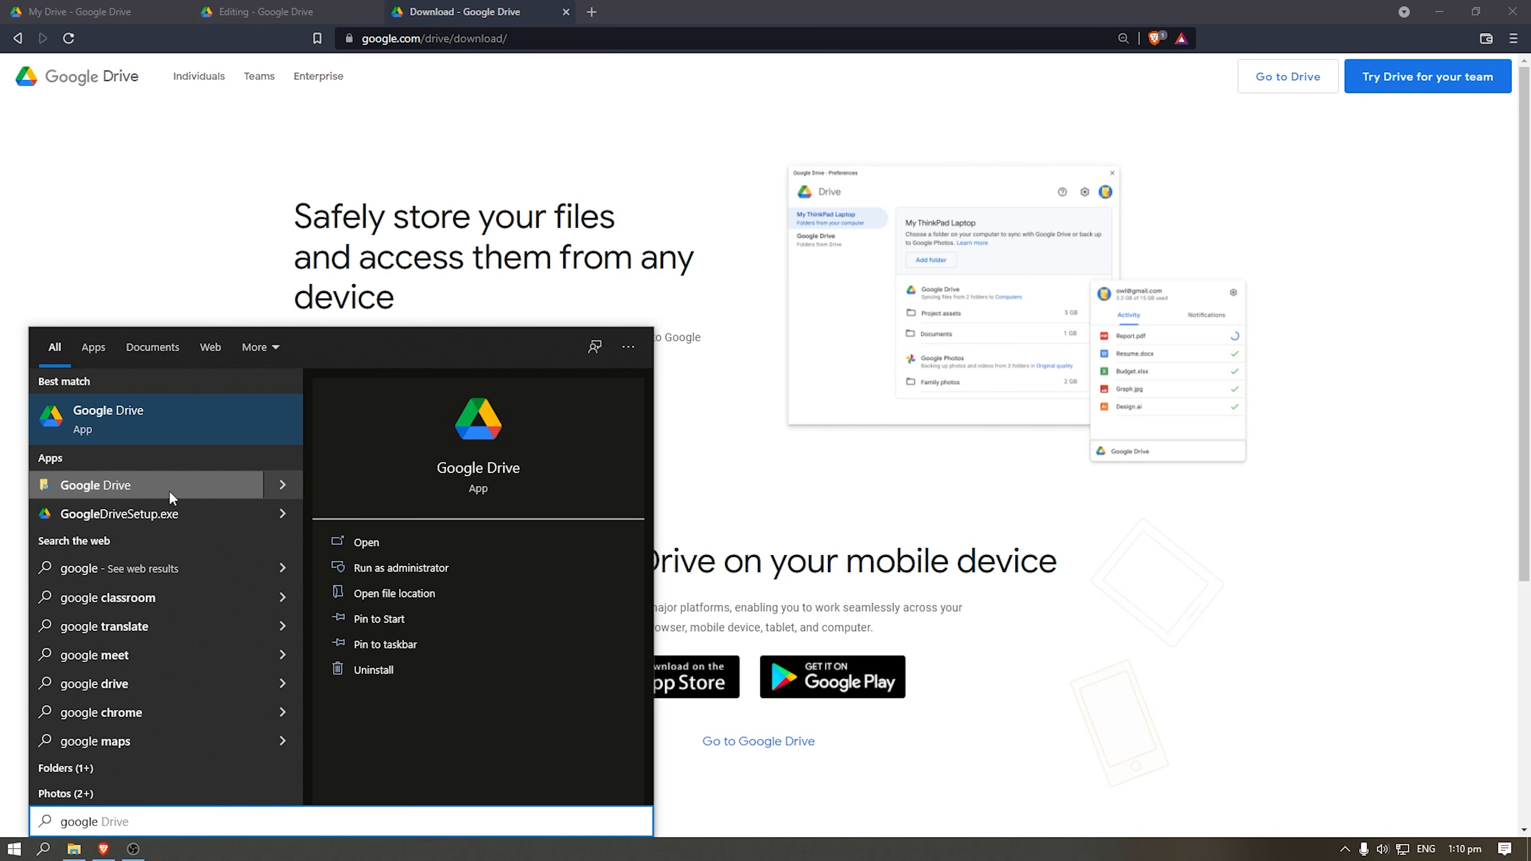
mouse_move(186, 504)
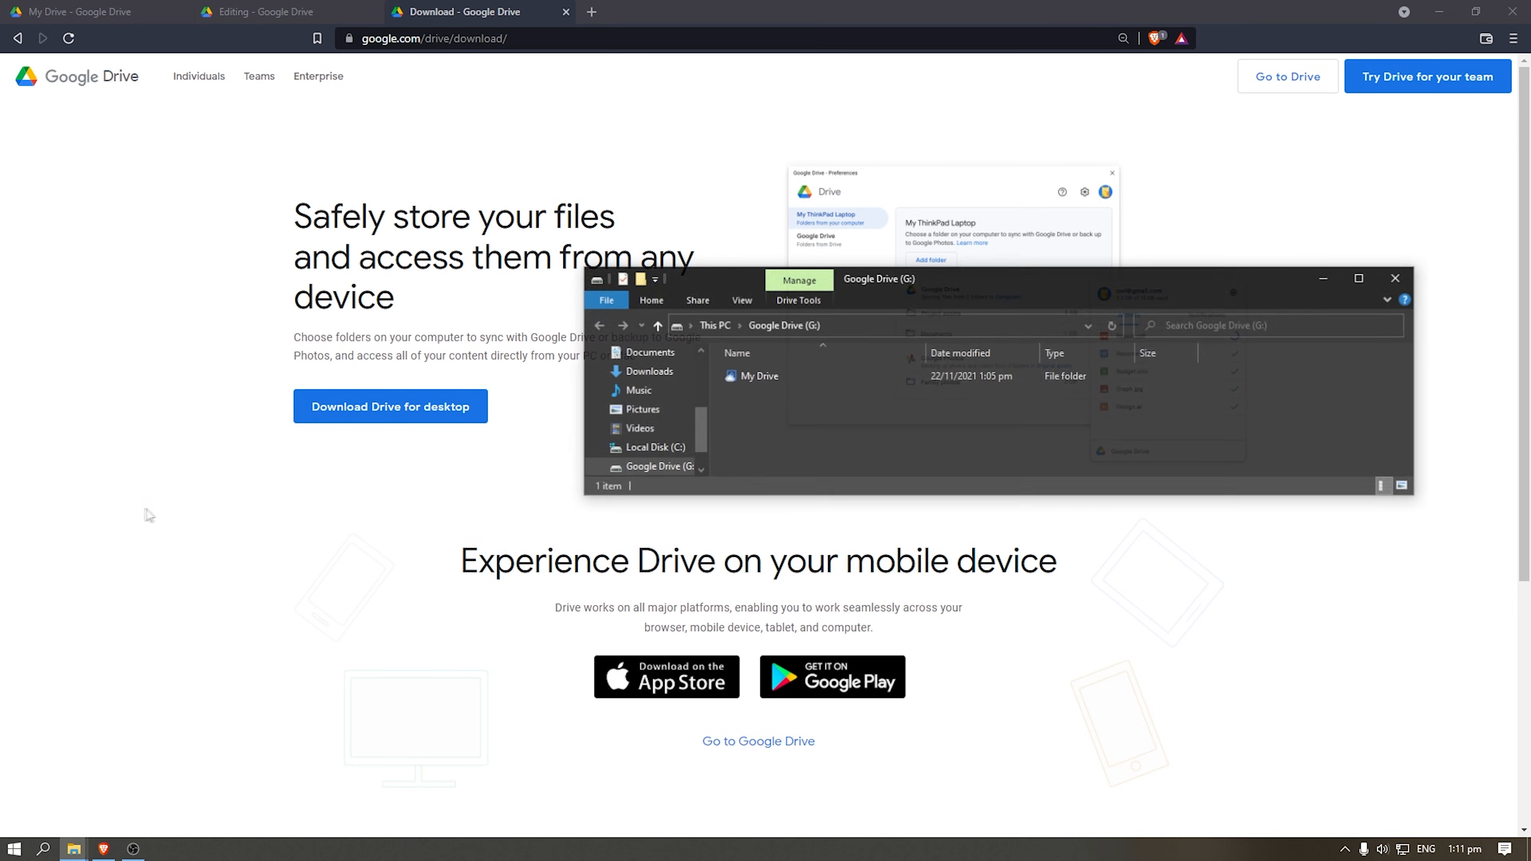
left_click(1357, 278)
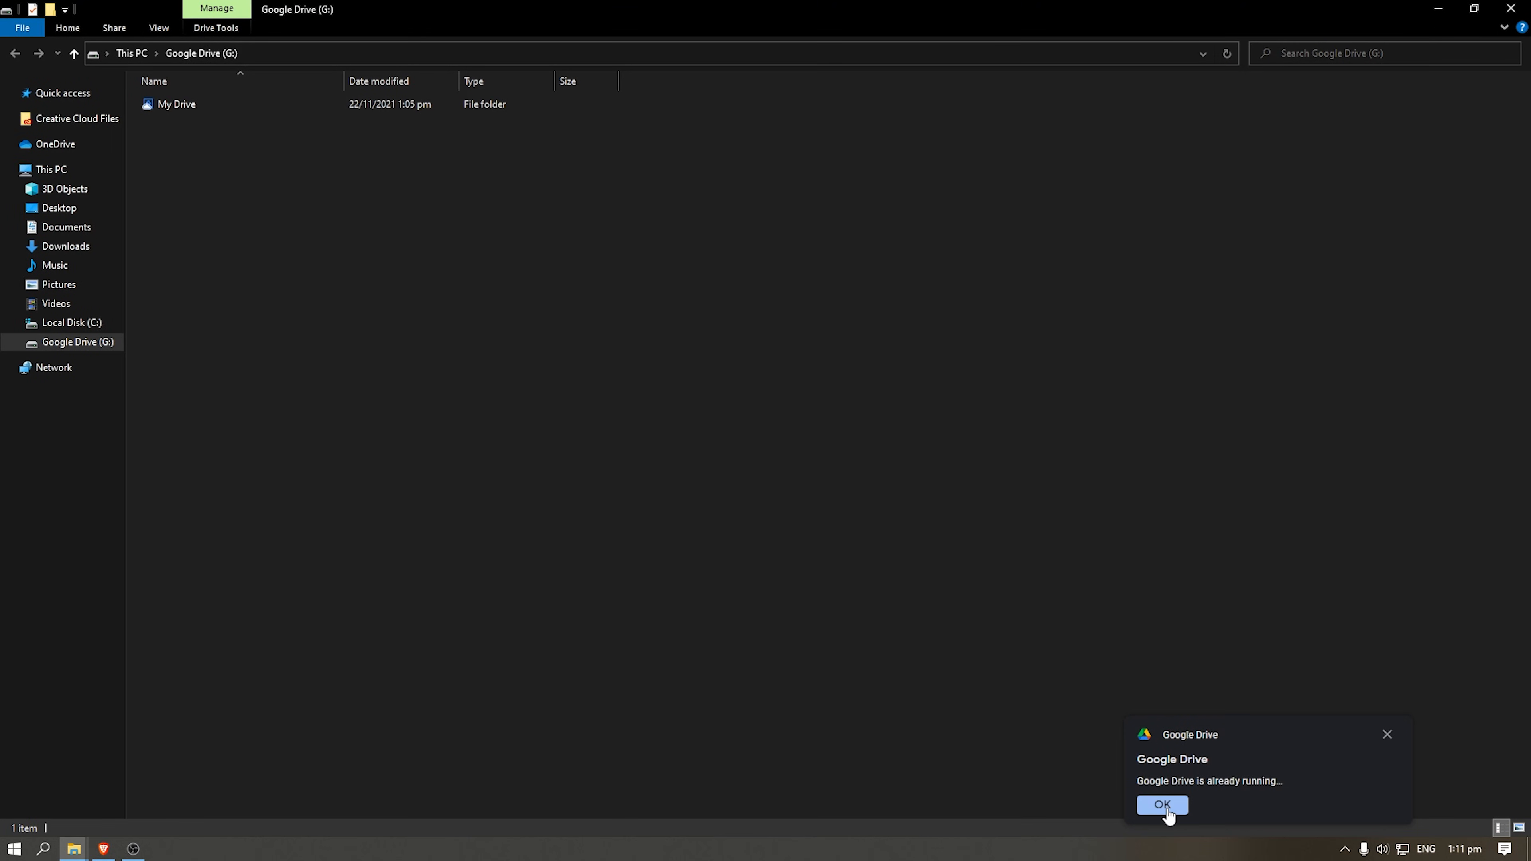
left_click(1161, 804)
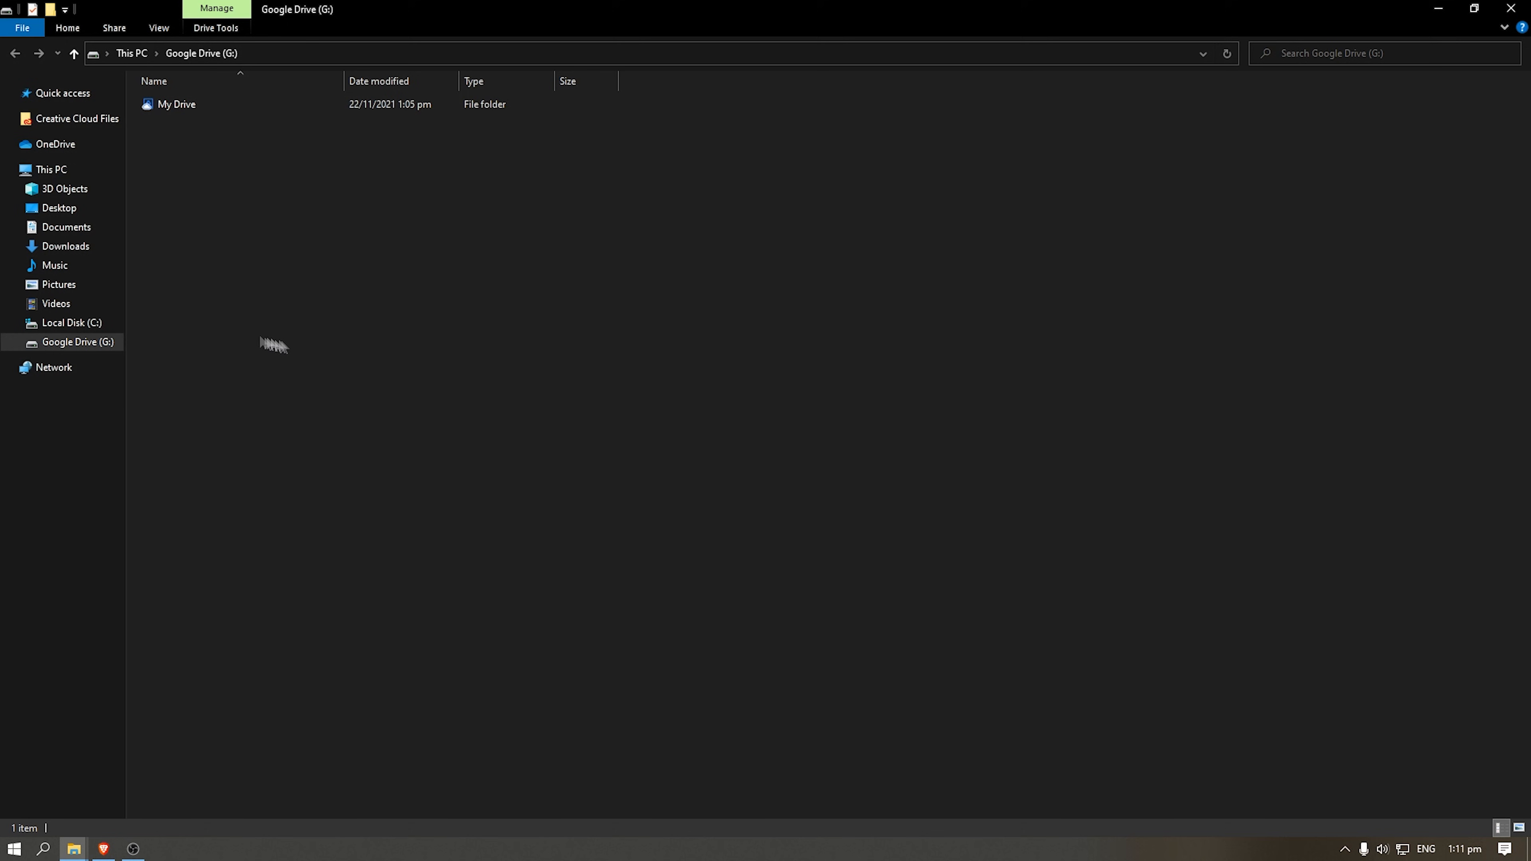
mouse_move(1349, 848)
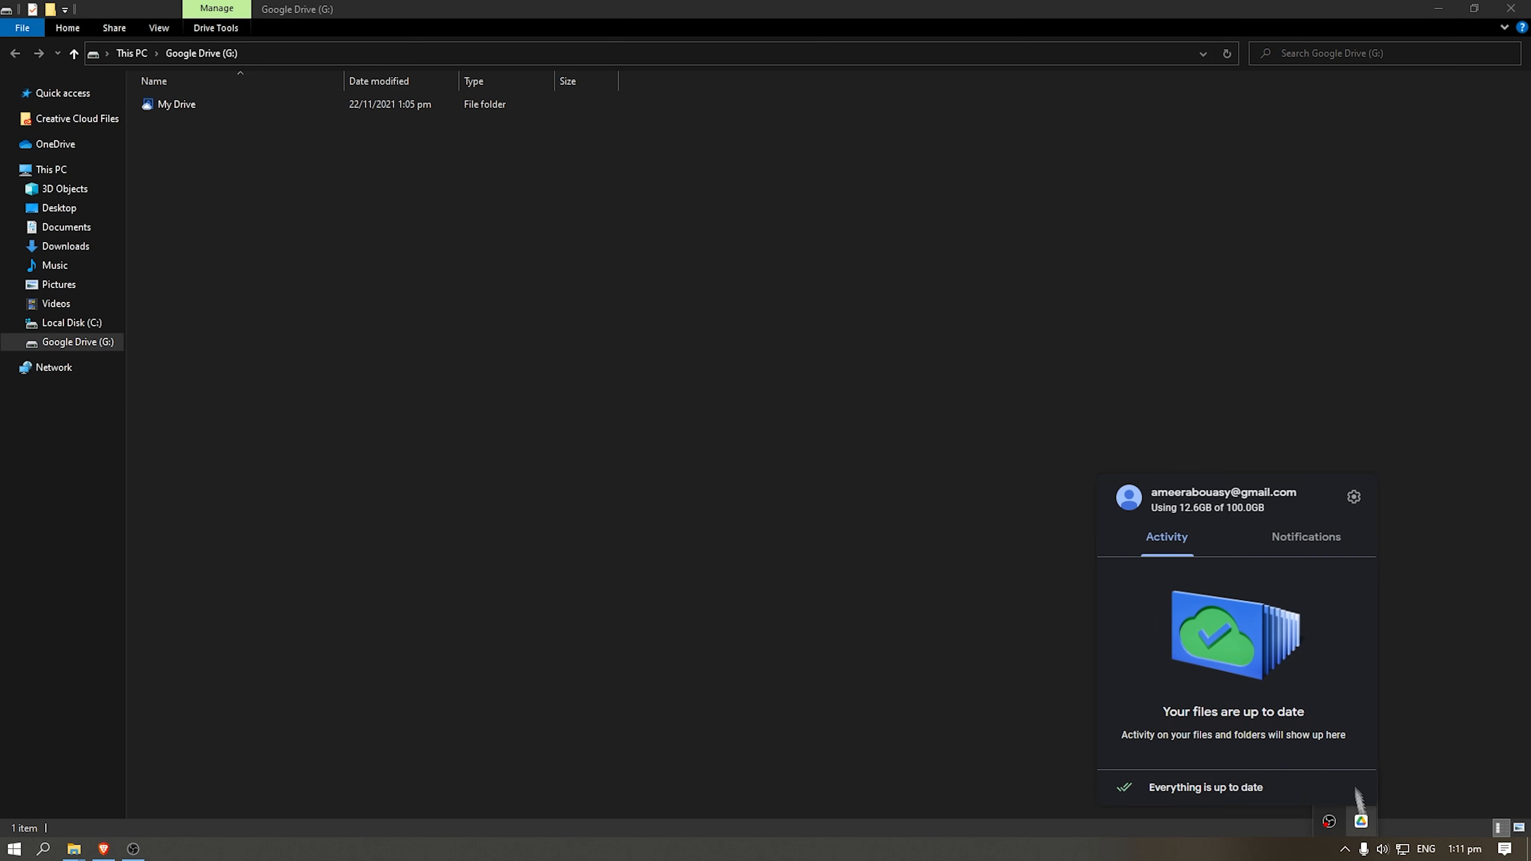
left_click(1353, 496)
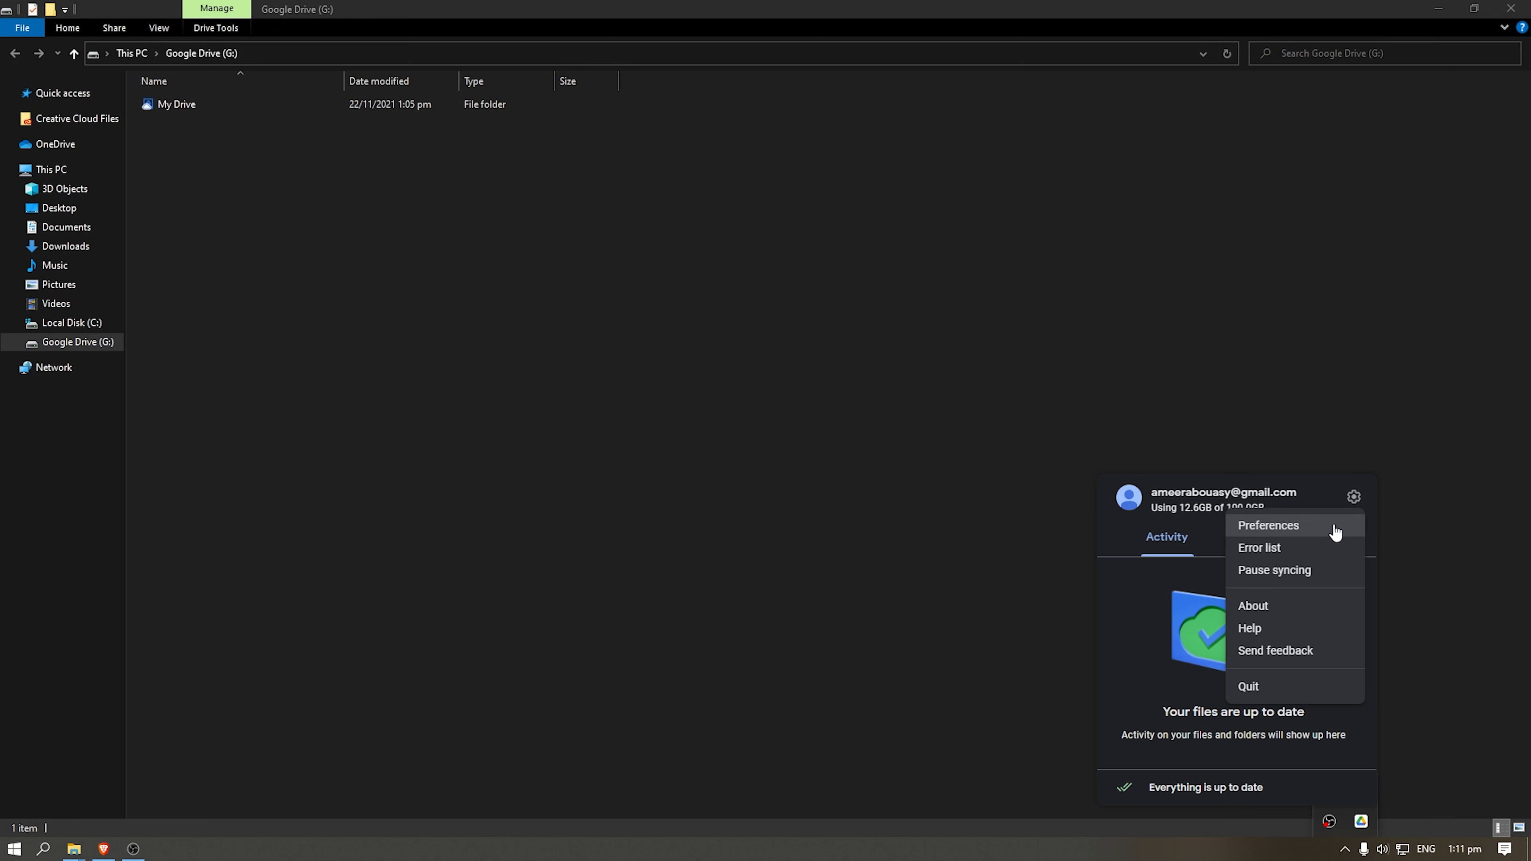
left_click(1267, 525)
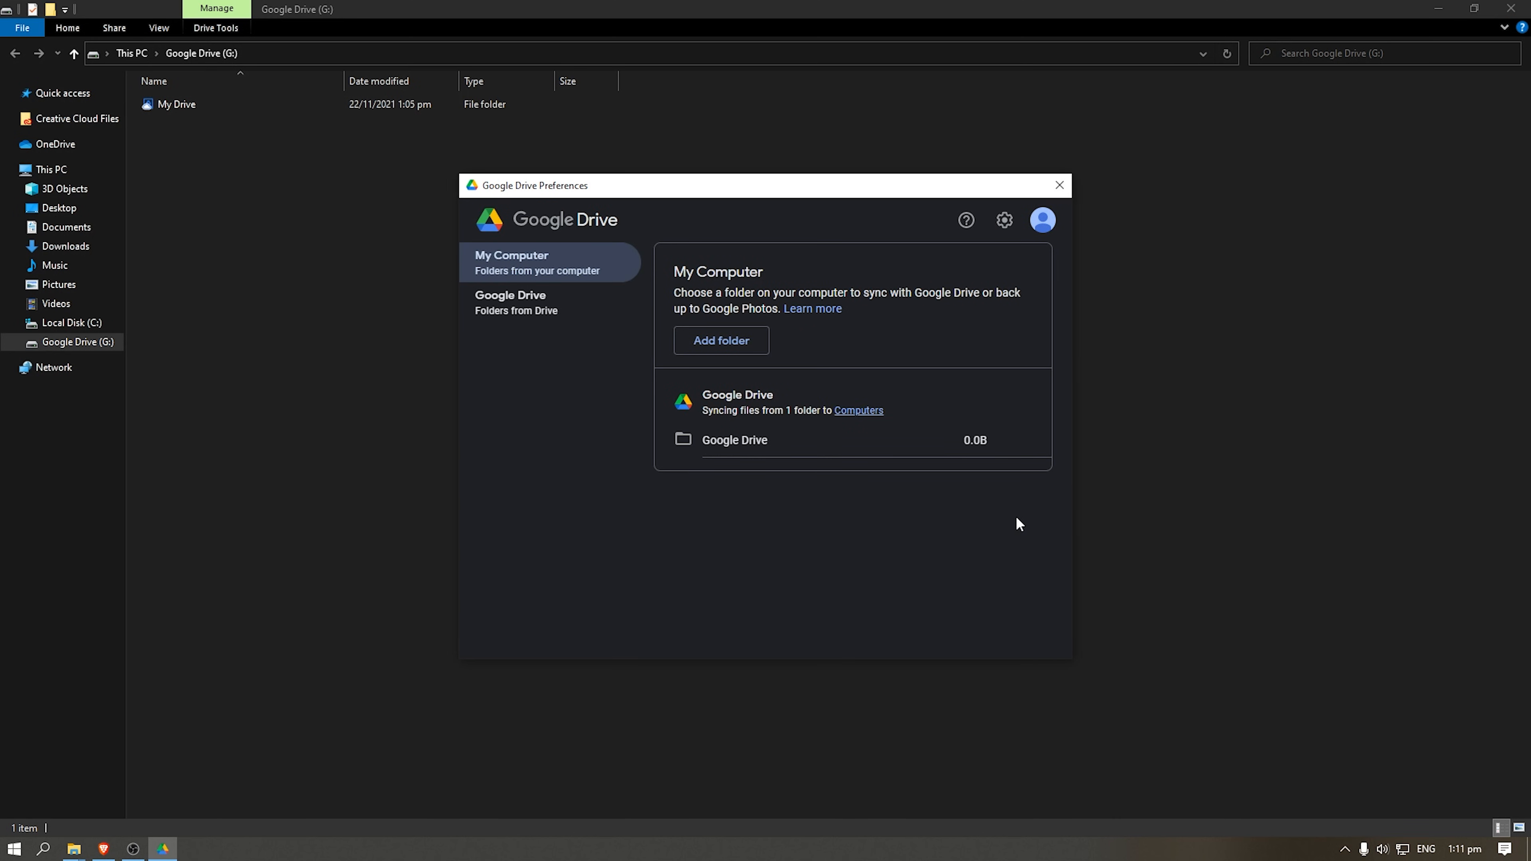
left_click(510, 303)
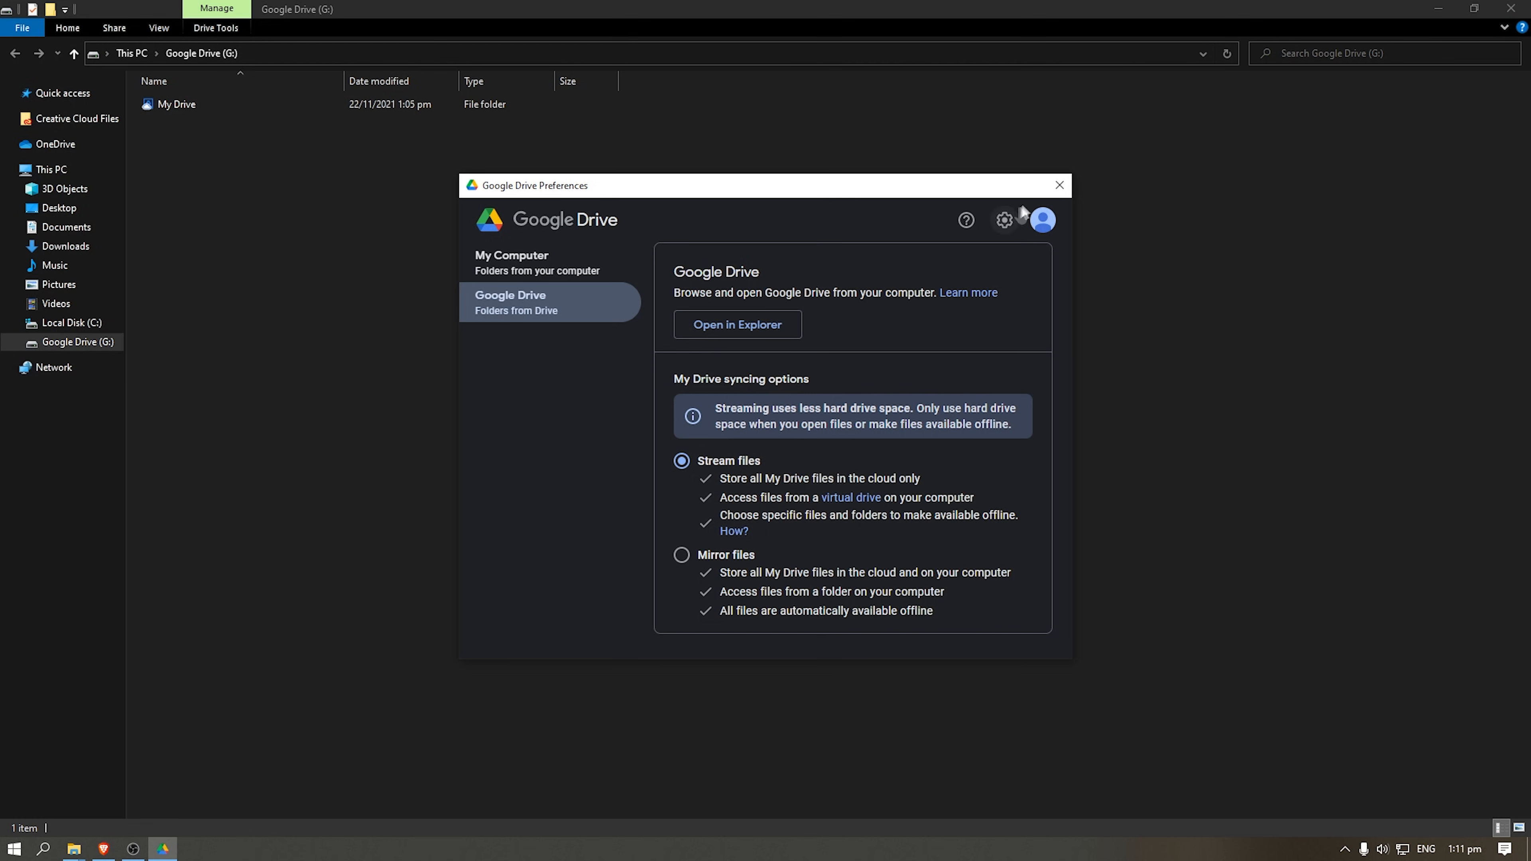
left_click(1058, 186)
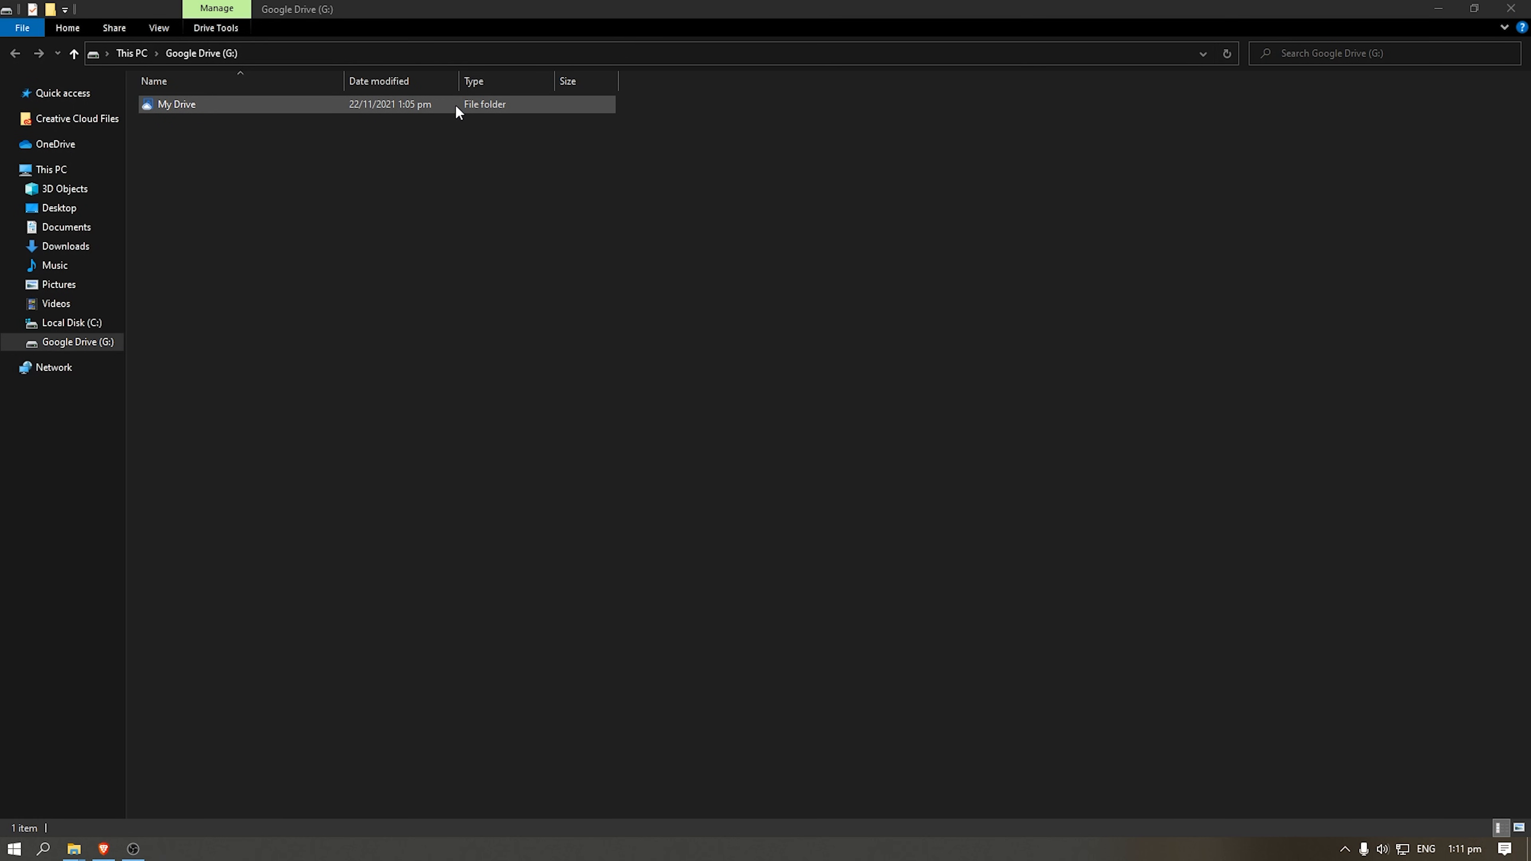
- Copy the Video 330 2021 Earbuds Awards folder from My Drive, then go to Local Disk (C:)
double_click(177, 105)
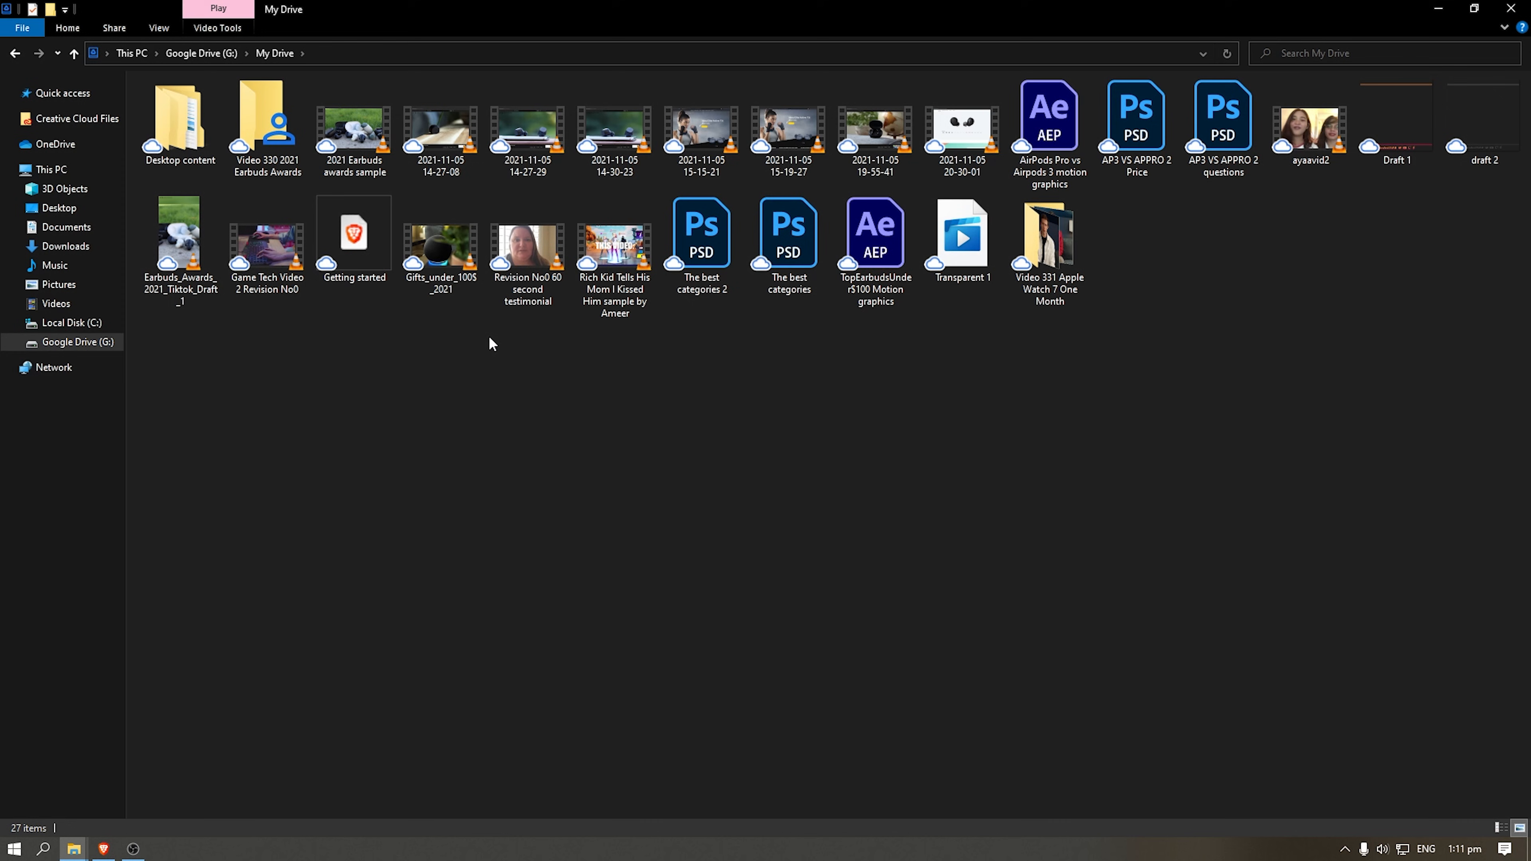
mouse_move(361, 339)
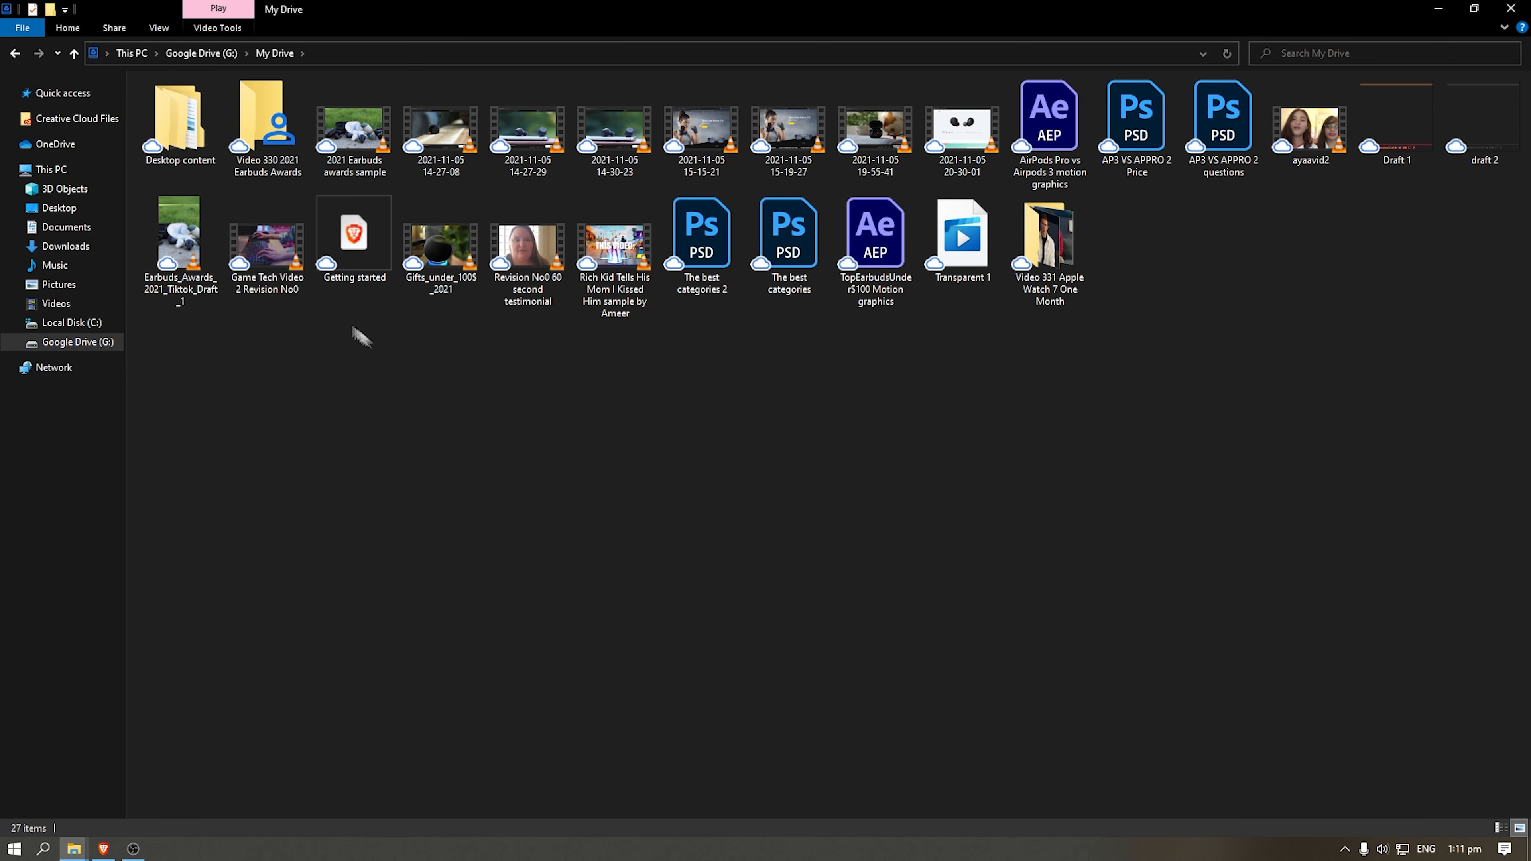
left_click(266, 124)
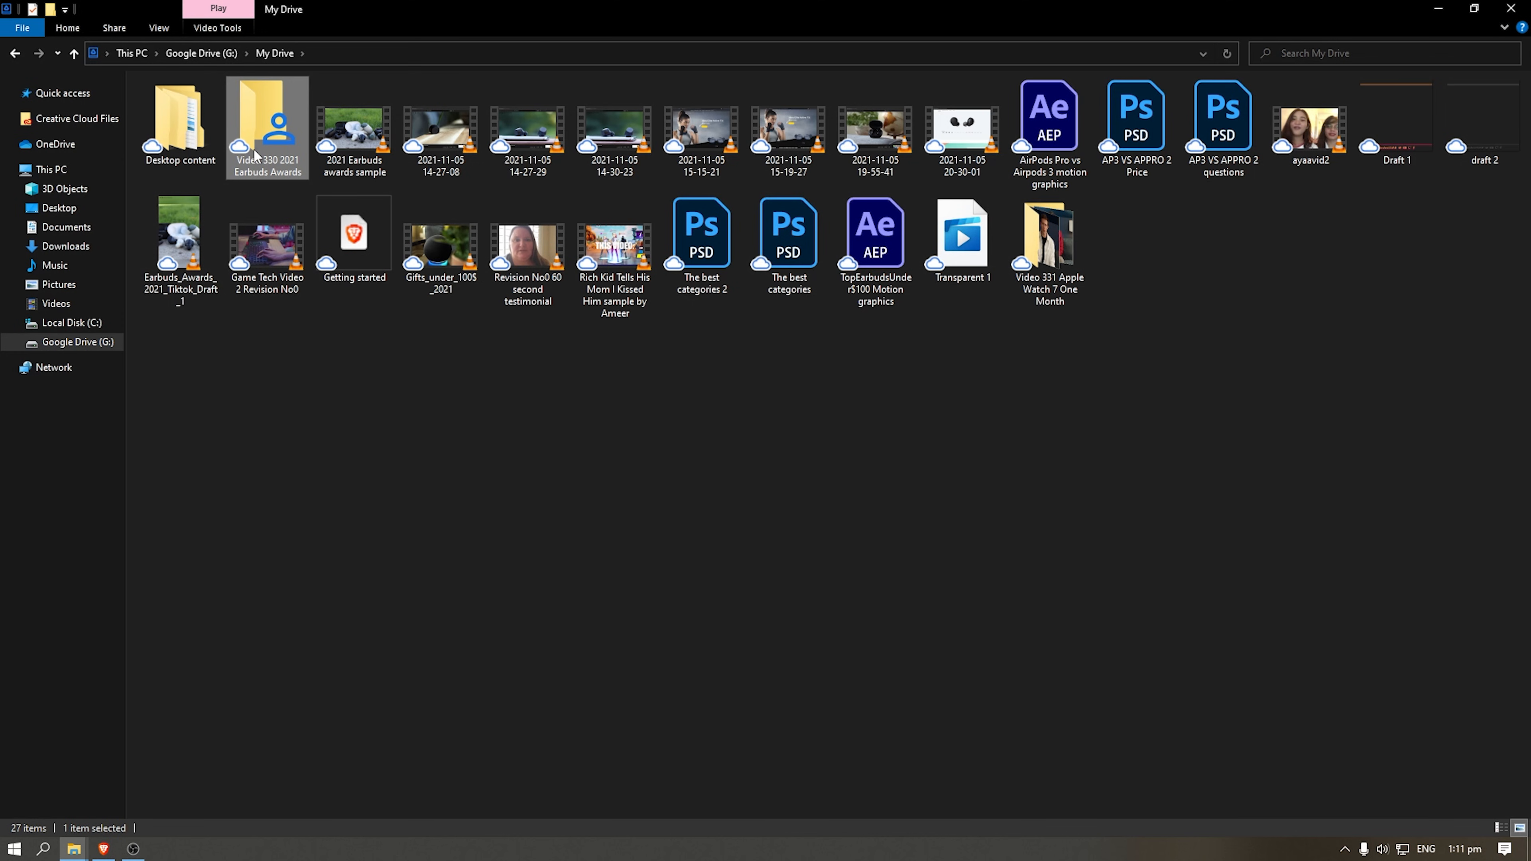
right_click(266, 126)
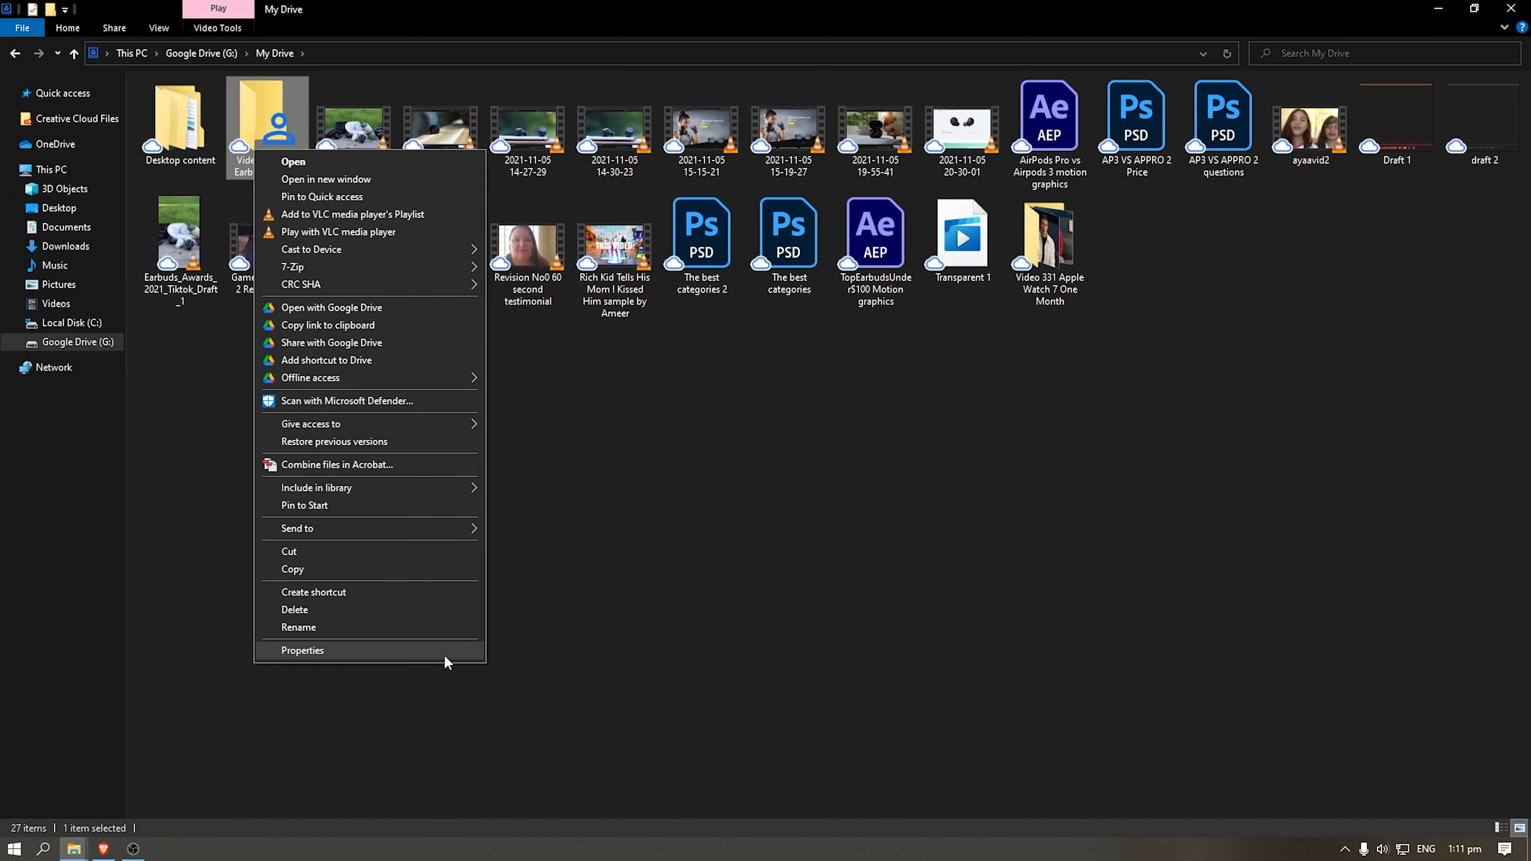
left_click(303, 649)
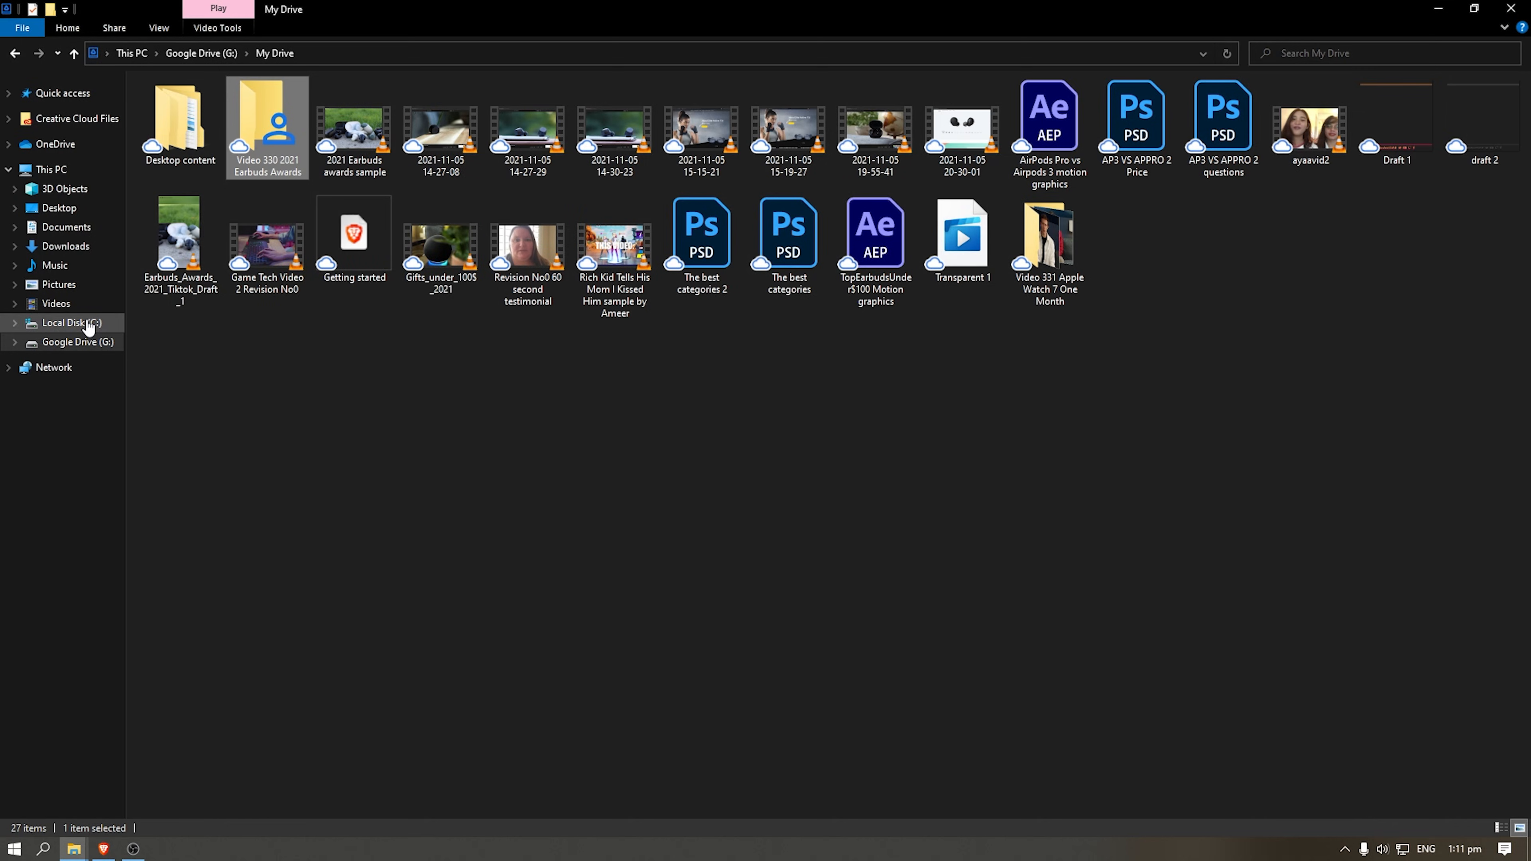
left_click(70, 322)
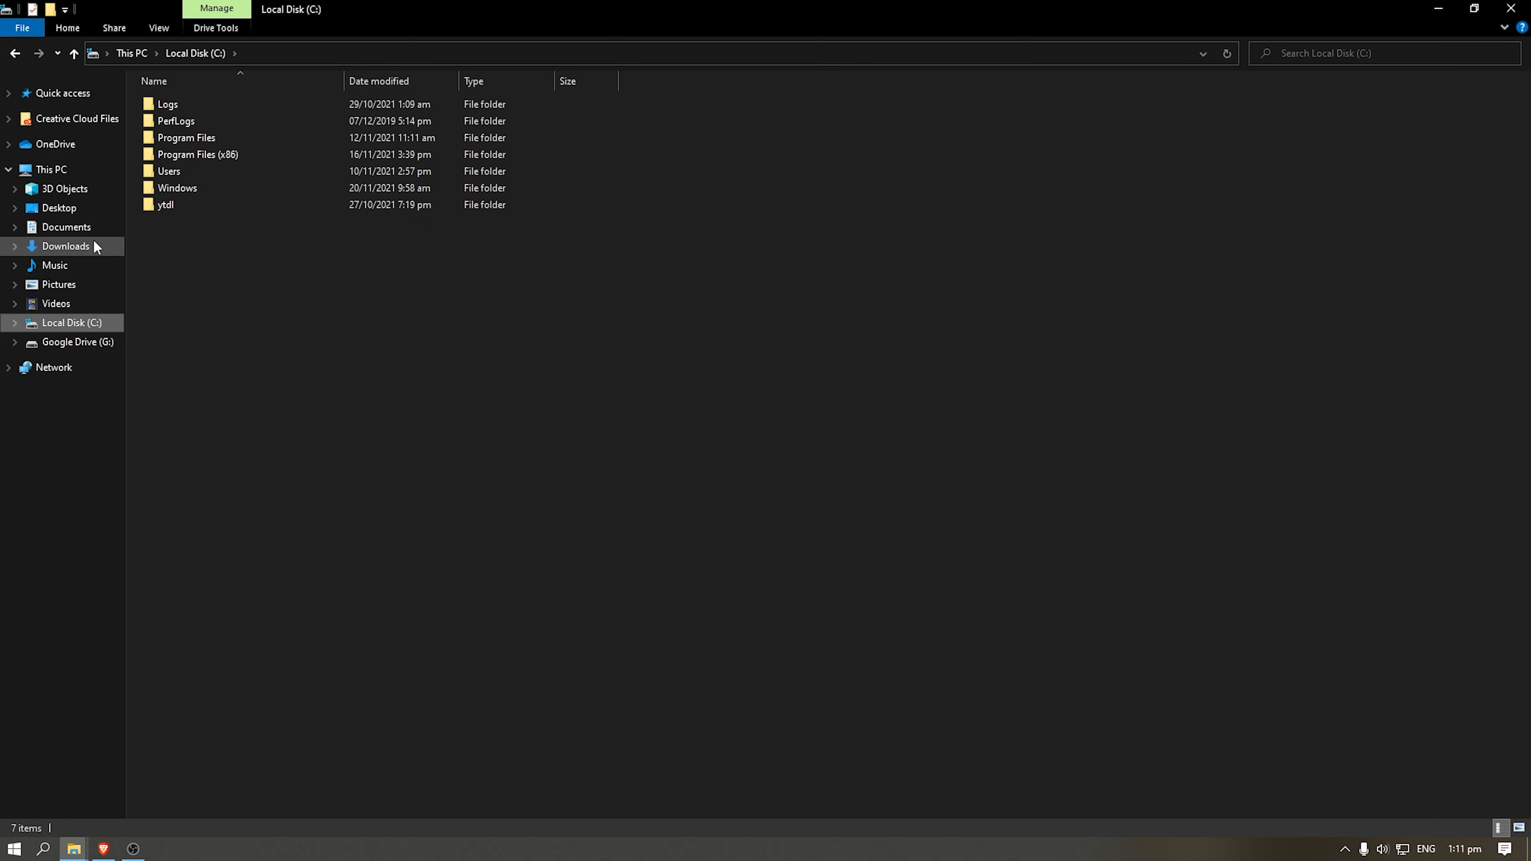
- Paste into Documents, then cancel the 149-item copy so the folder disappears
left_click(66, 227)
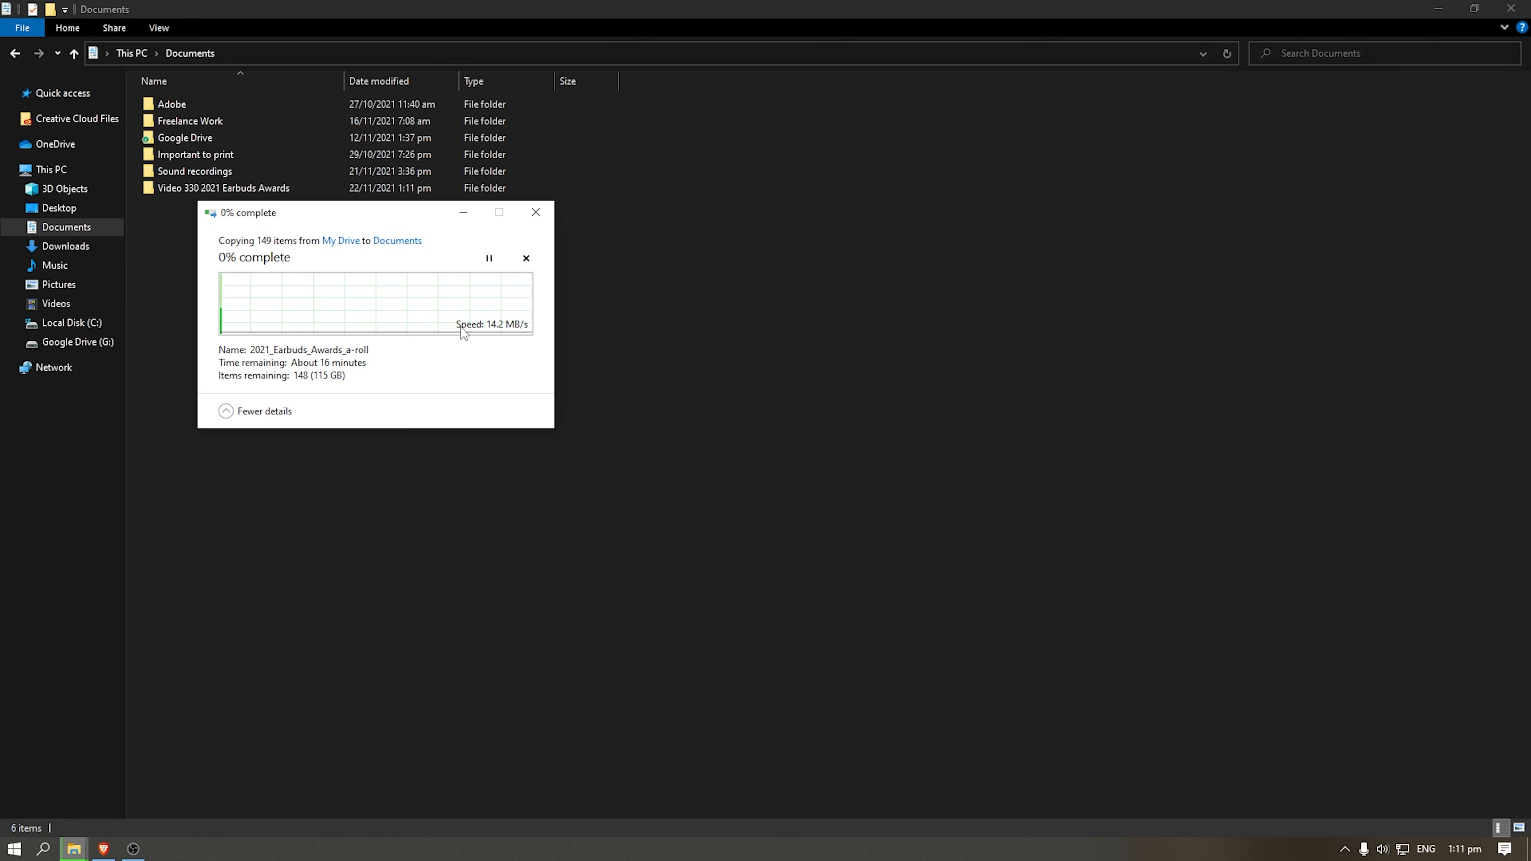
mouse_move(523, 271)
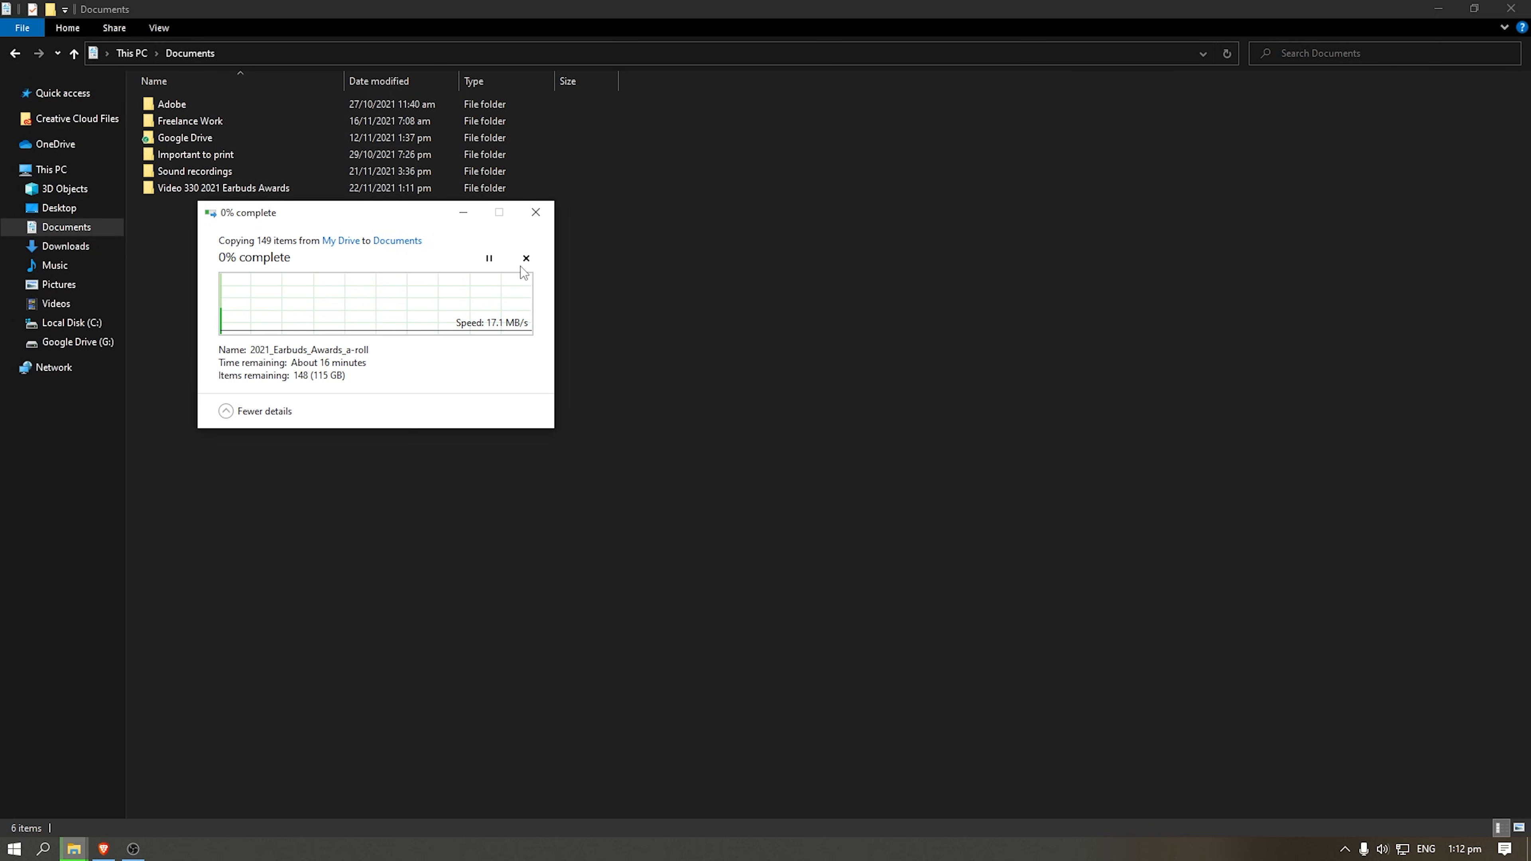
left_click(526, 257)
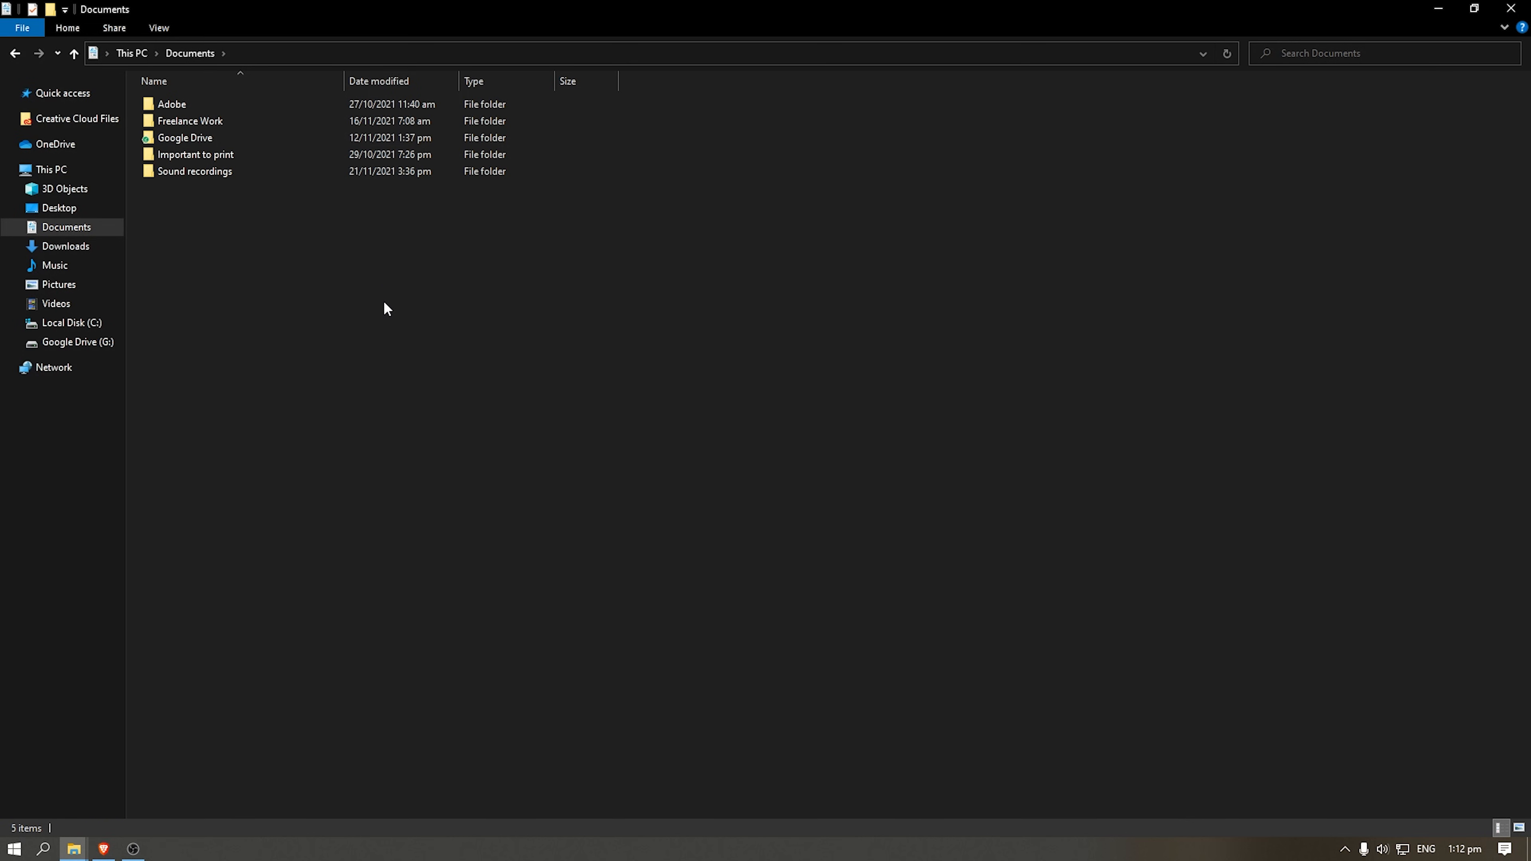
mouse_move(143, 349)
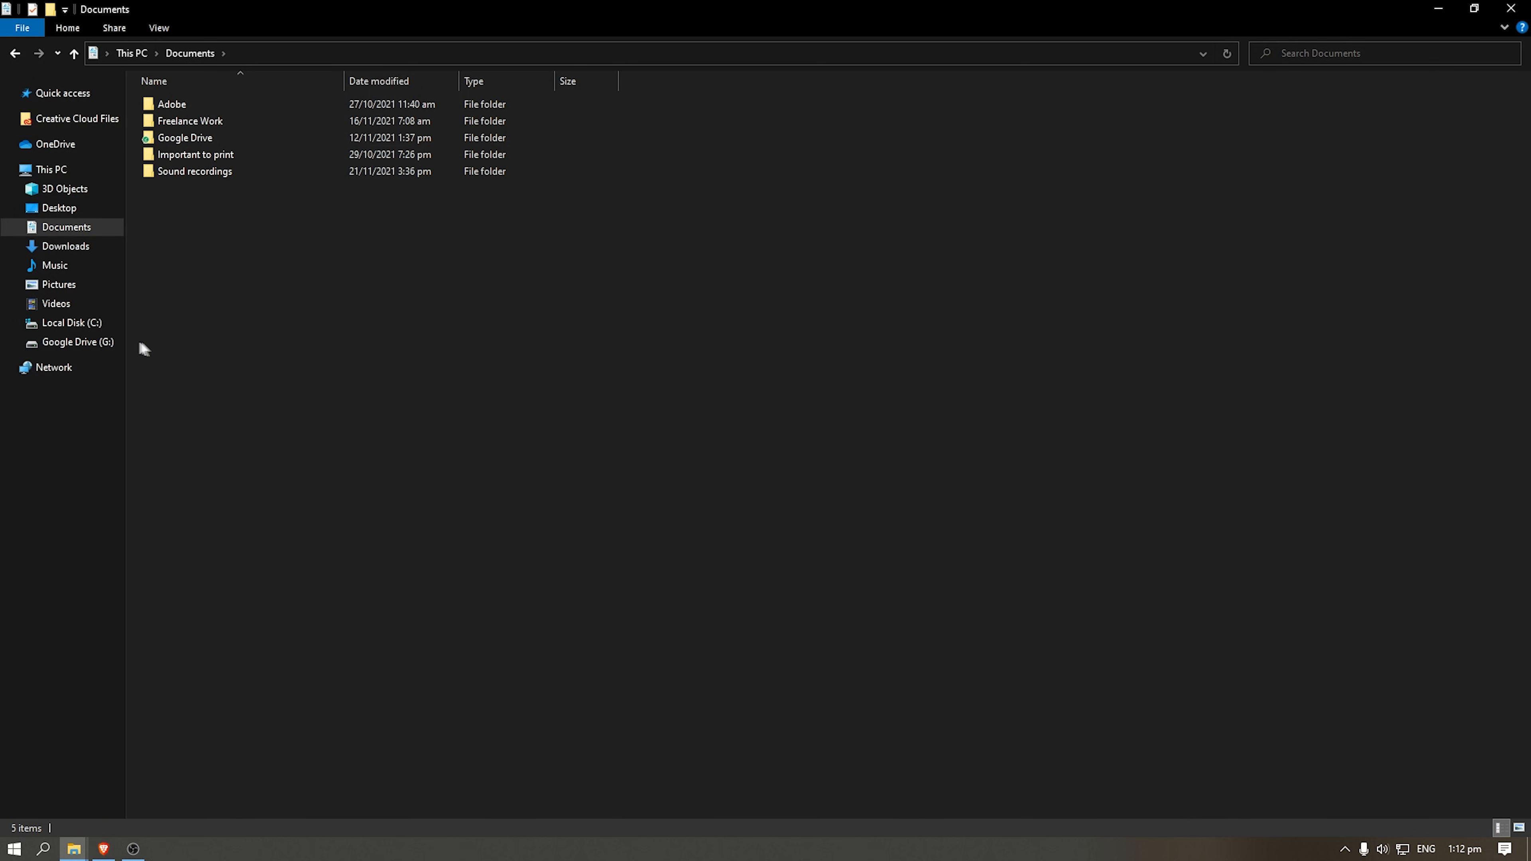
- Copy MVI_1378 and MVI_1379 from NEW Ultimate Ear shots on G: into Documents
left_click(78, 342)
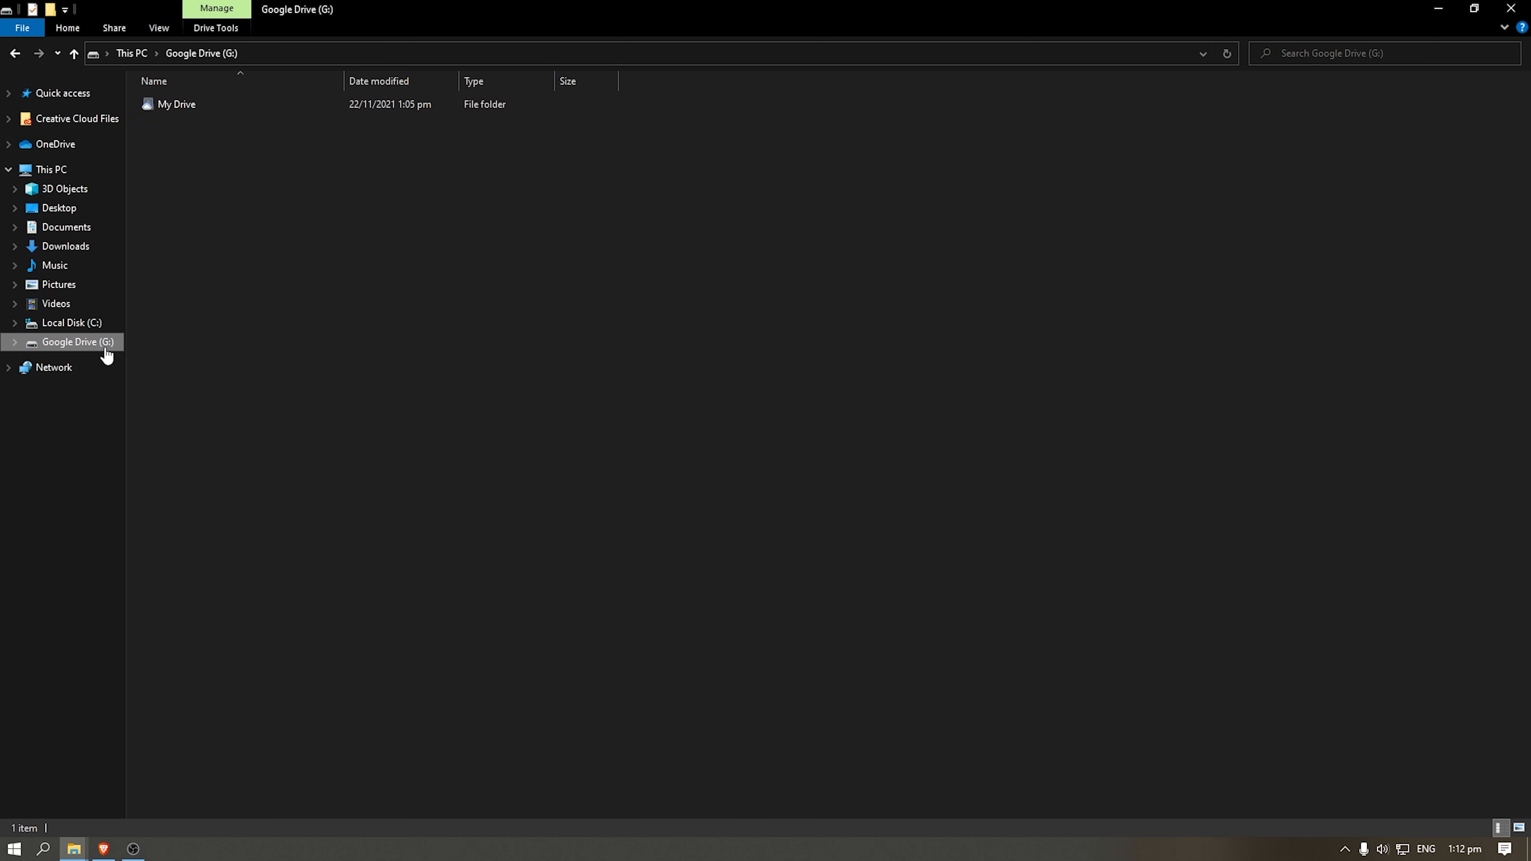
double_click(176, 104)
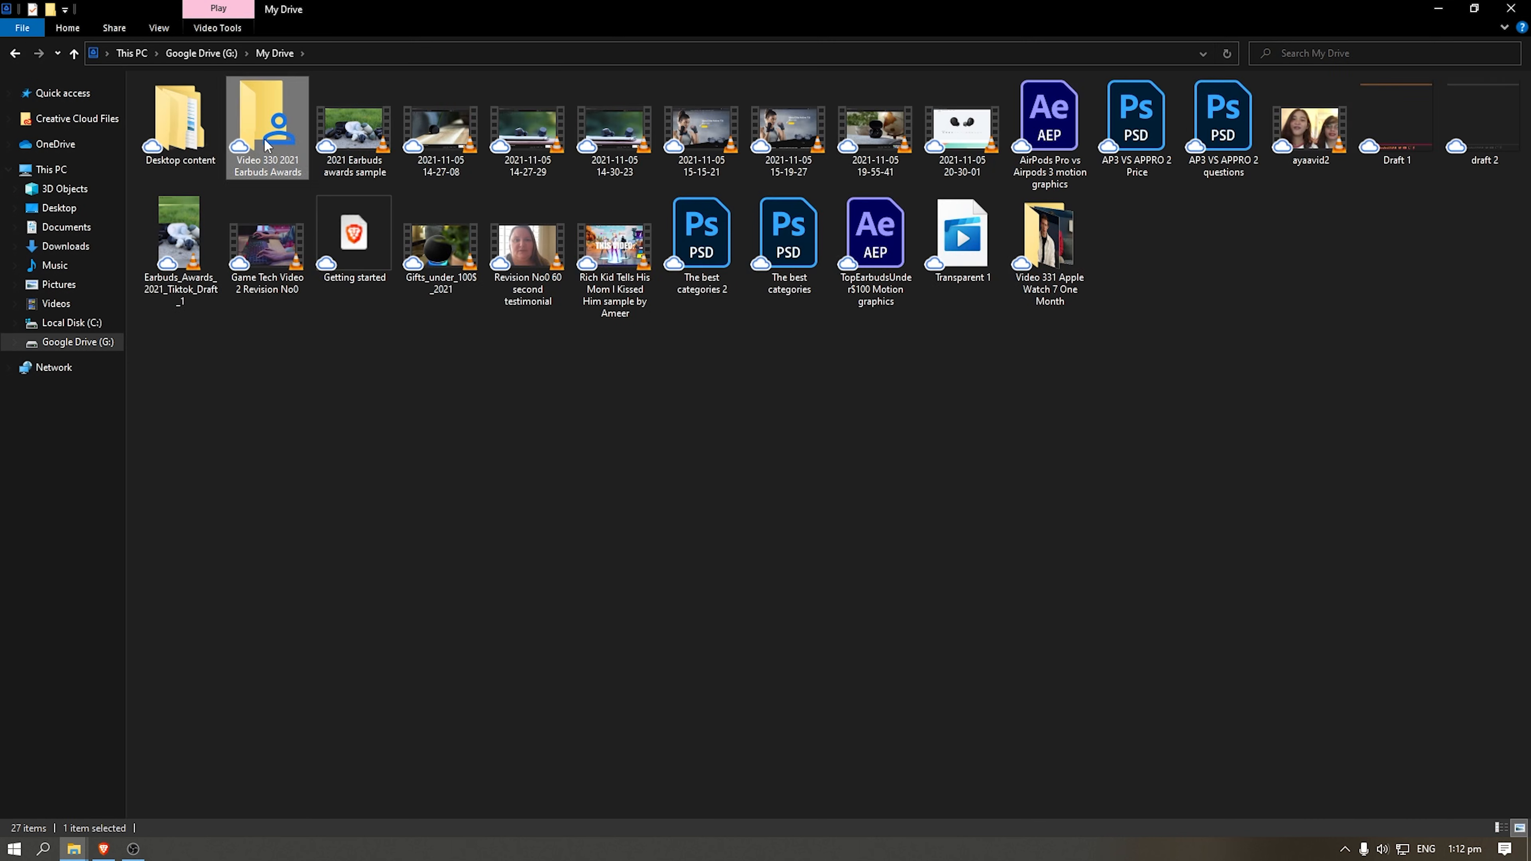
double_click(266, 117)
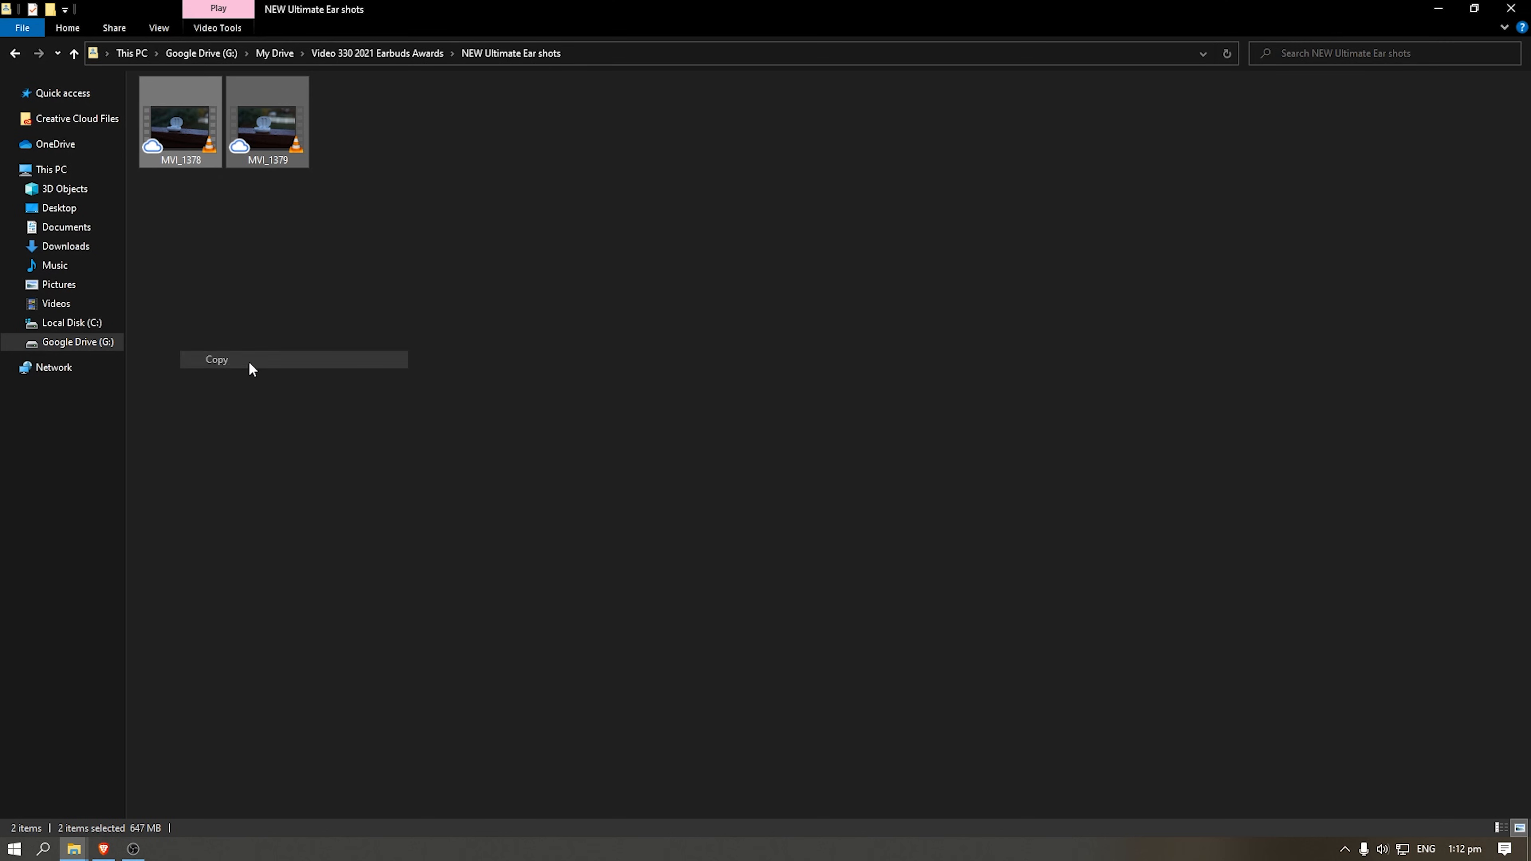
left_click(216, 360)
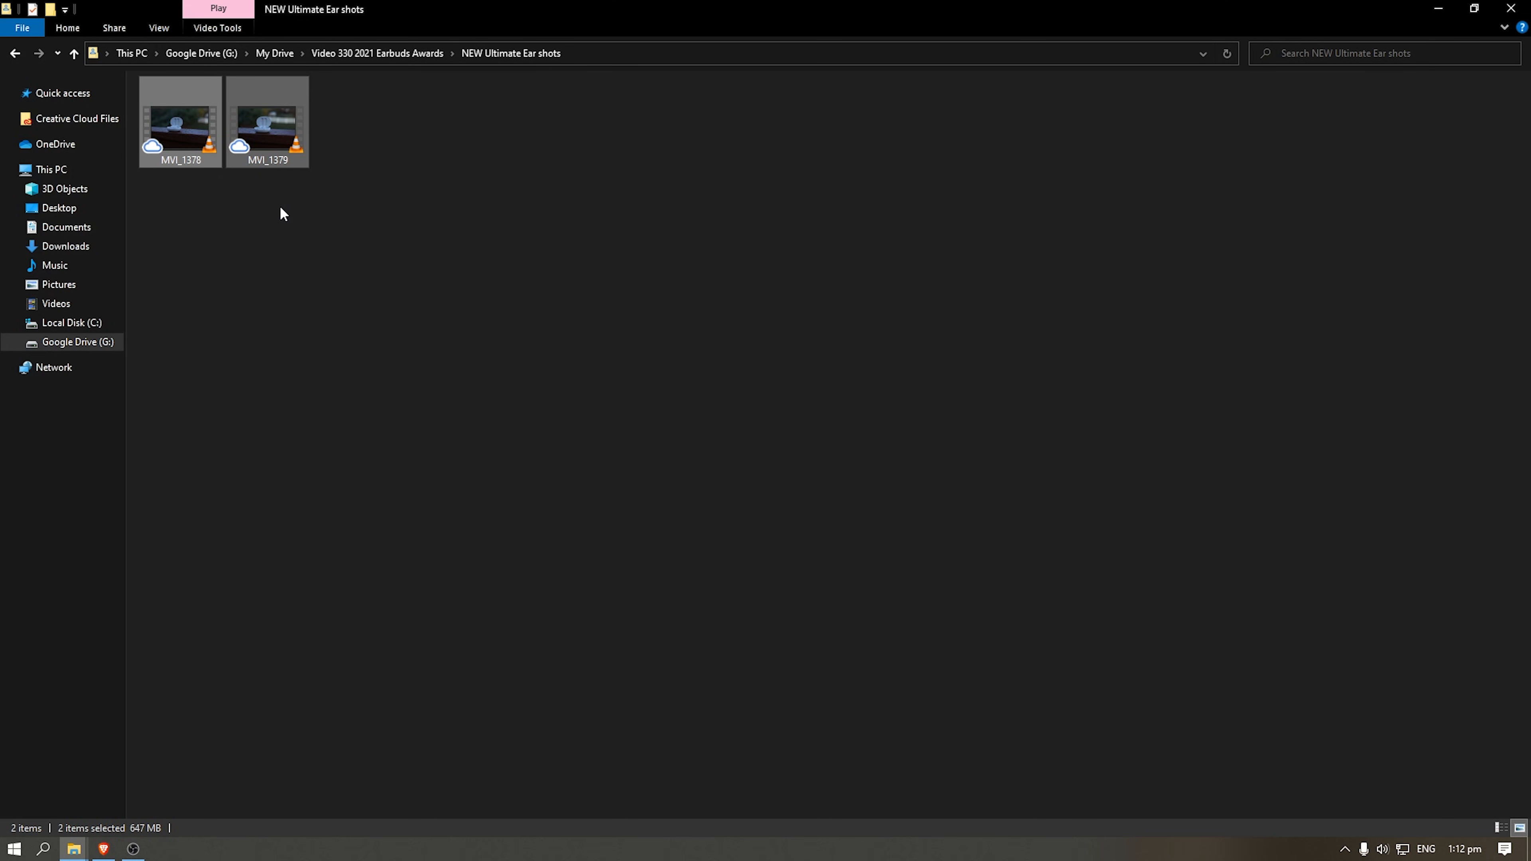
mouse_move(347, 222)
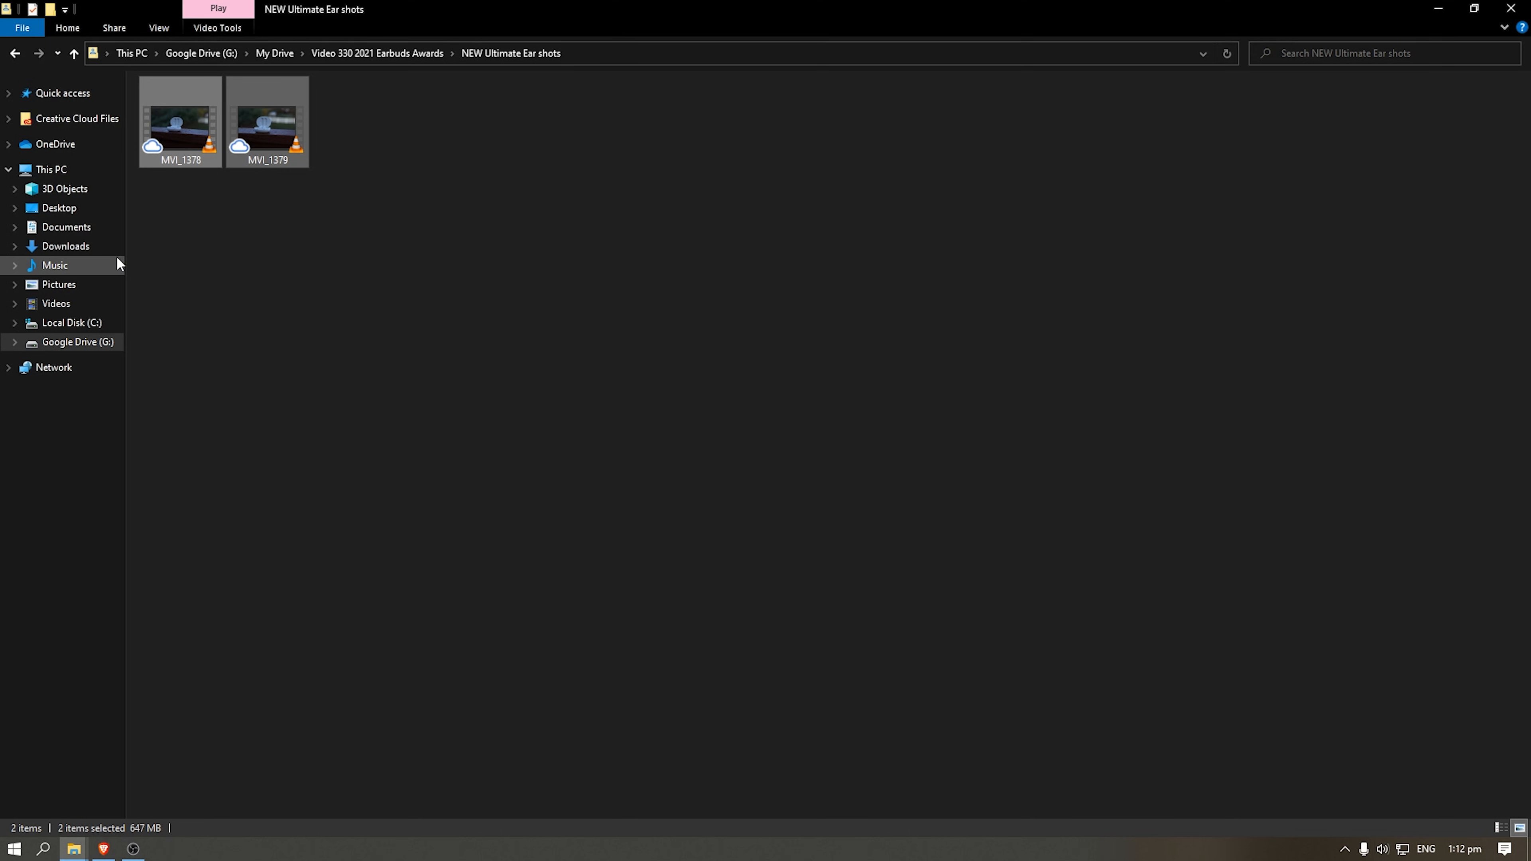
mouse_move(66, 227)
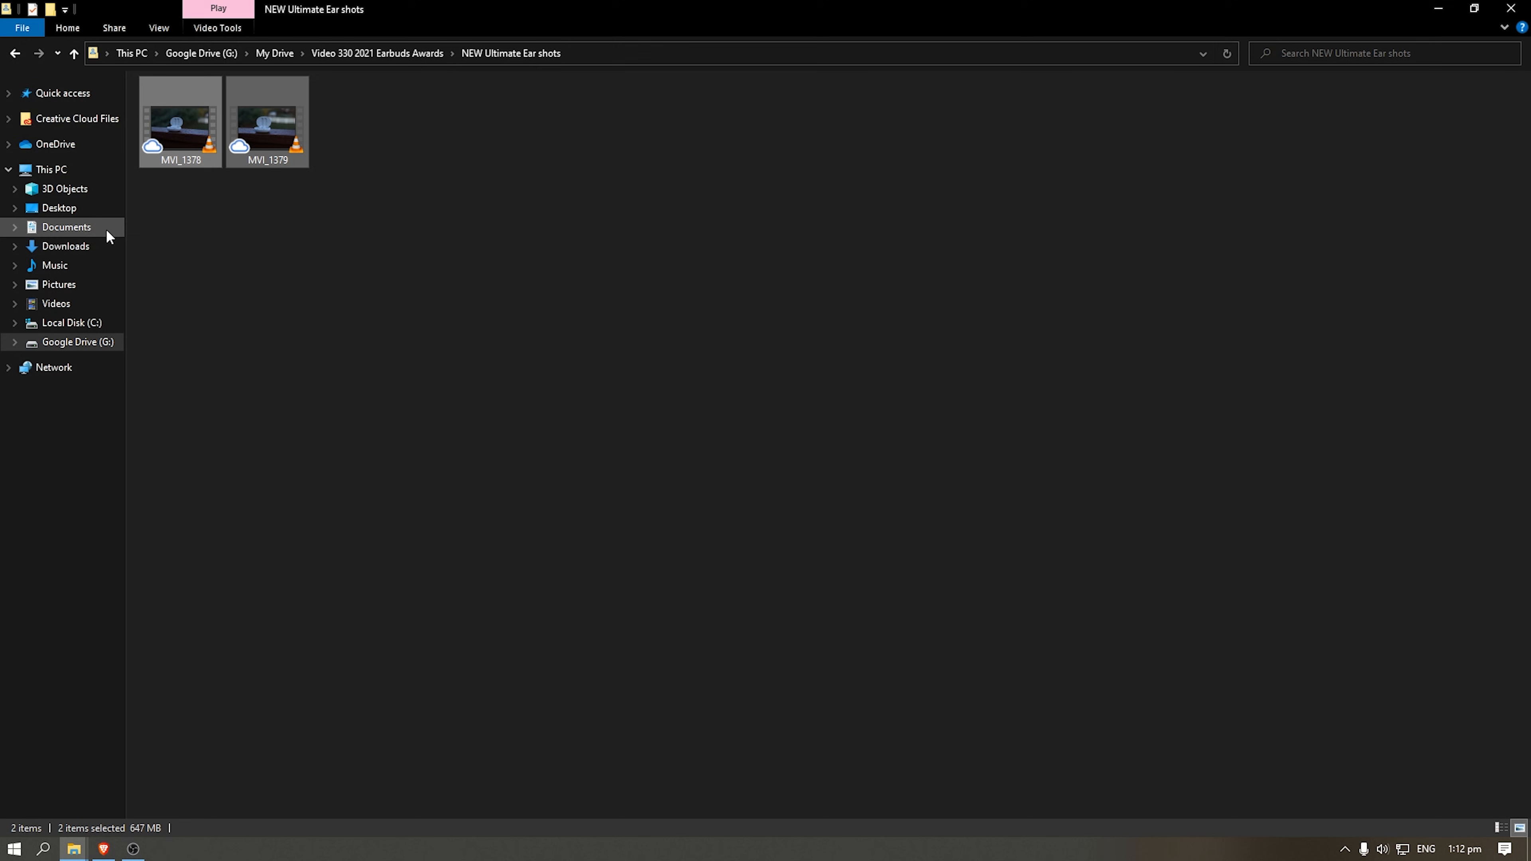
mouse_move(344, 218)
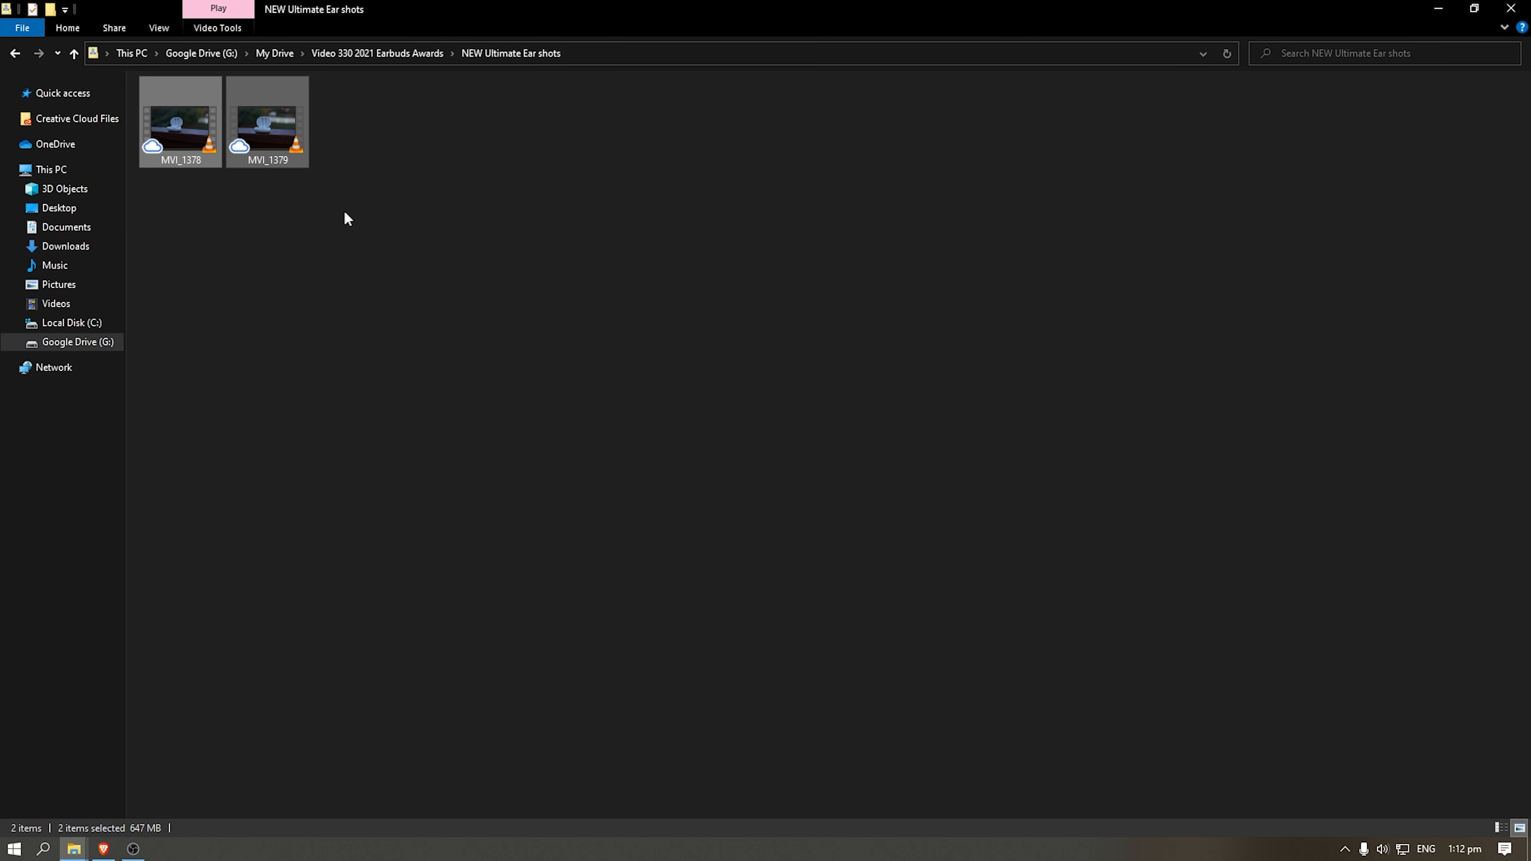
left_click(65, 226)
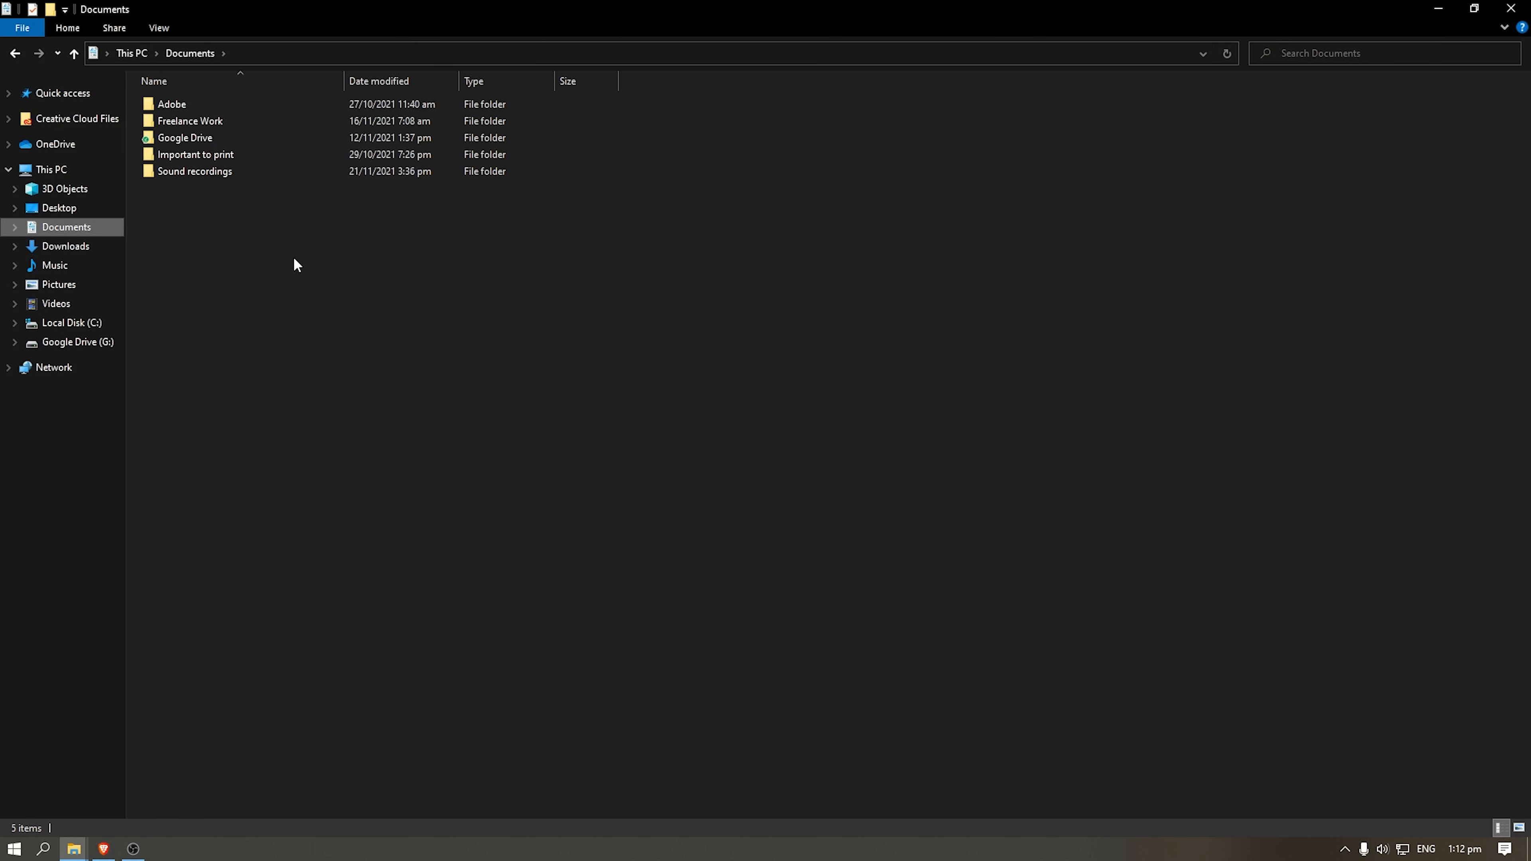
mouse_move(378, 381)
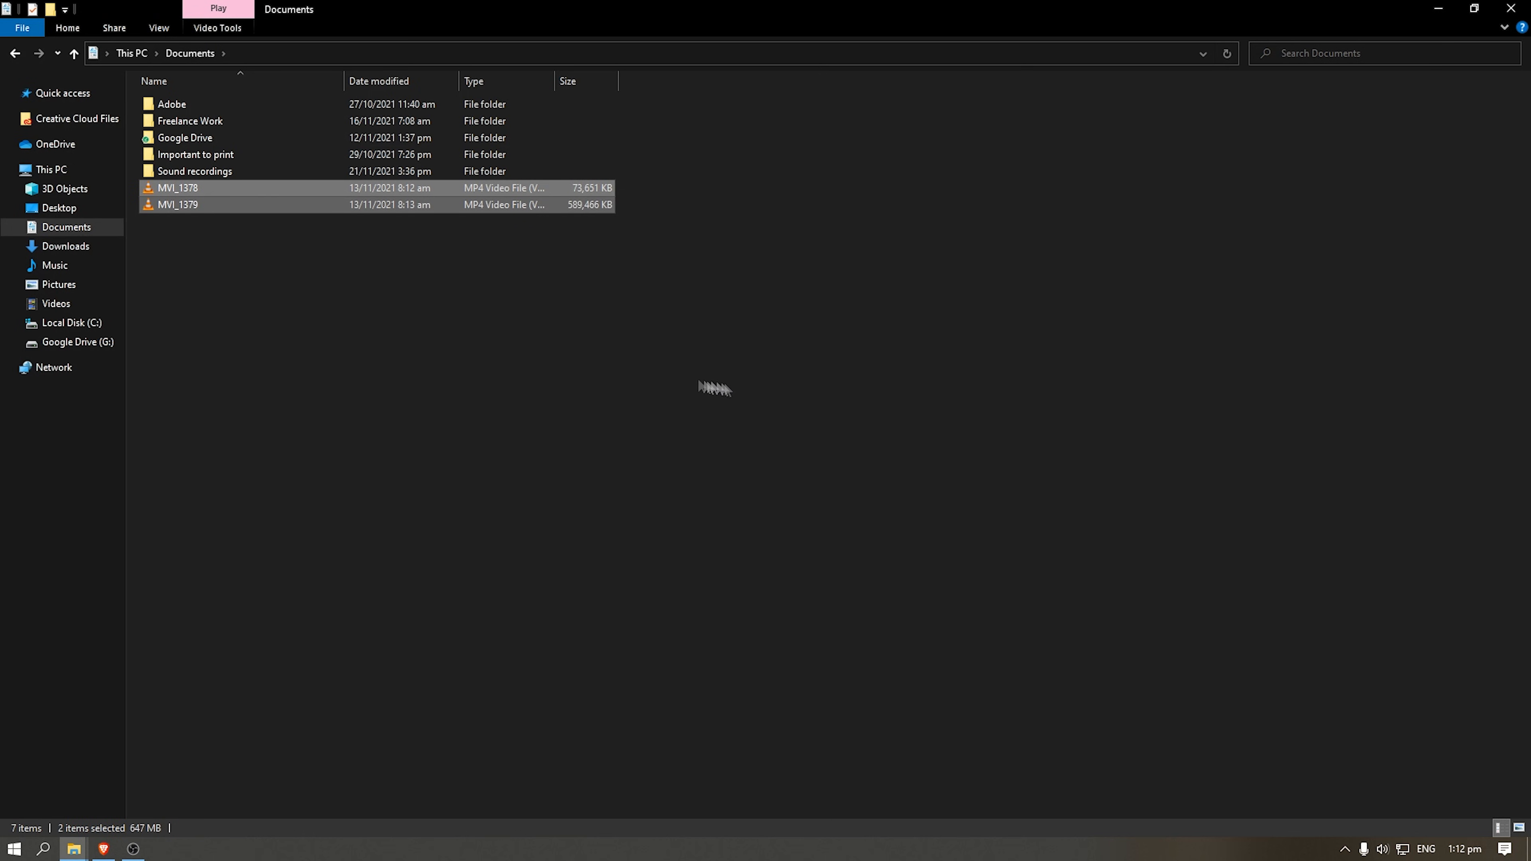
double_click(178, 187)
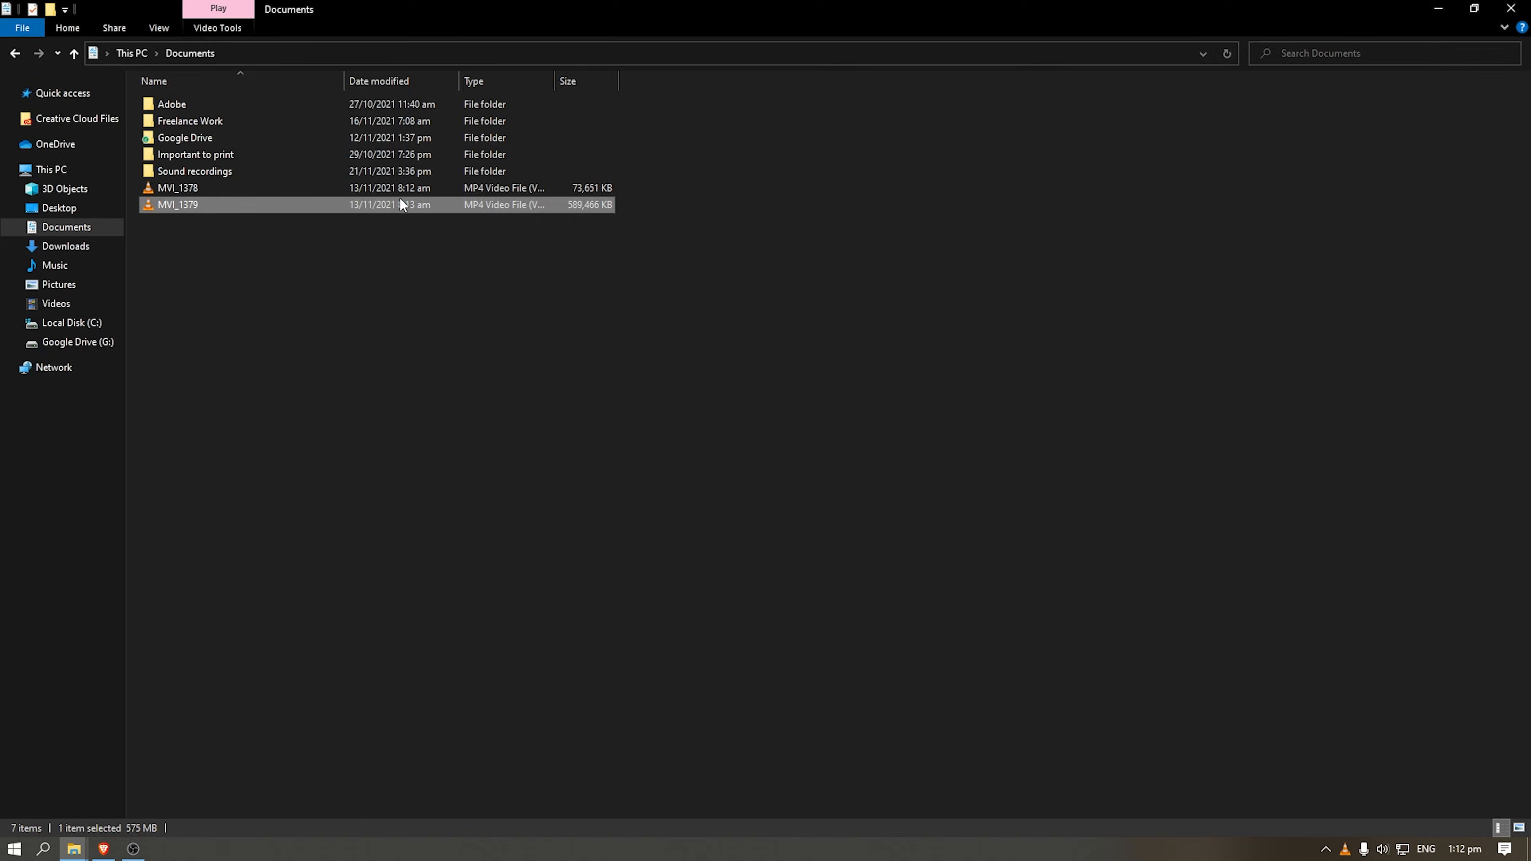
- Play MVI_1379 in VLC, quit Google Drive from the tray, and minimise the player
double_click(178, 204)
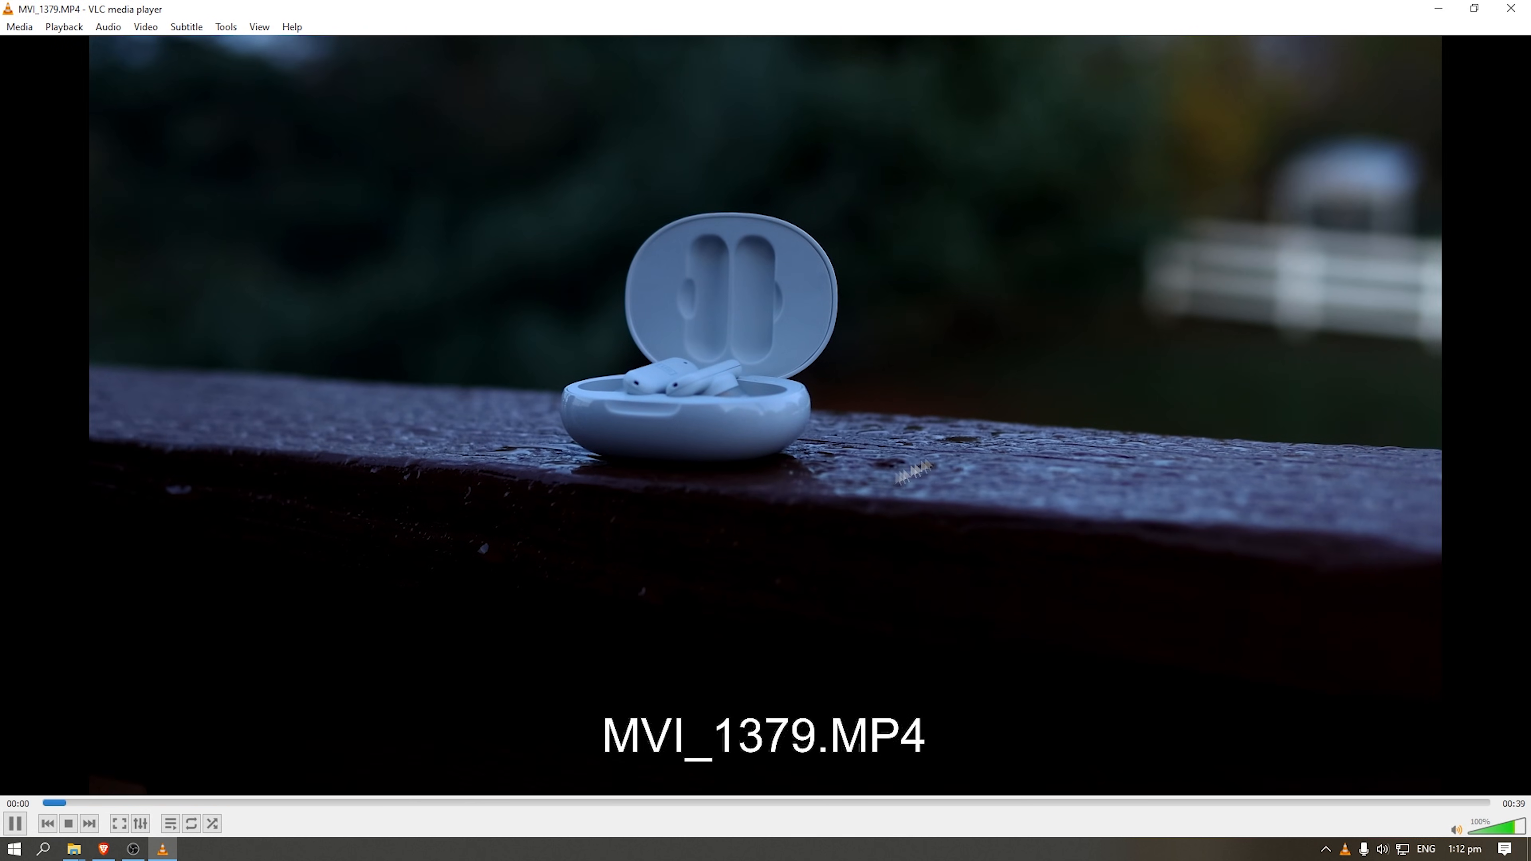
left_click(14, 822)
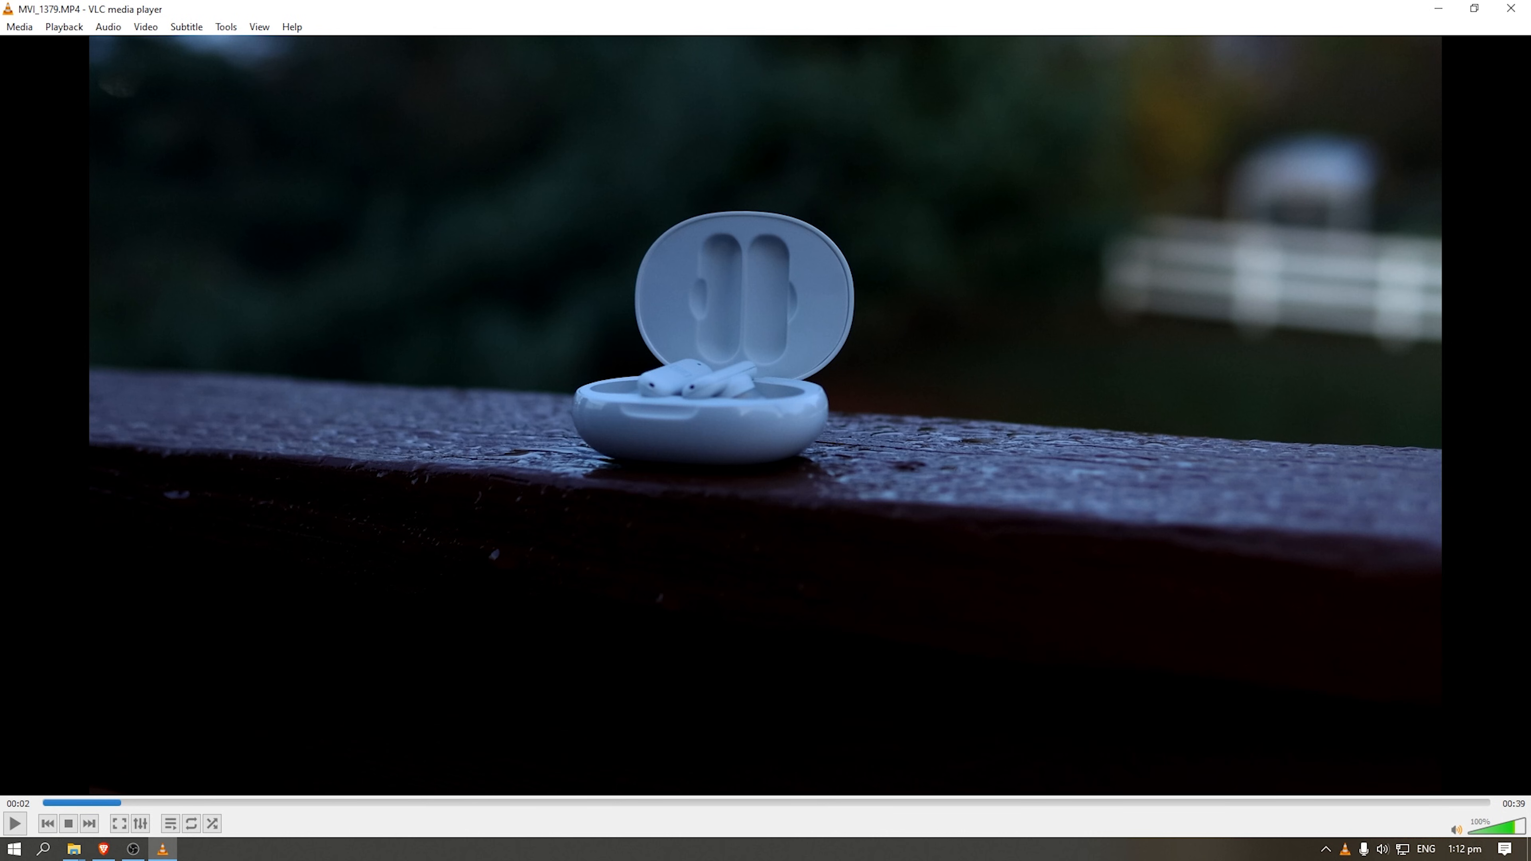
left_click(1325, 848)
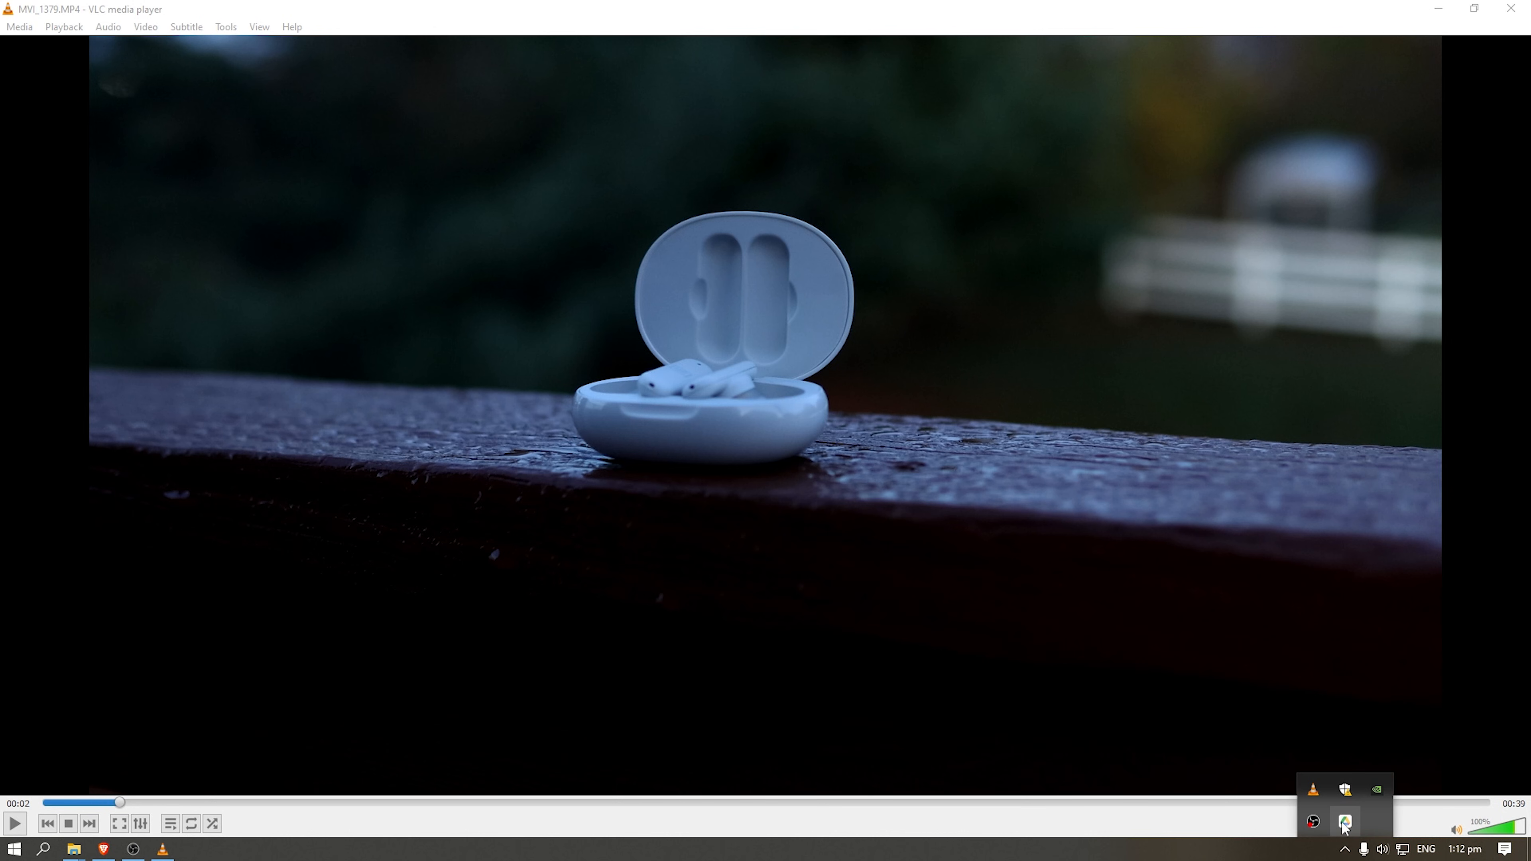
left_click(1343, 820)
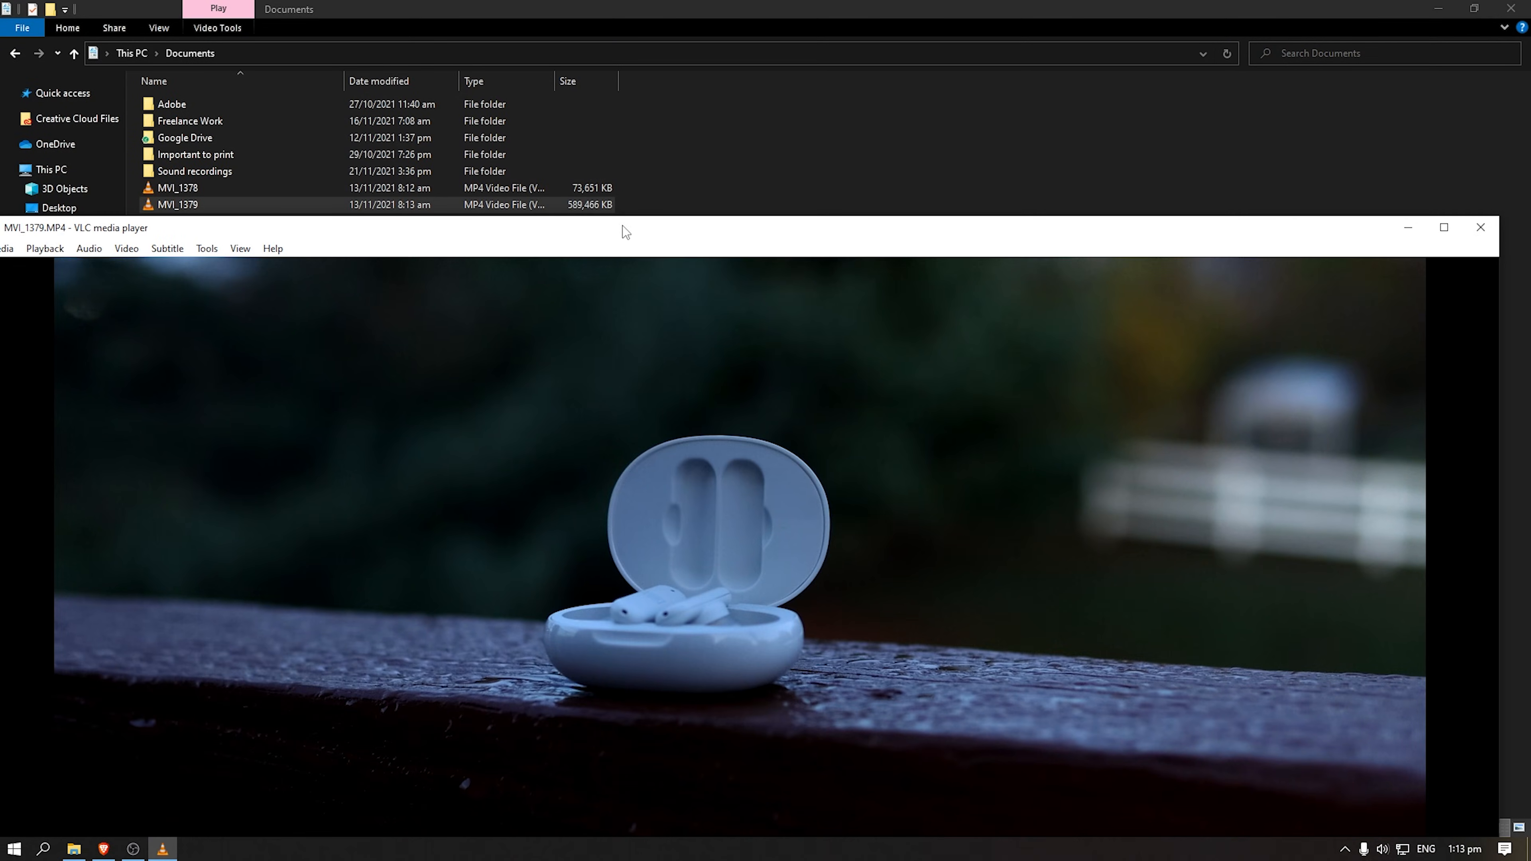
left_click(1443, 227)
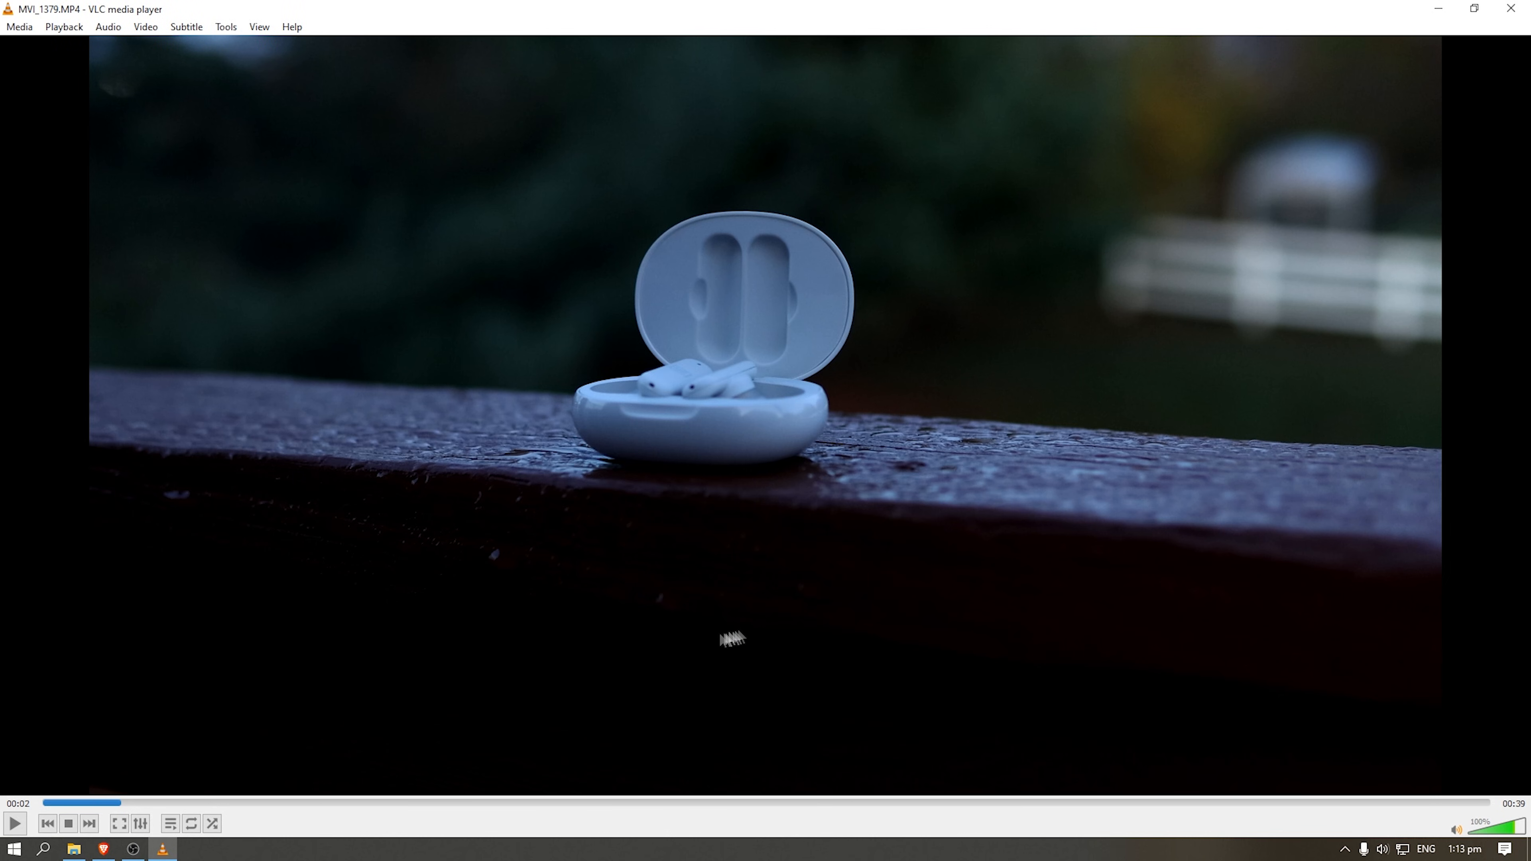
mouse_move(531, 597)
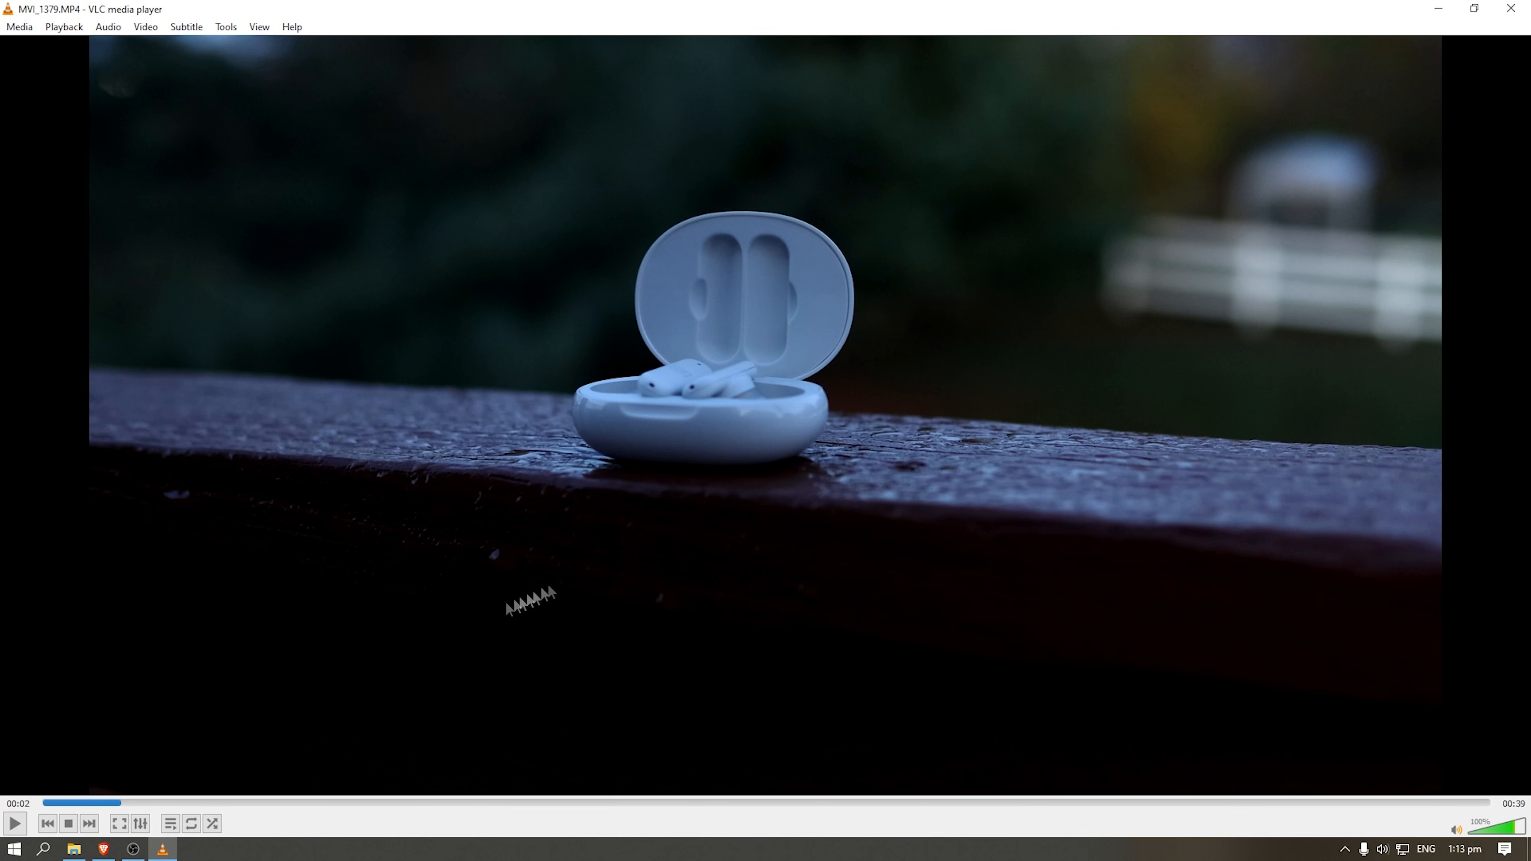
left_click(74, 848)
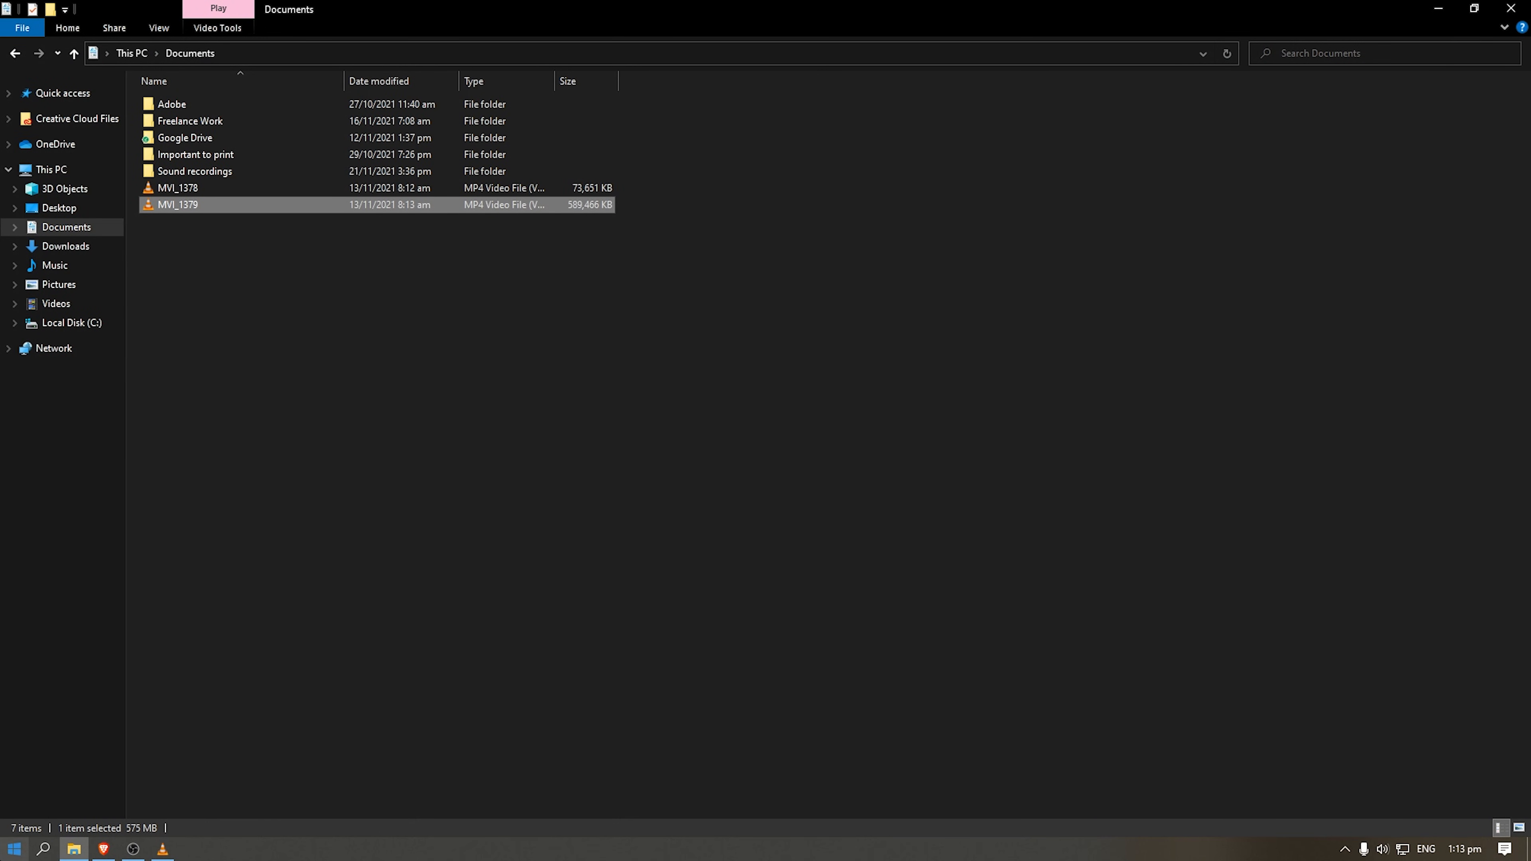
- Relaunch Google Drive for desktop from Start search so the G: drive reappears
type("dr")
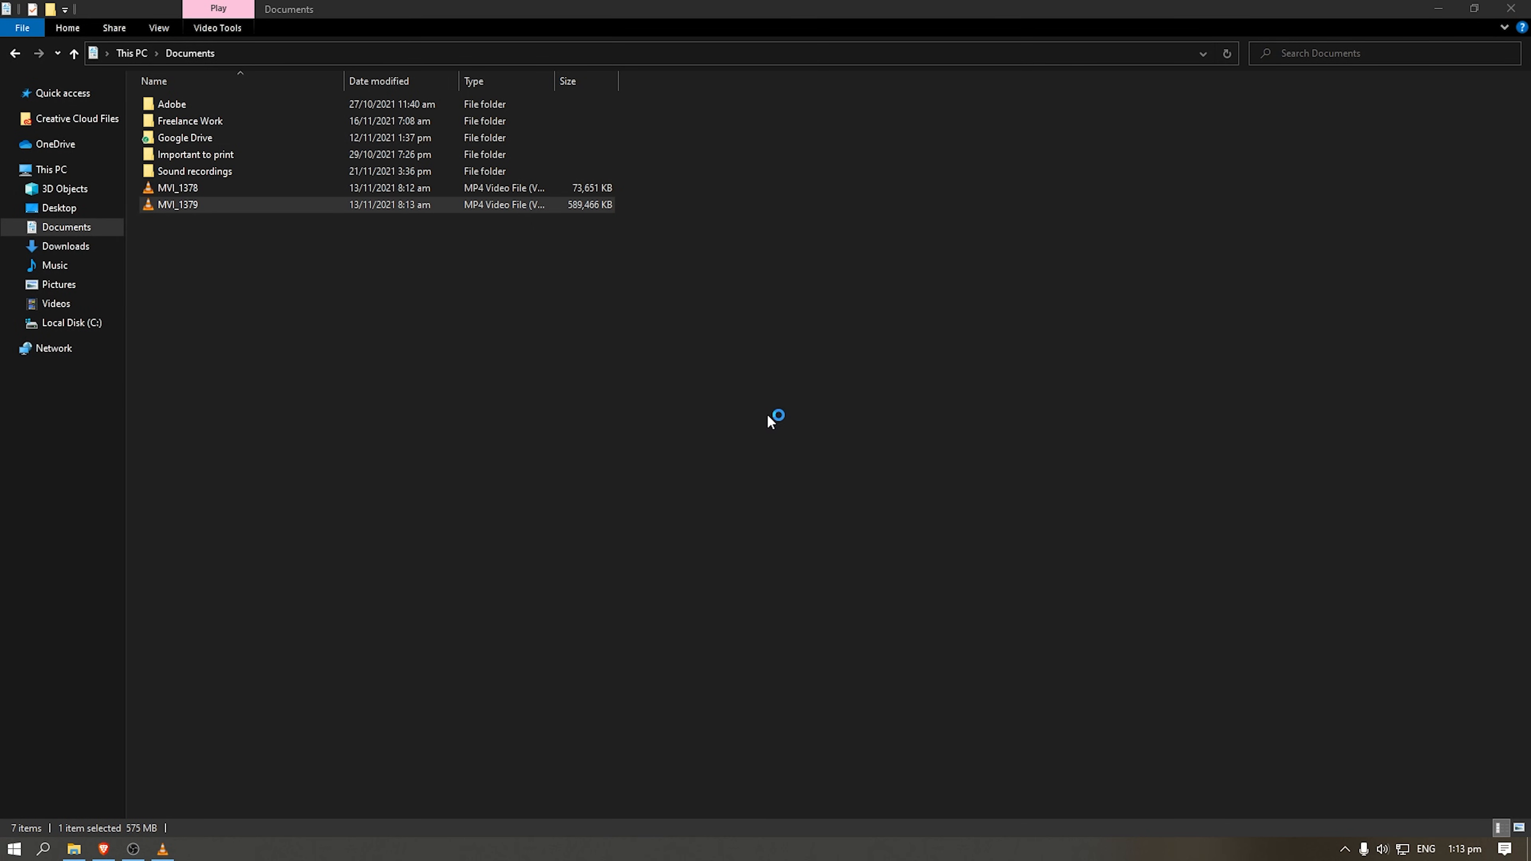
left_click(70, 342)
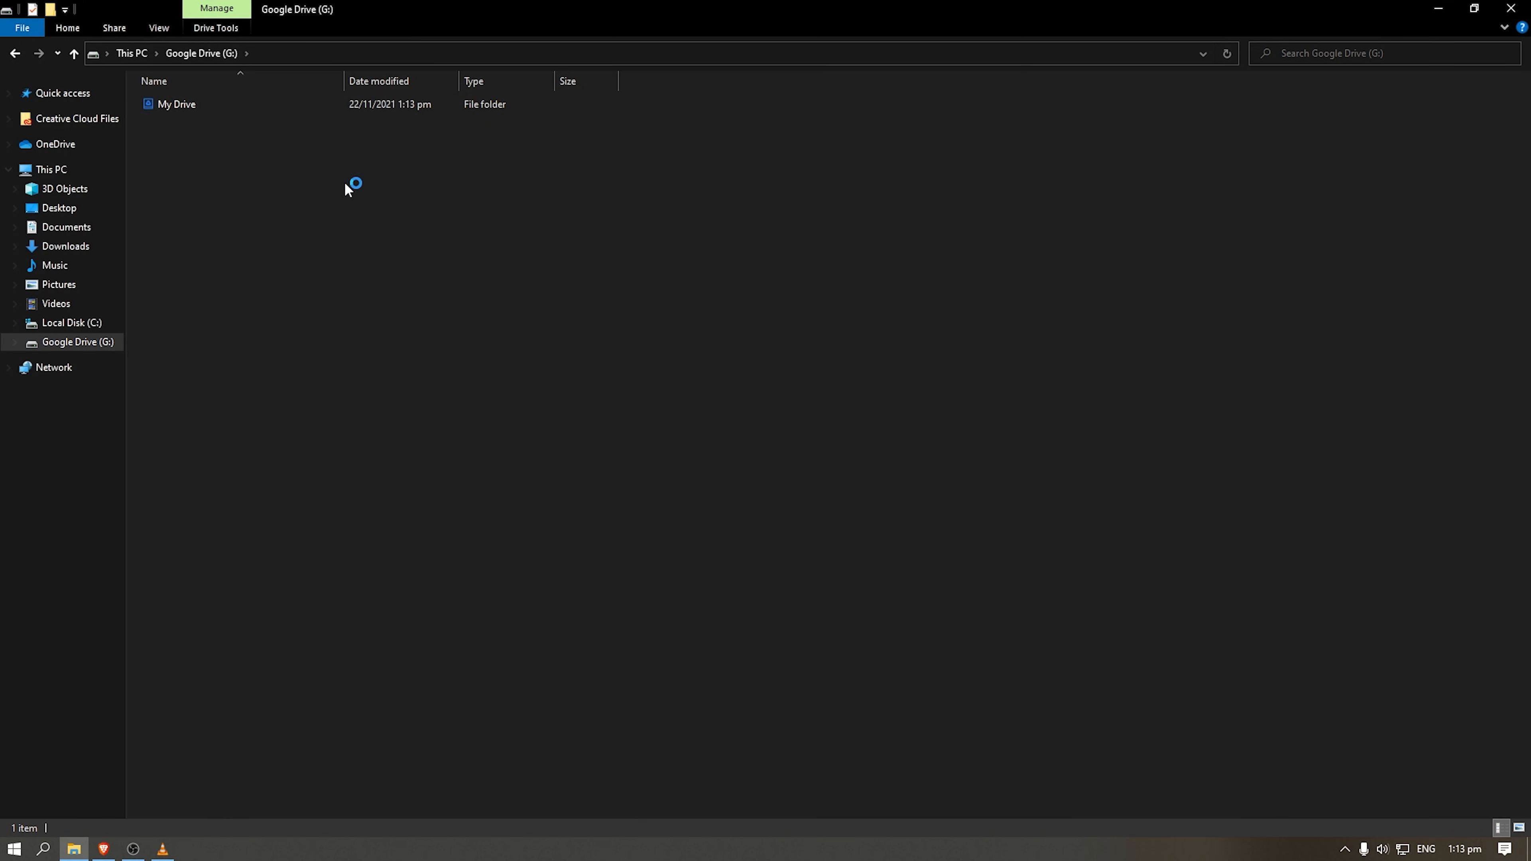
mouse_move(288, 291)
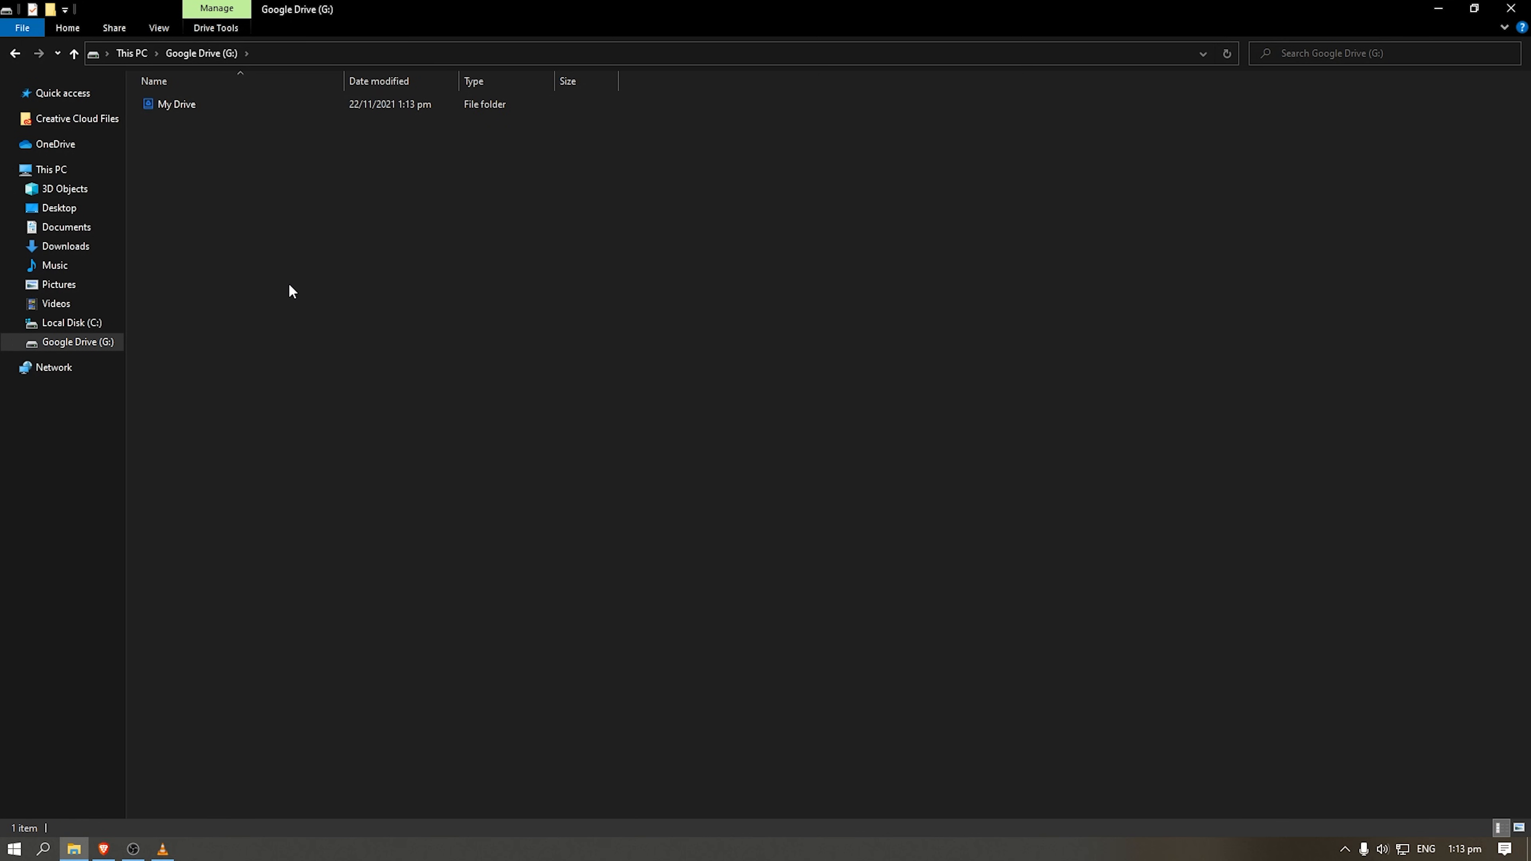